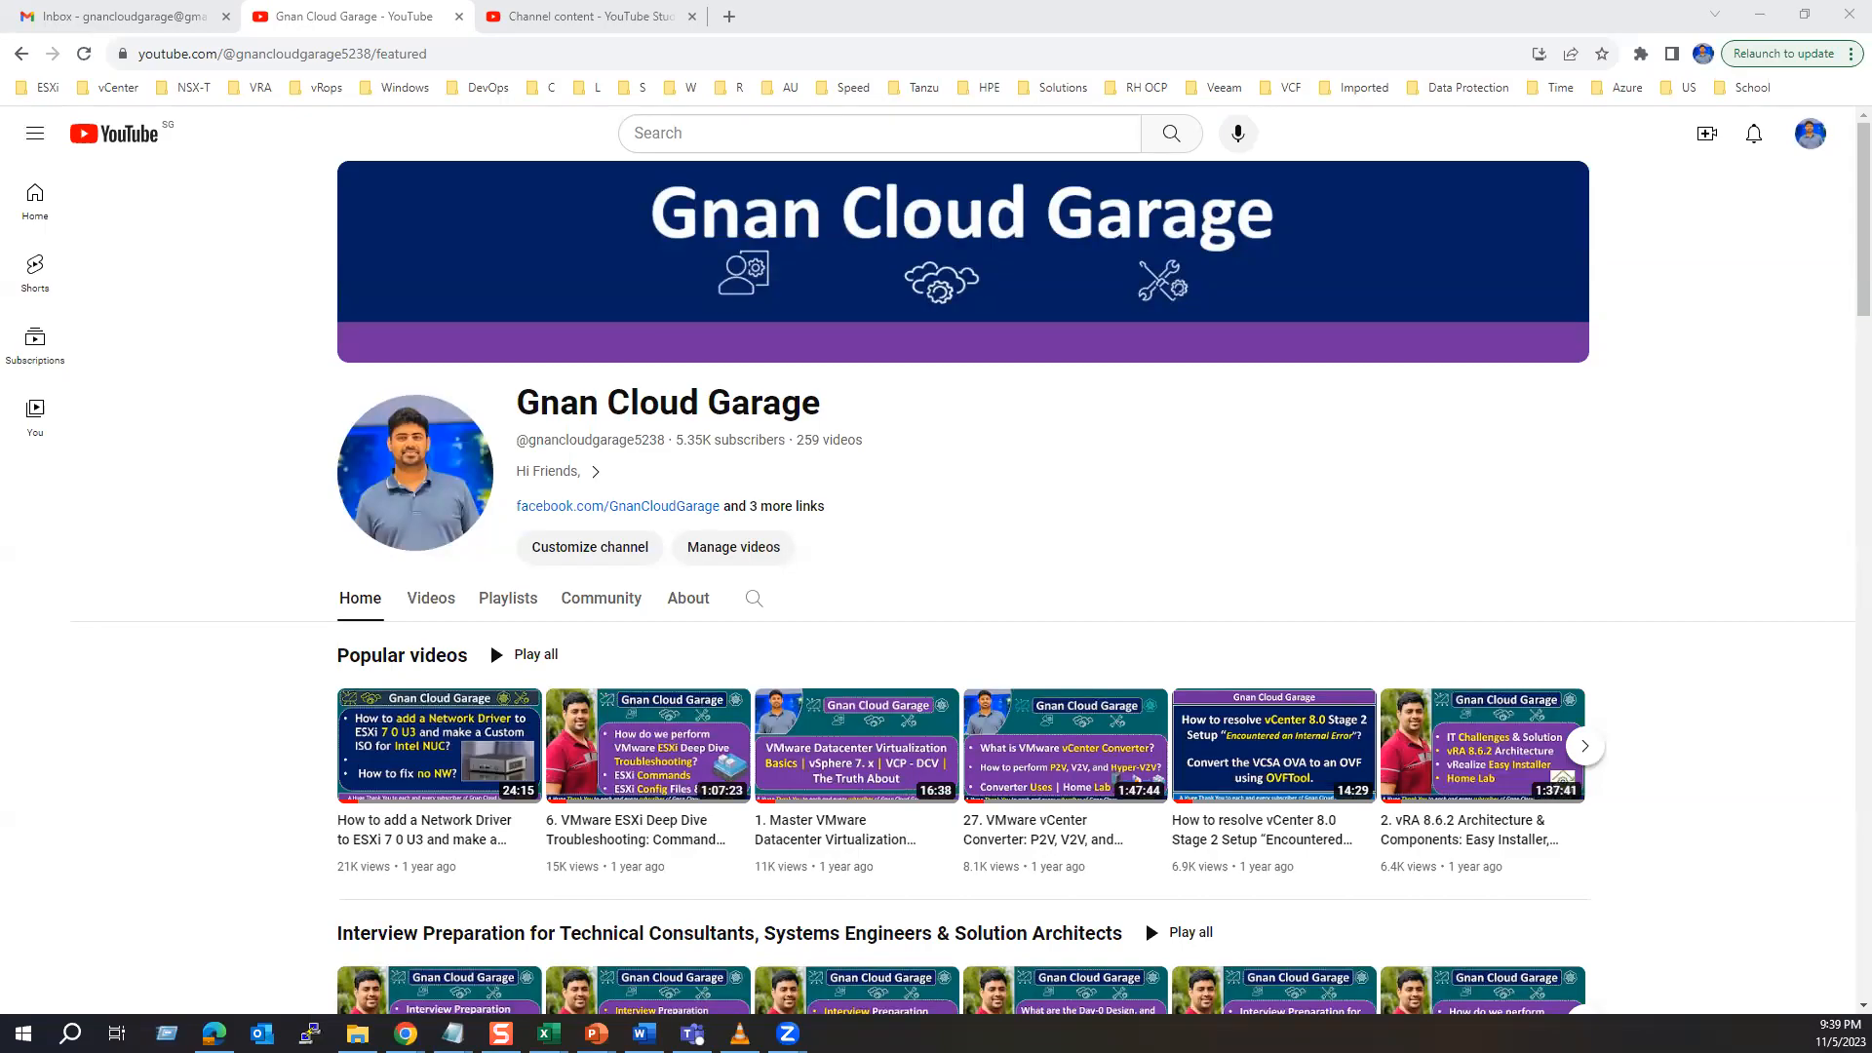
mouse_move(446, 684)
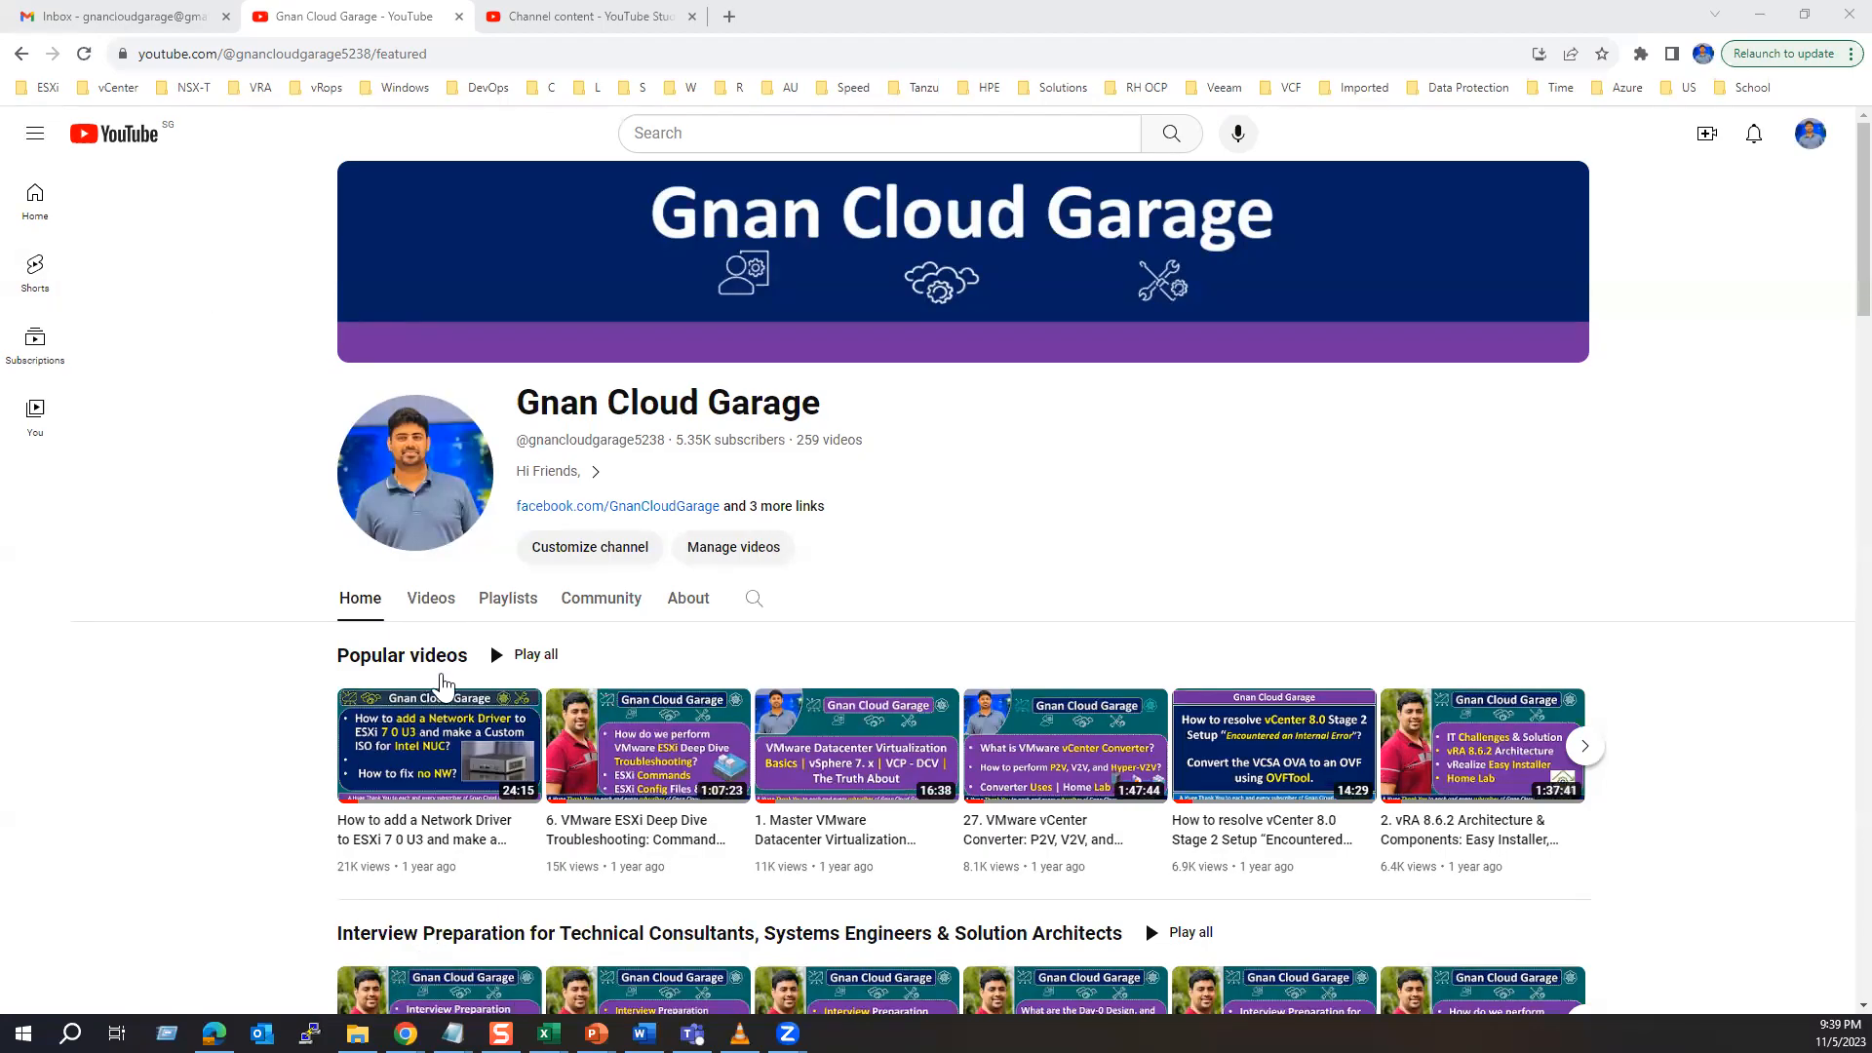
mouse_move(302, 349)
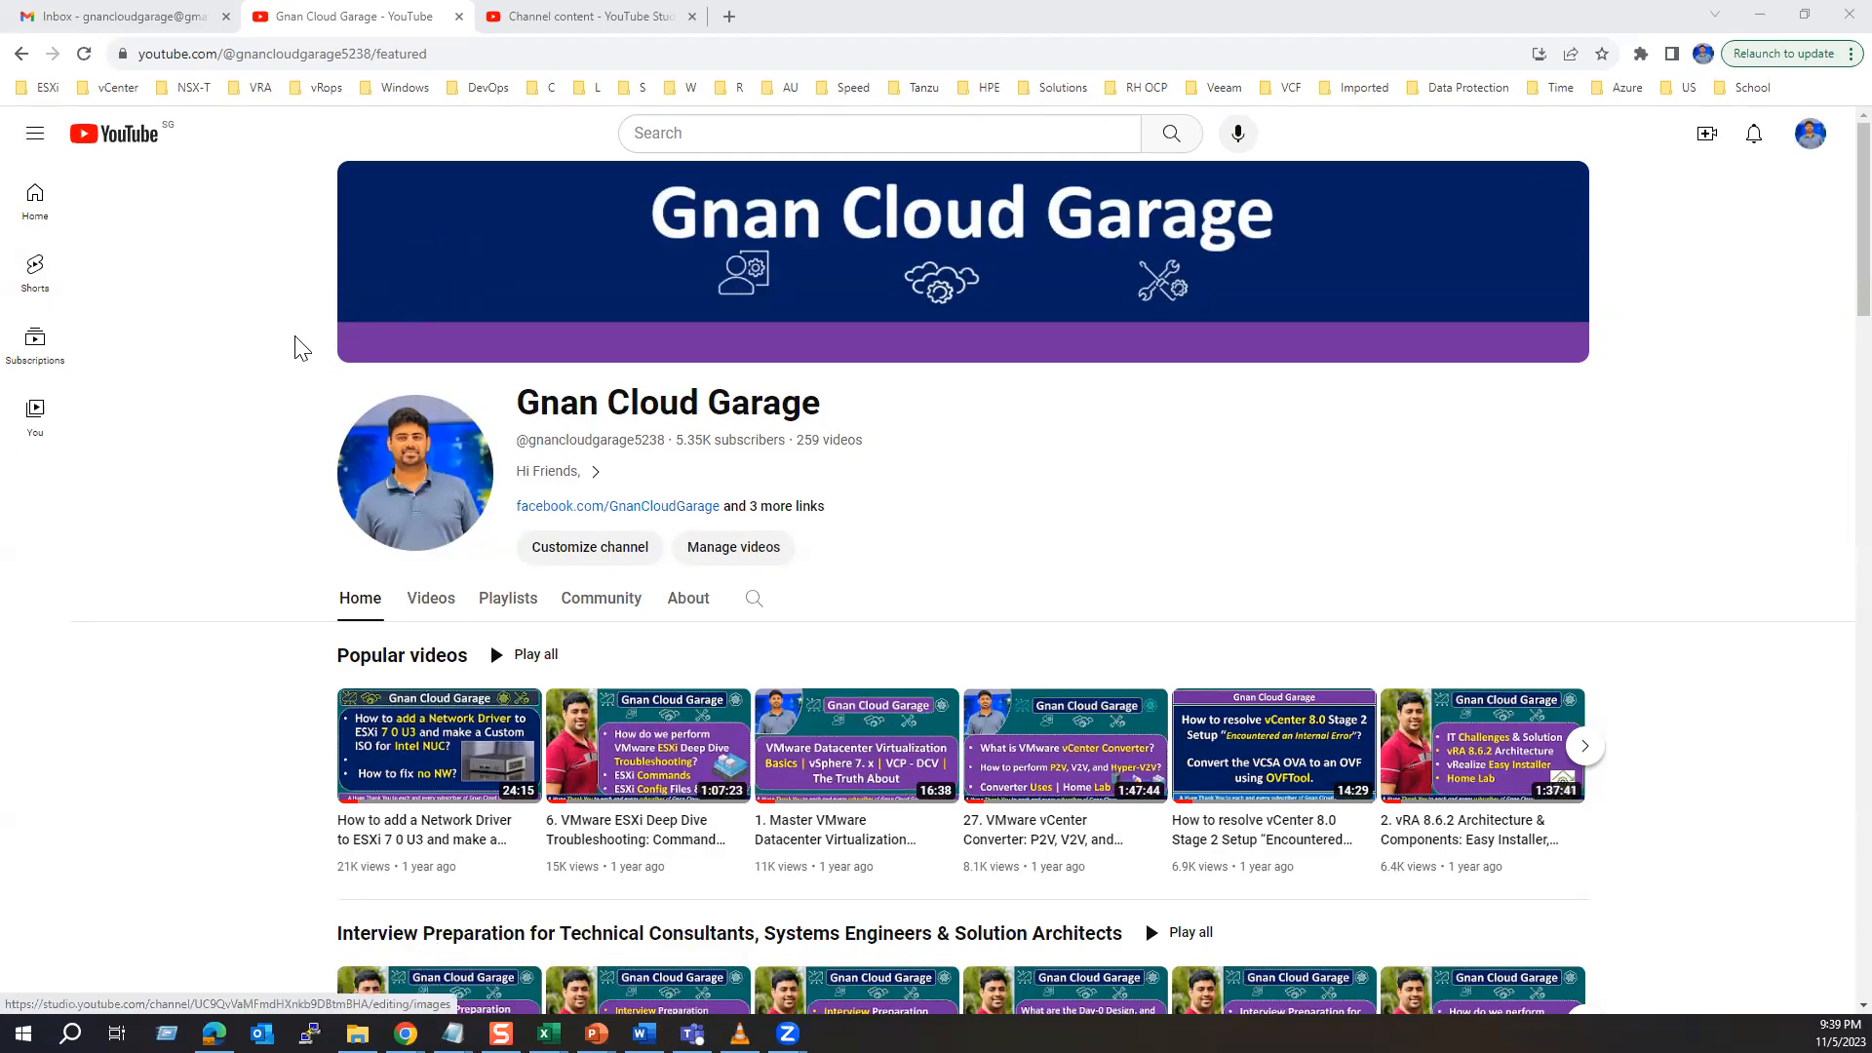
mouse_move(281, 360)
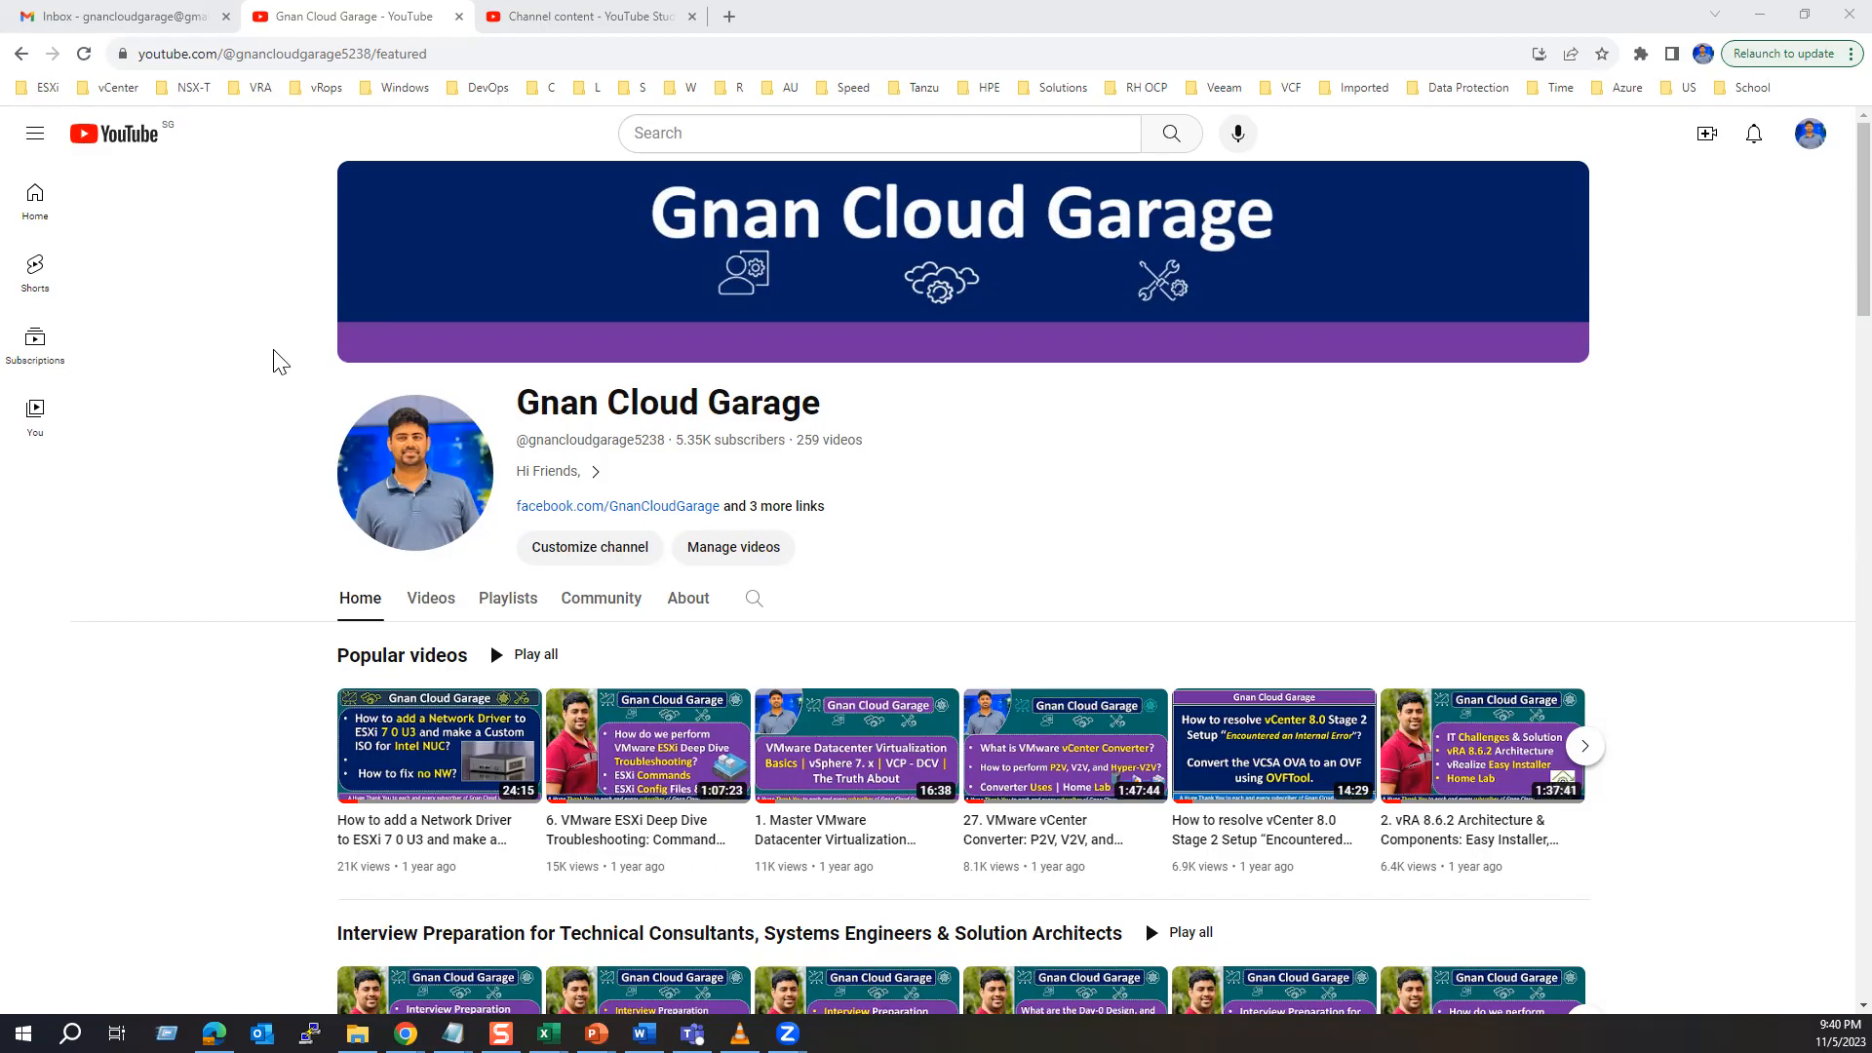
mouse_move(321, 330)
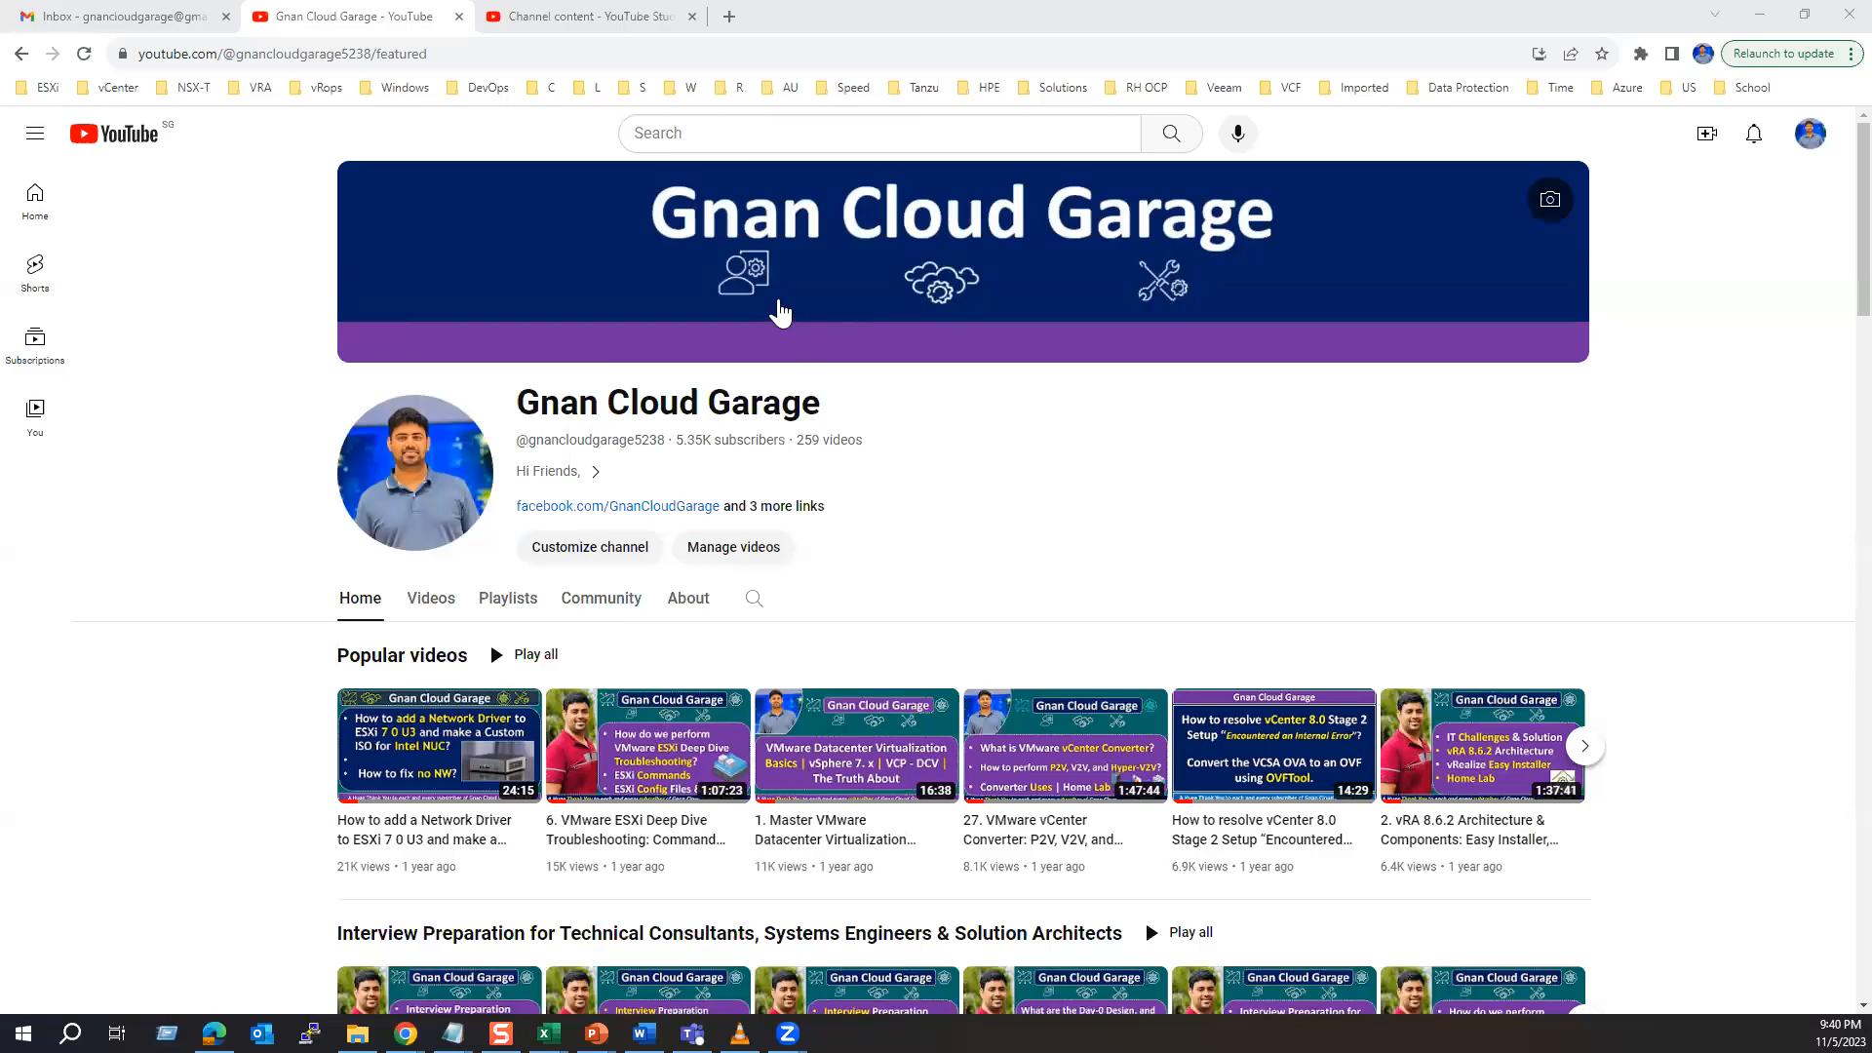
mouse_move(679, 825)
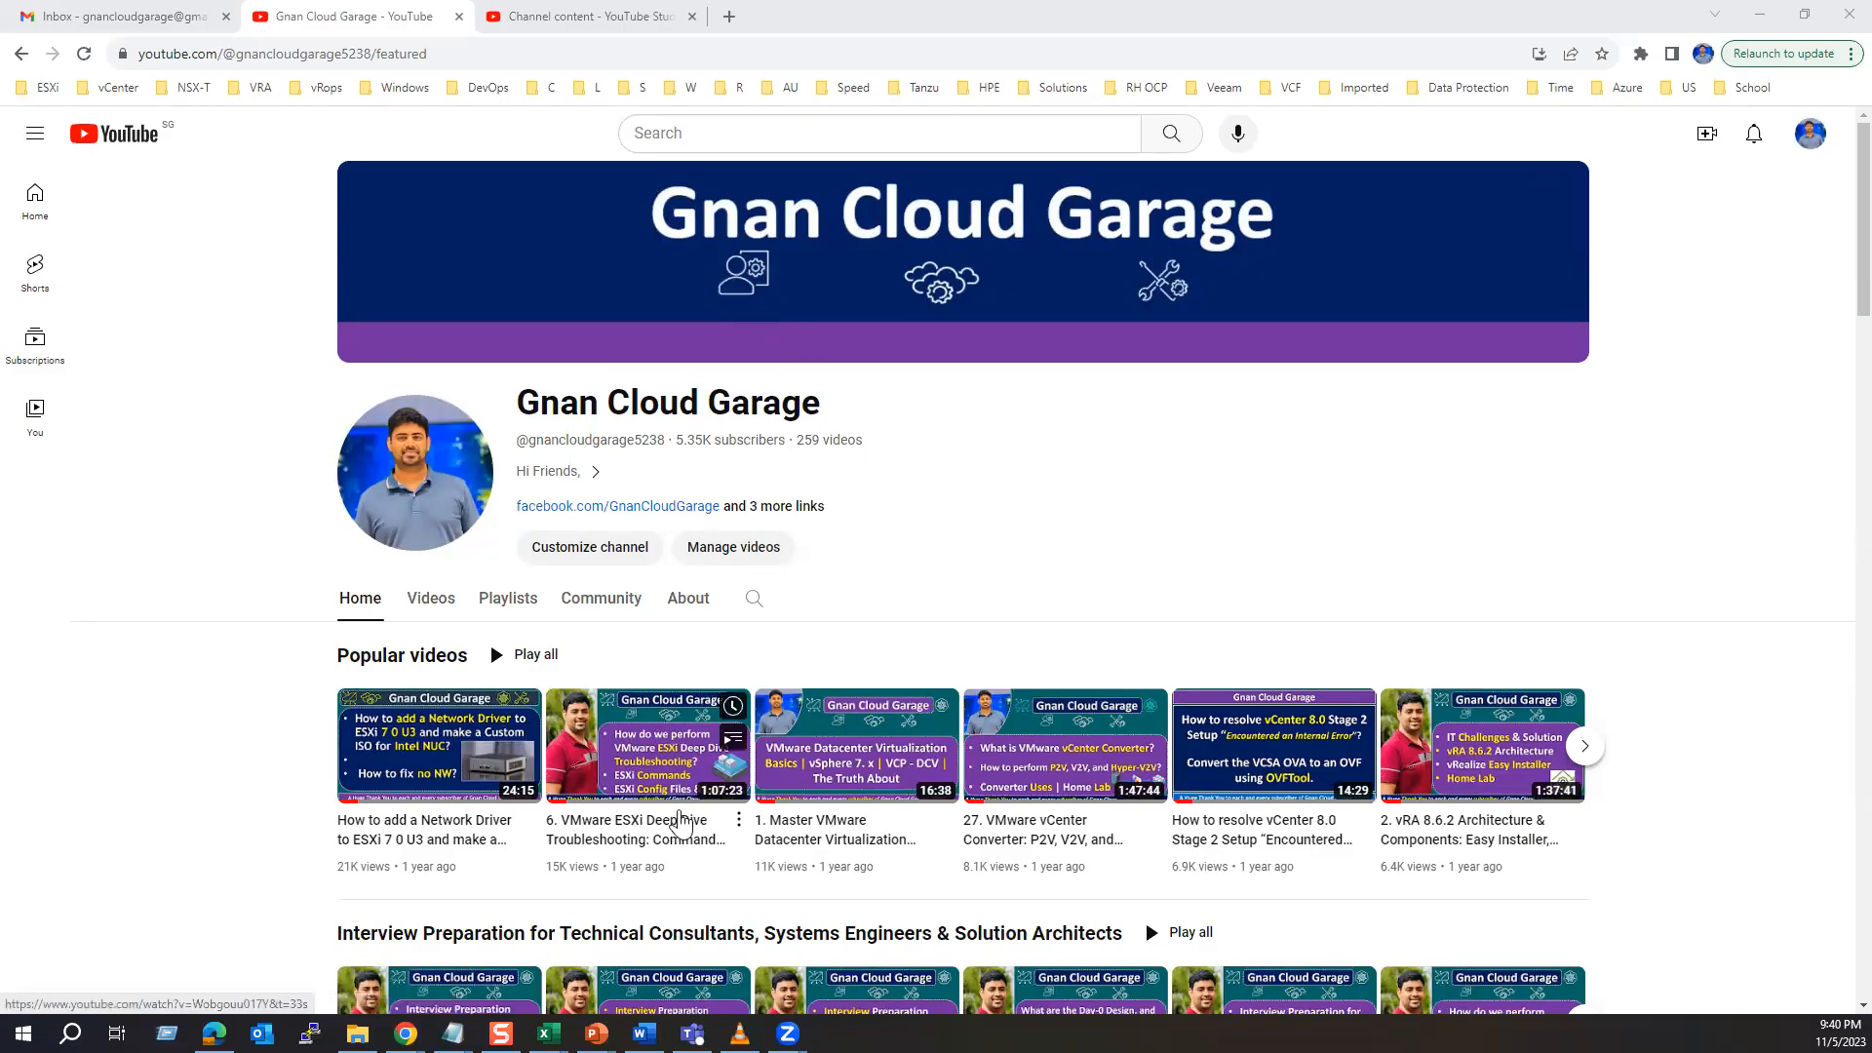
mouse_move(684, 611)
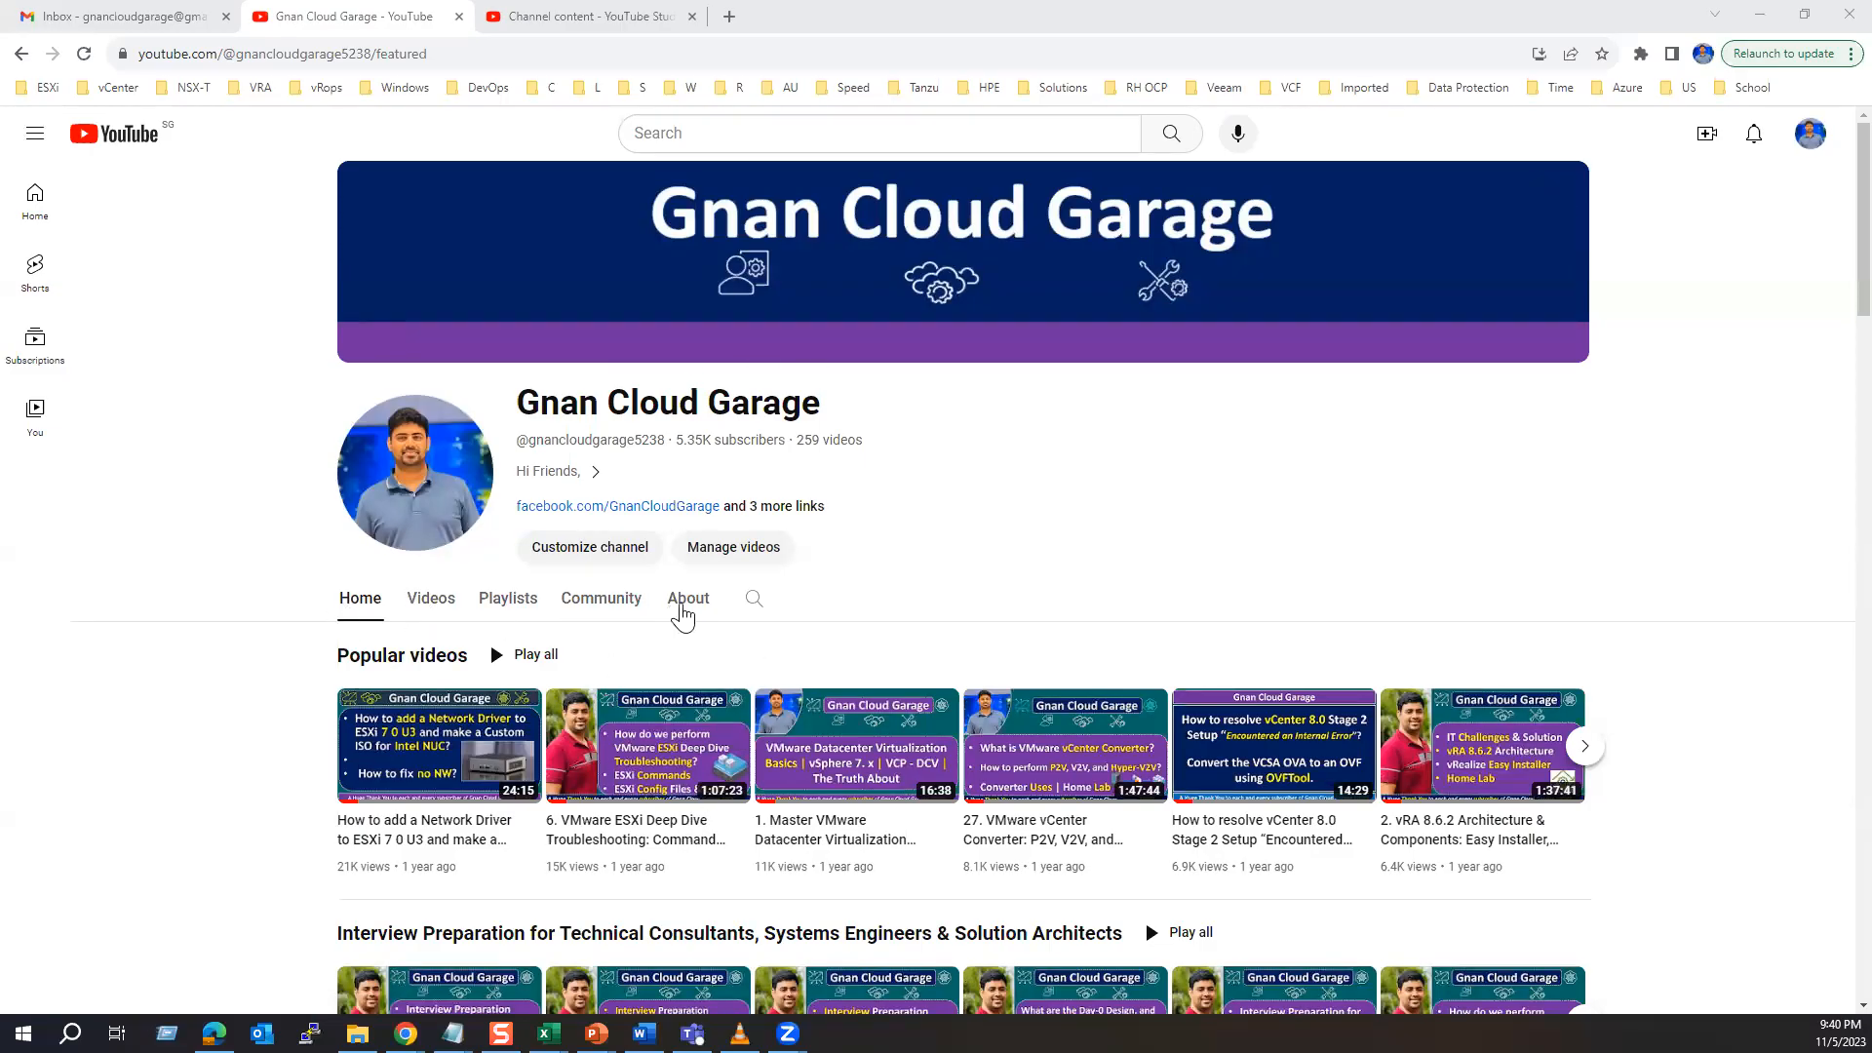
mouse_move(693, 613)
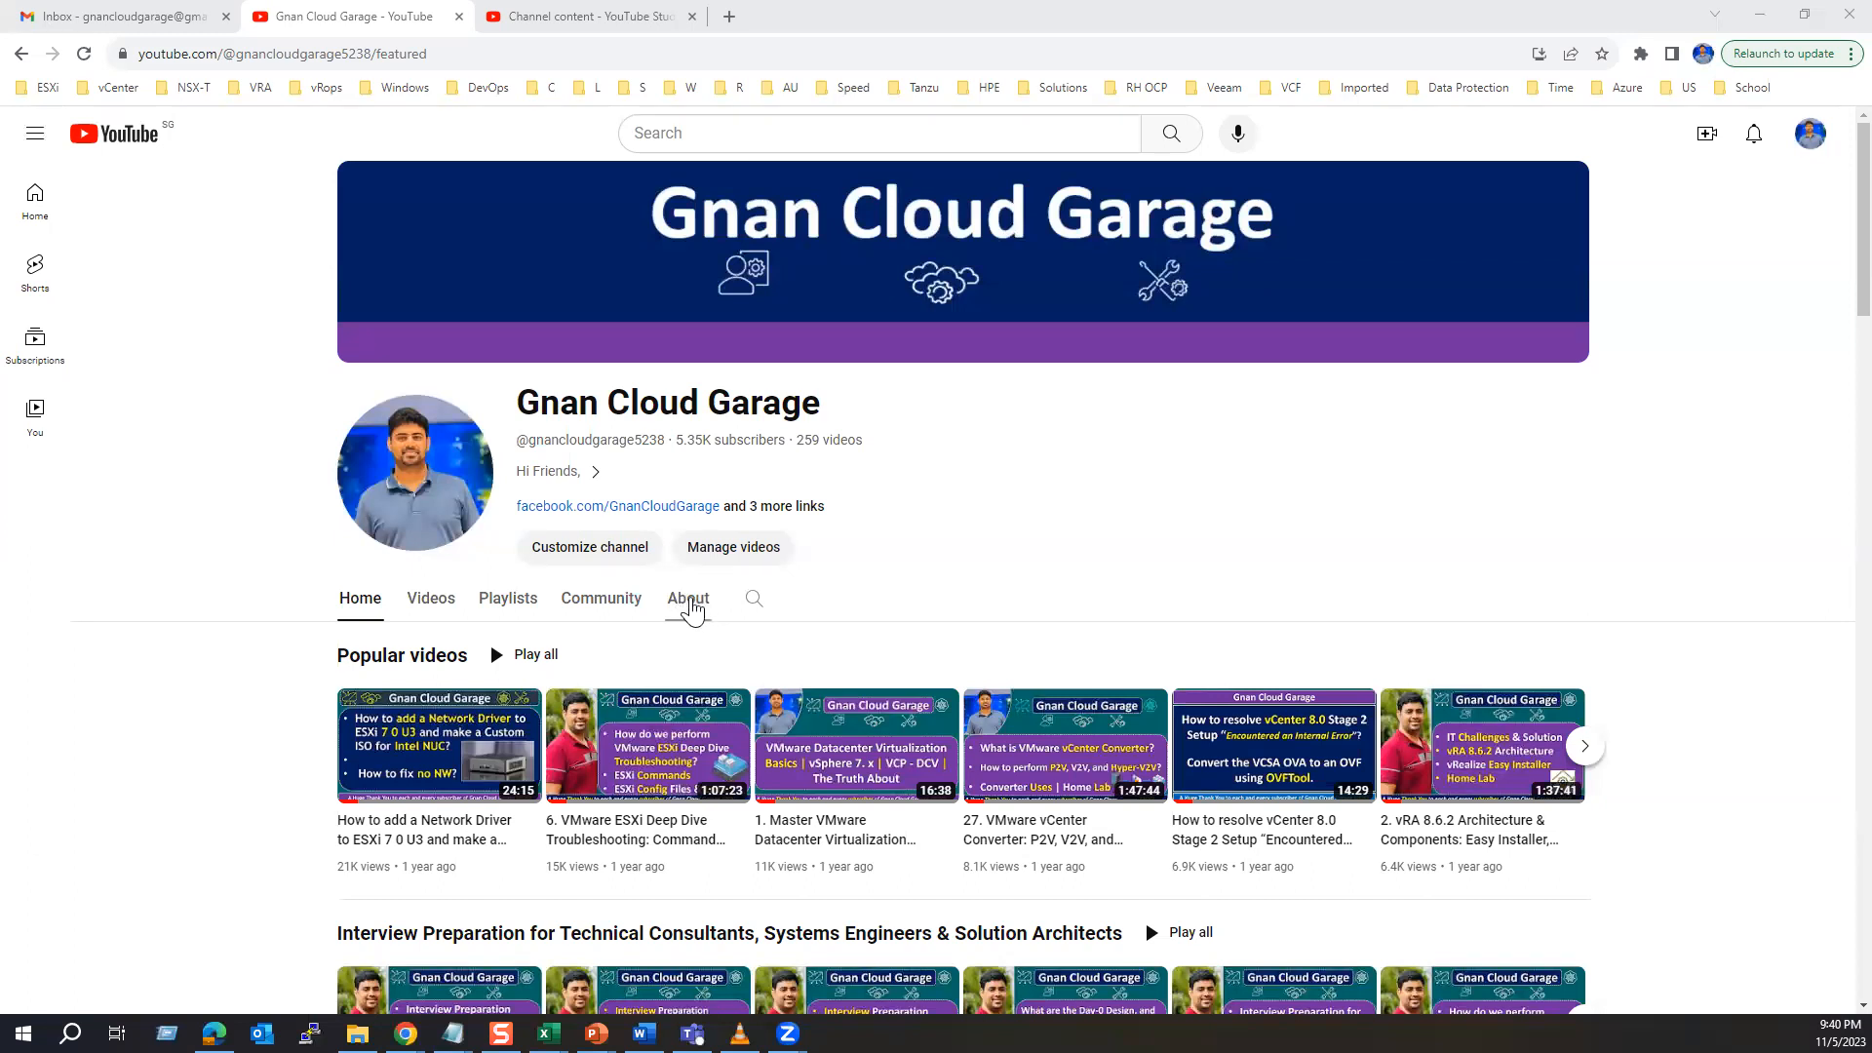
Open the channel's About page and check its 350,792 total views under Stats
click(688, 599)
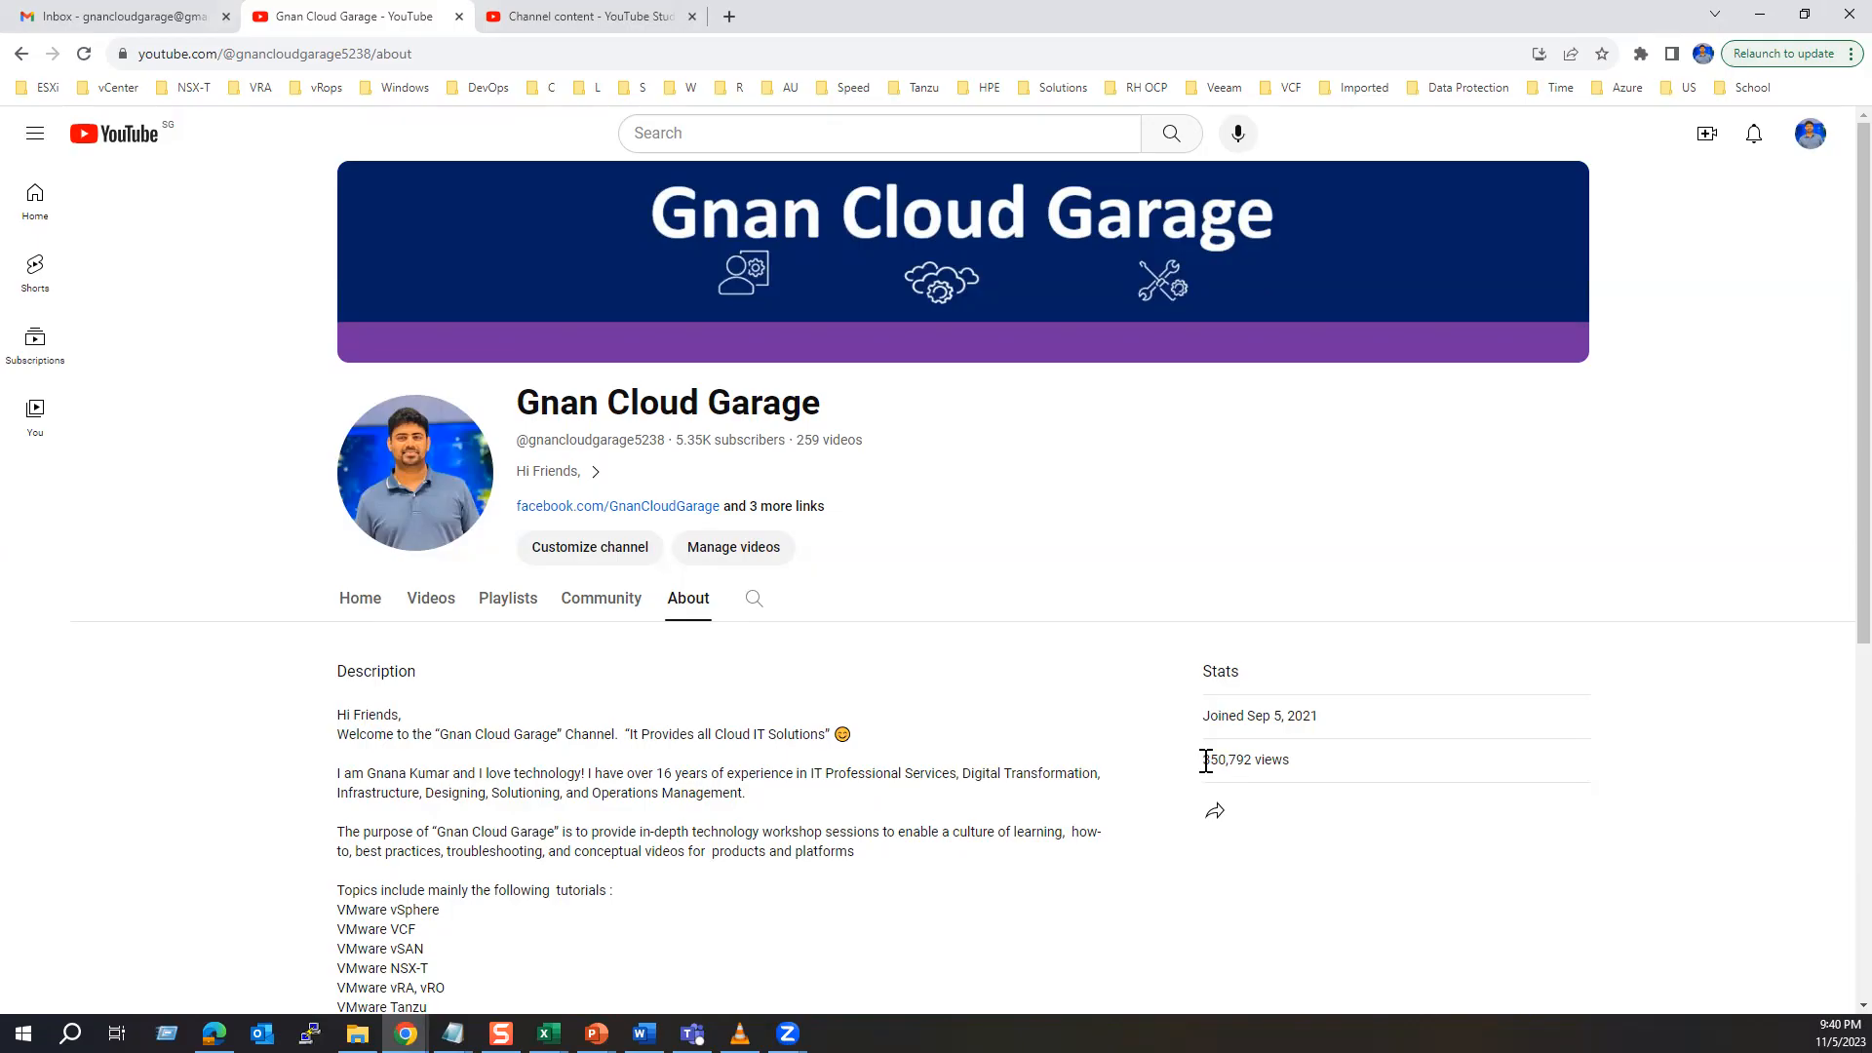
mouse_move(1195, 742)
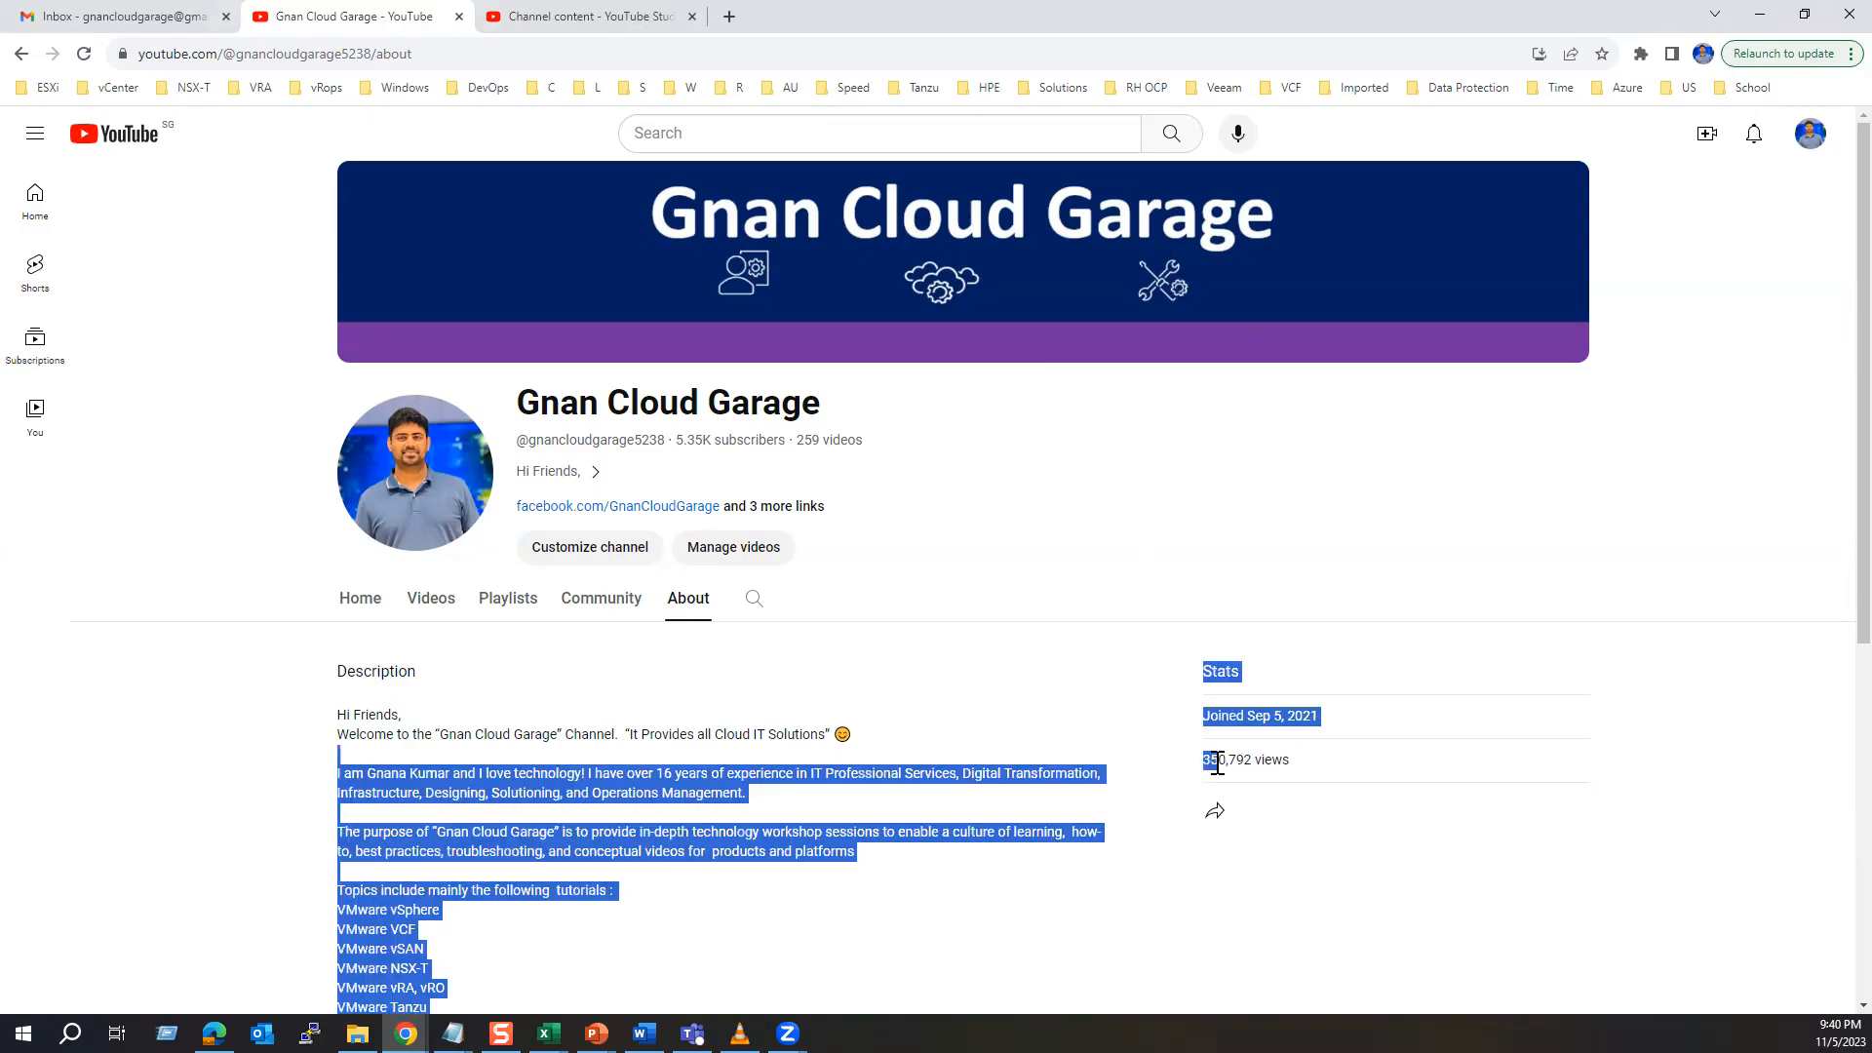
click(1267, 767)
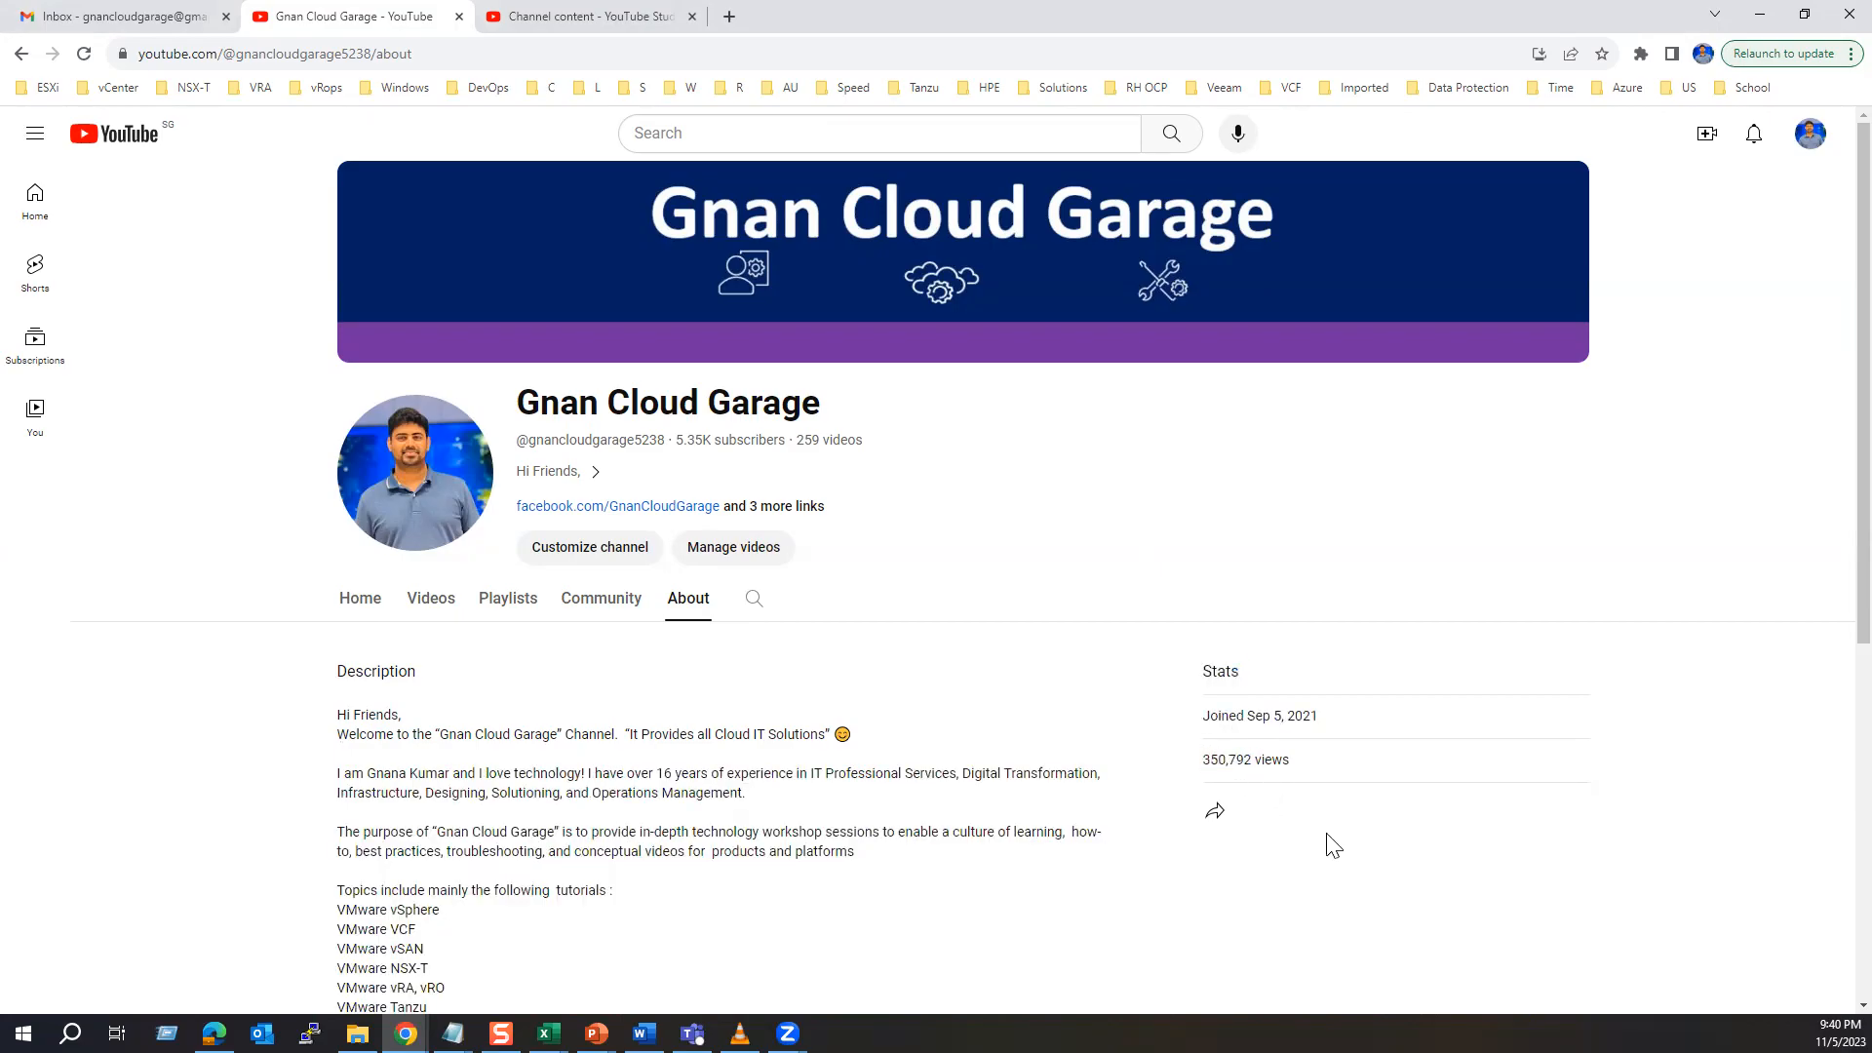
mouse_move(1235, 787)
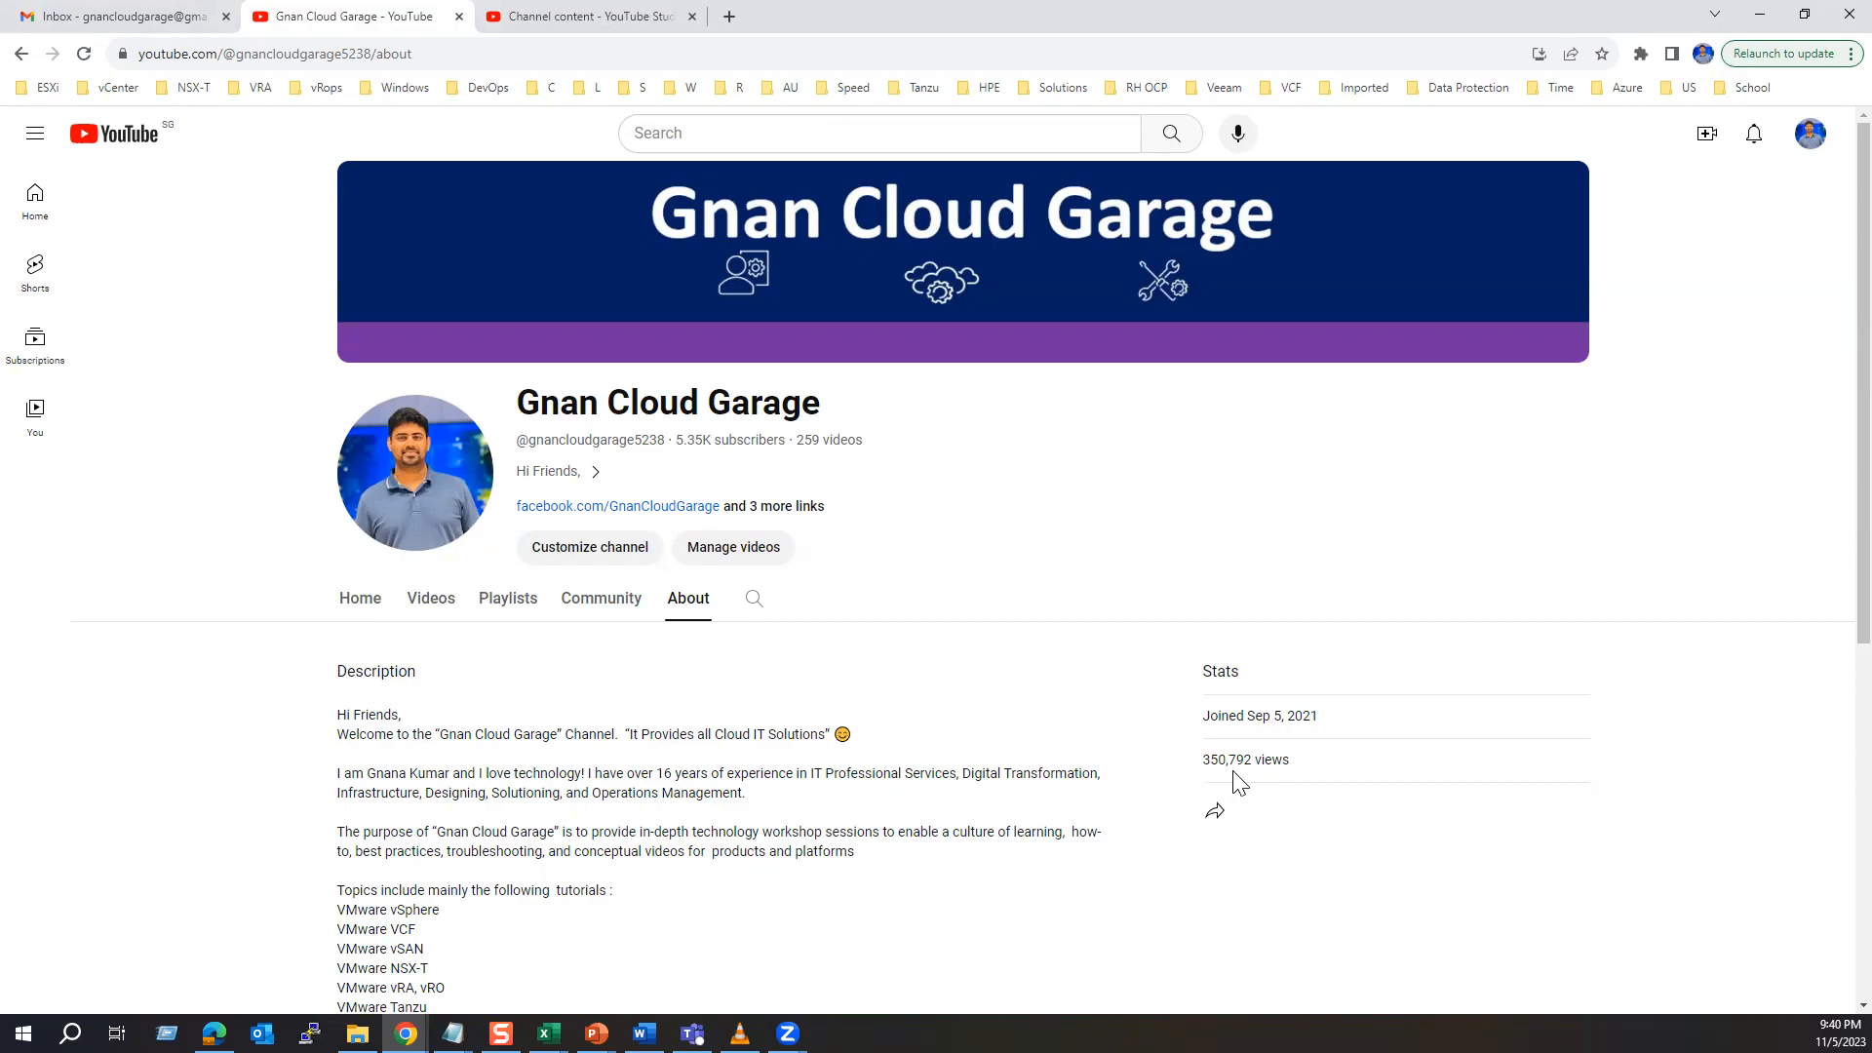
mouse_move(1824, 198)
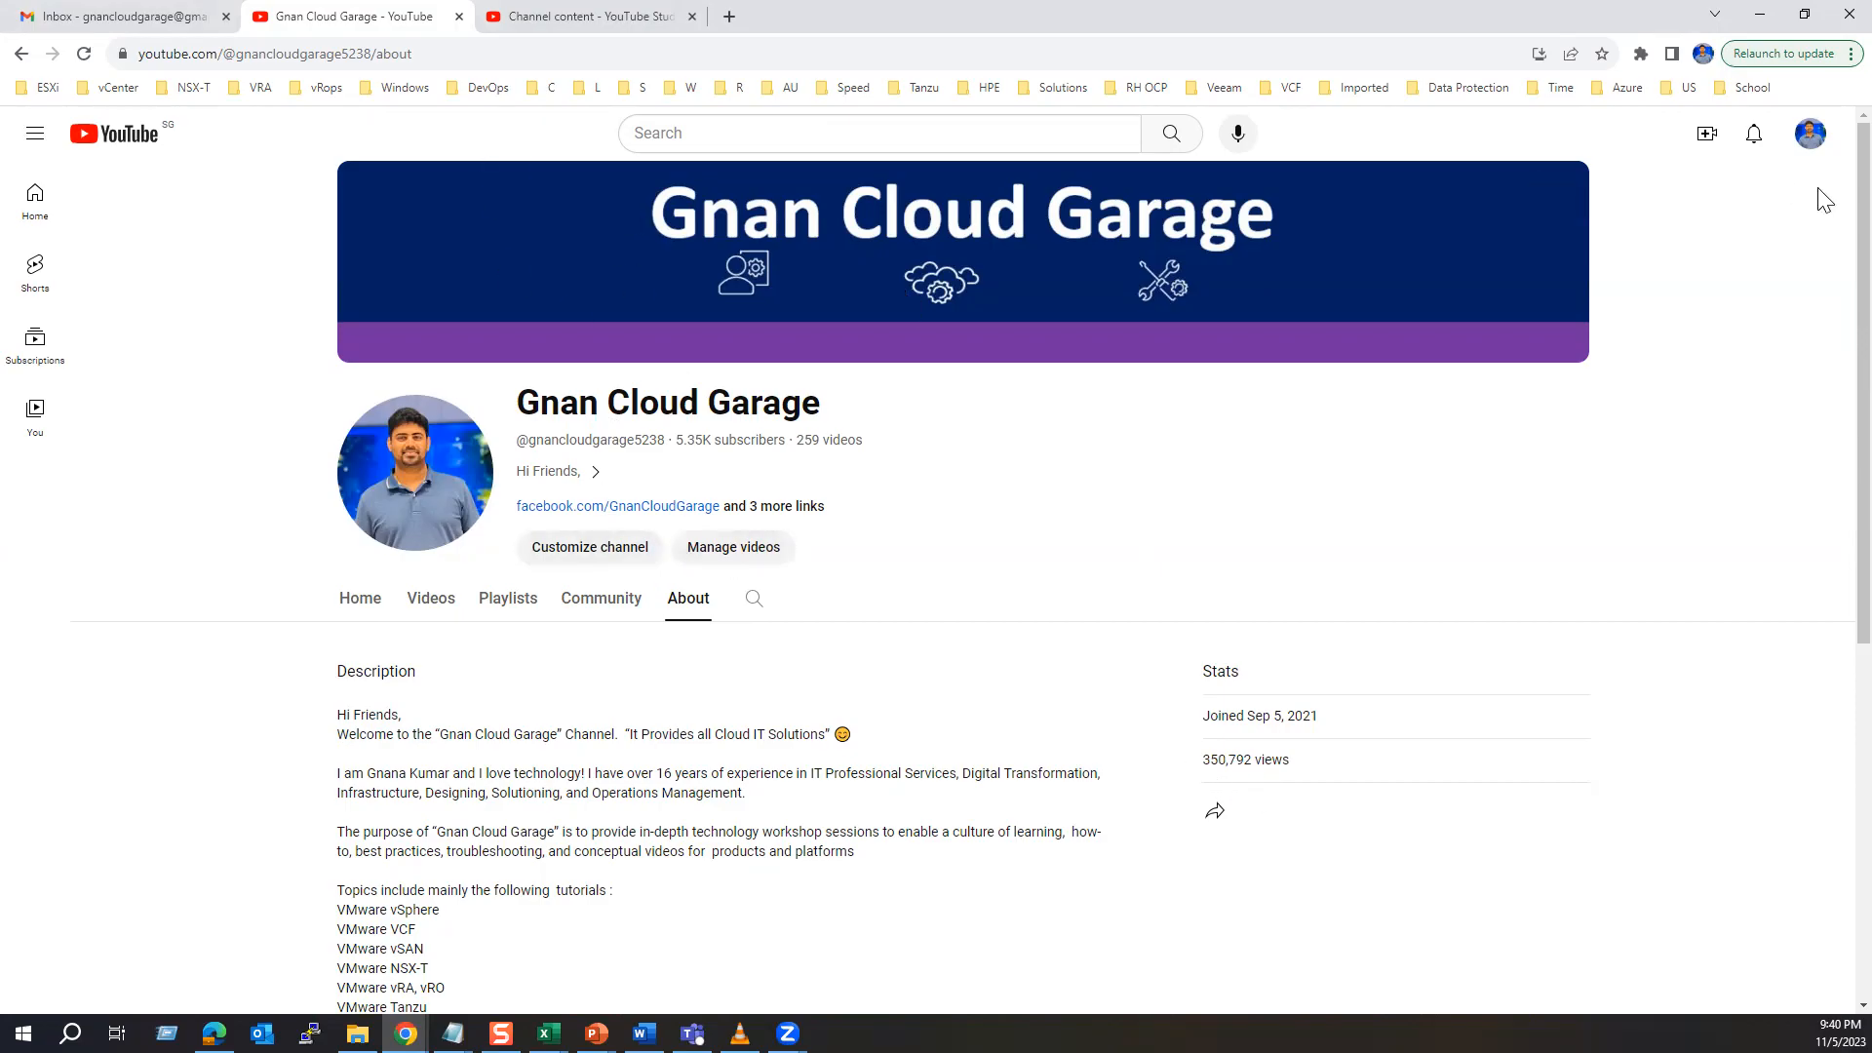
Open YouTube Studio from the avatar menu and browse the Channel content video list
click(1813, 134)
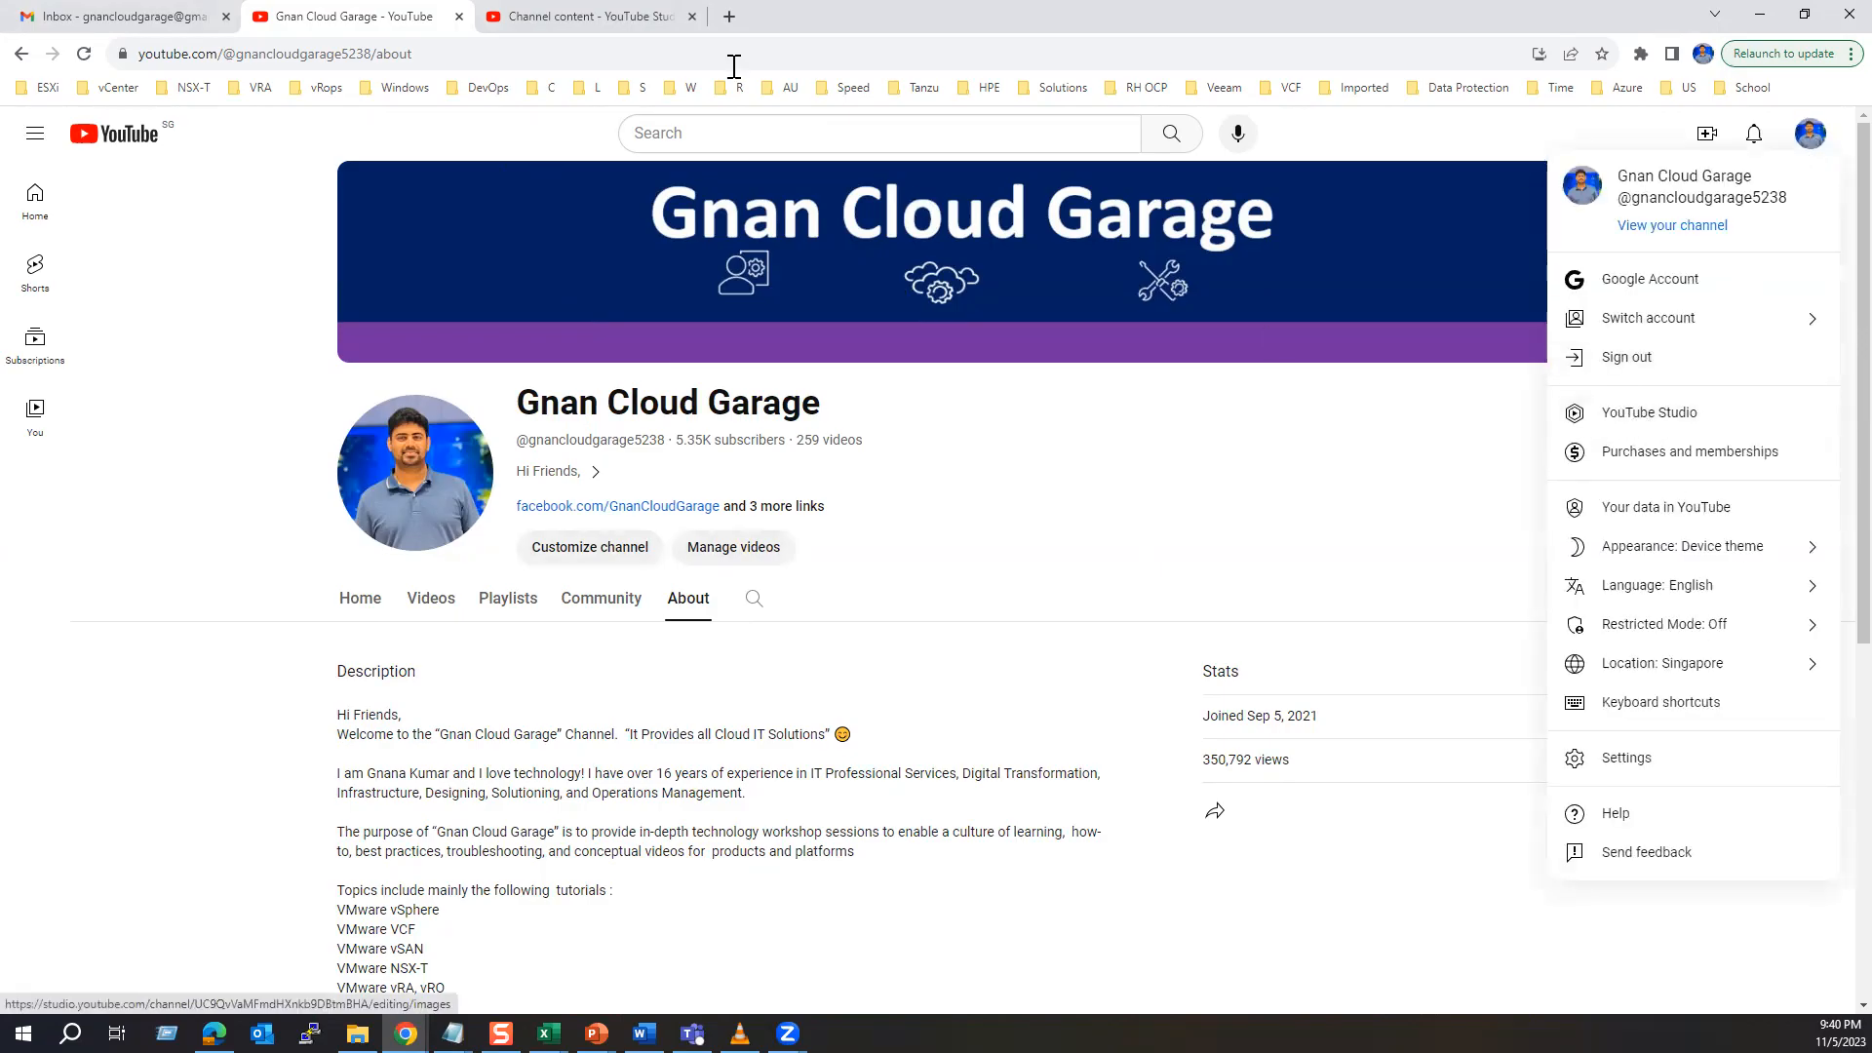
click(583, 16)
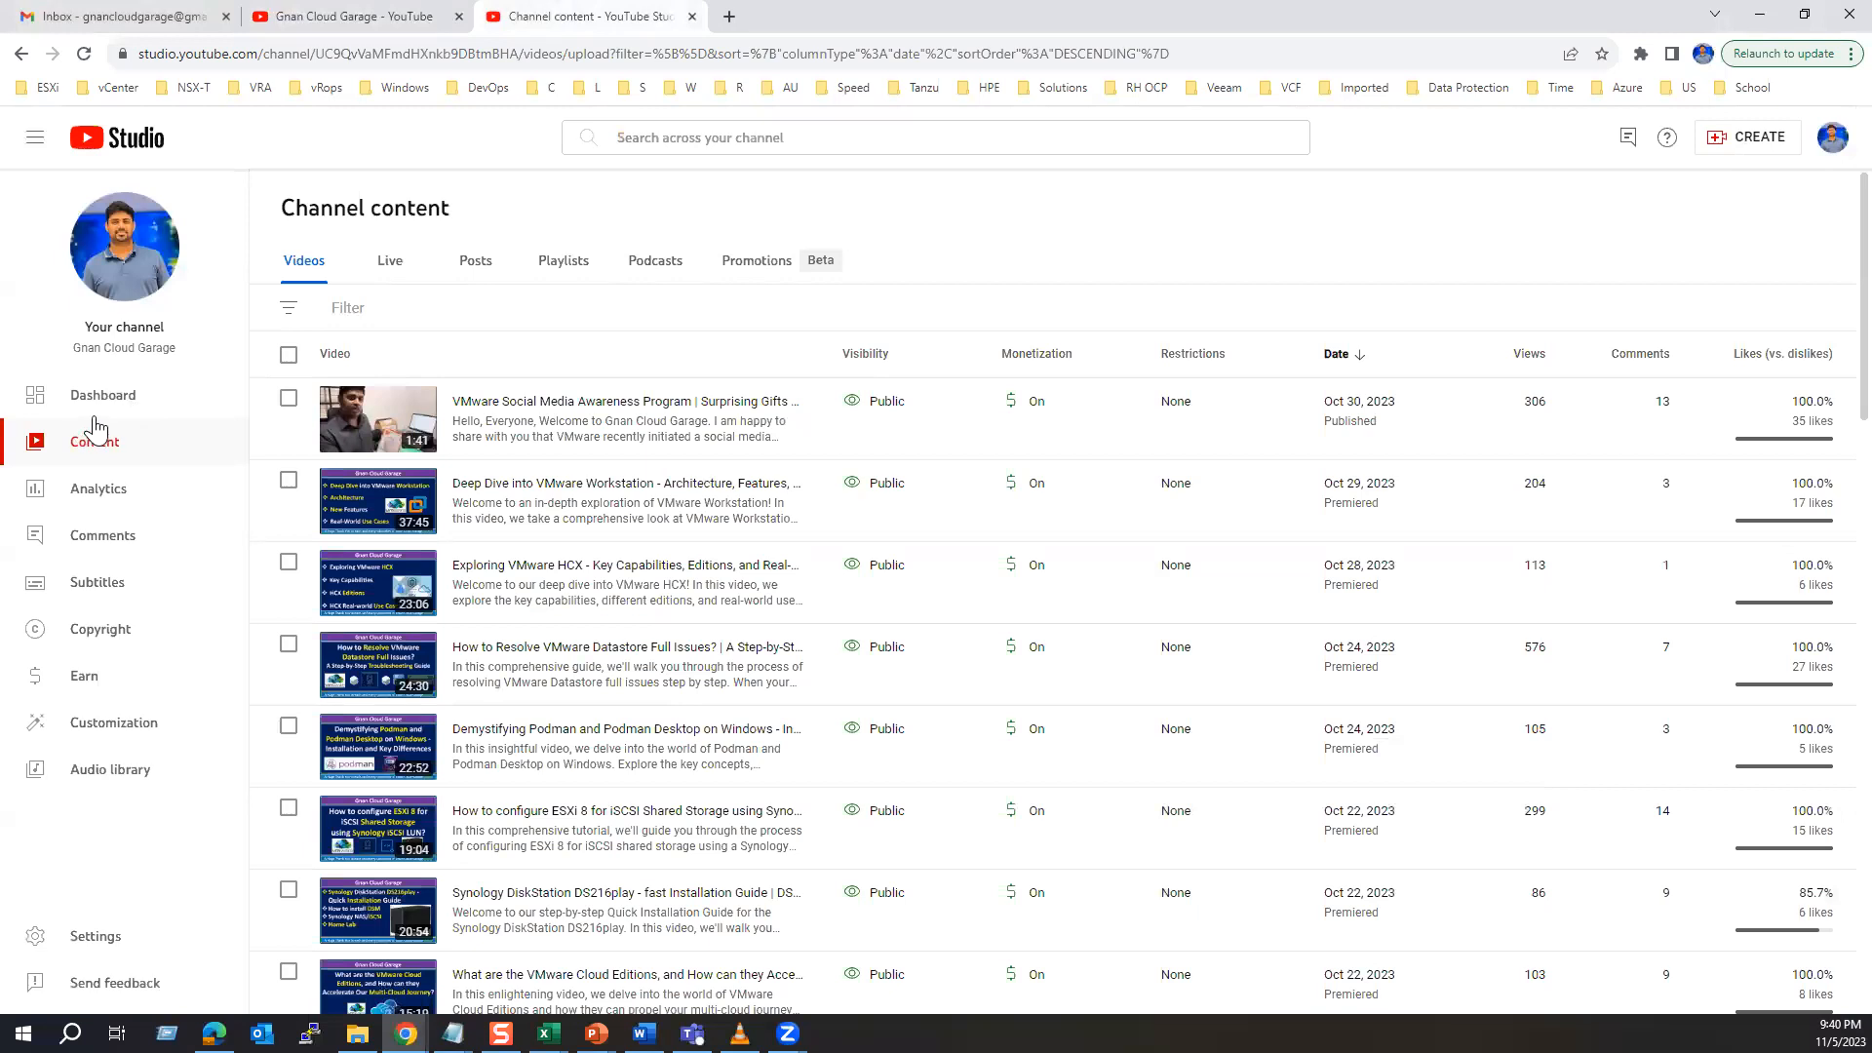
mouse_move(67, 465)
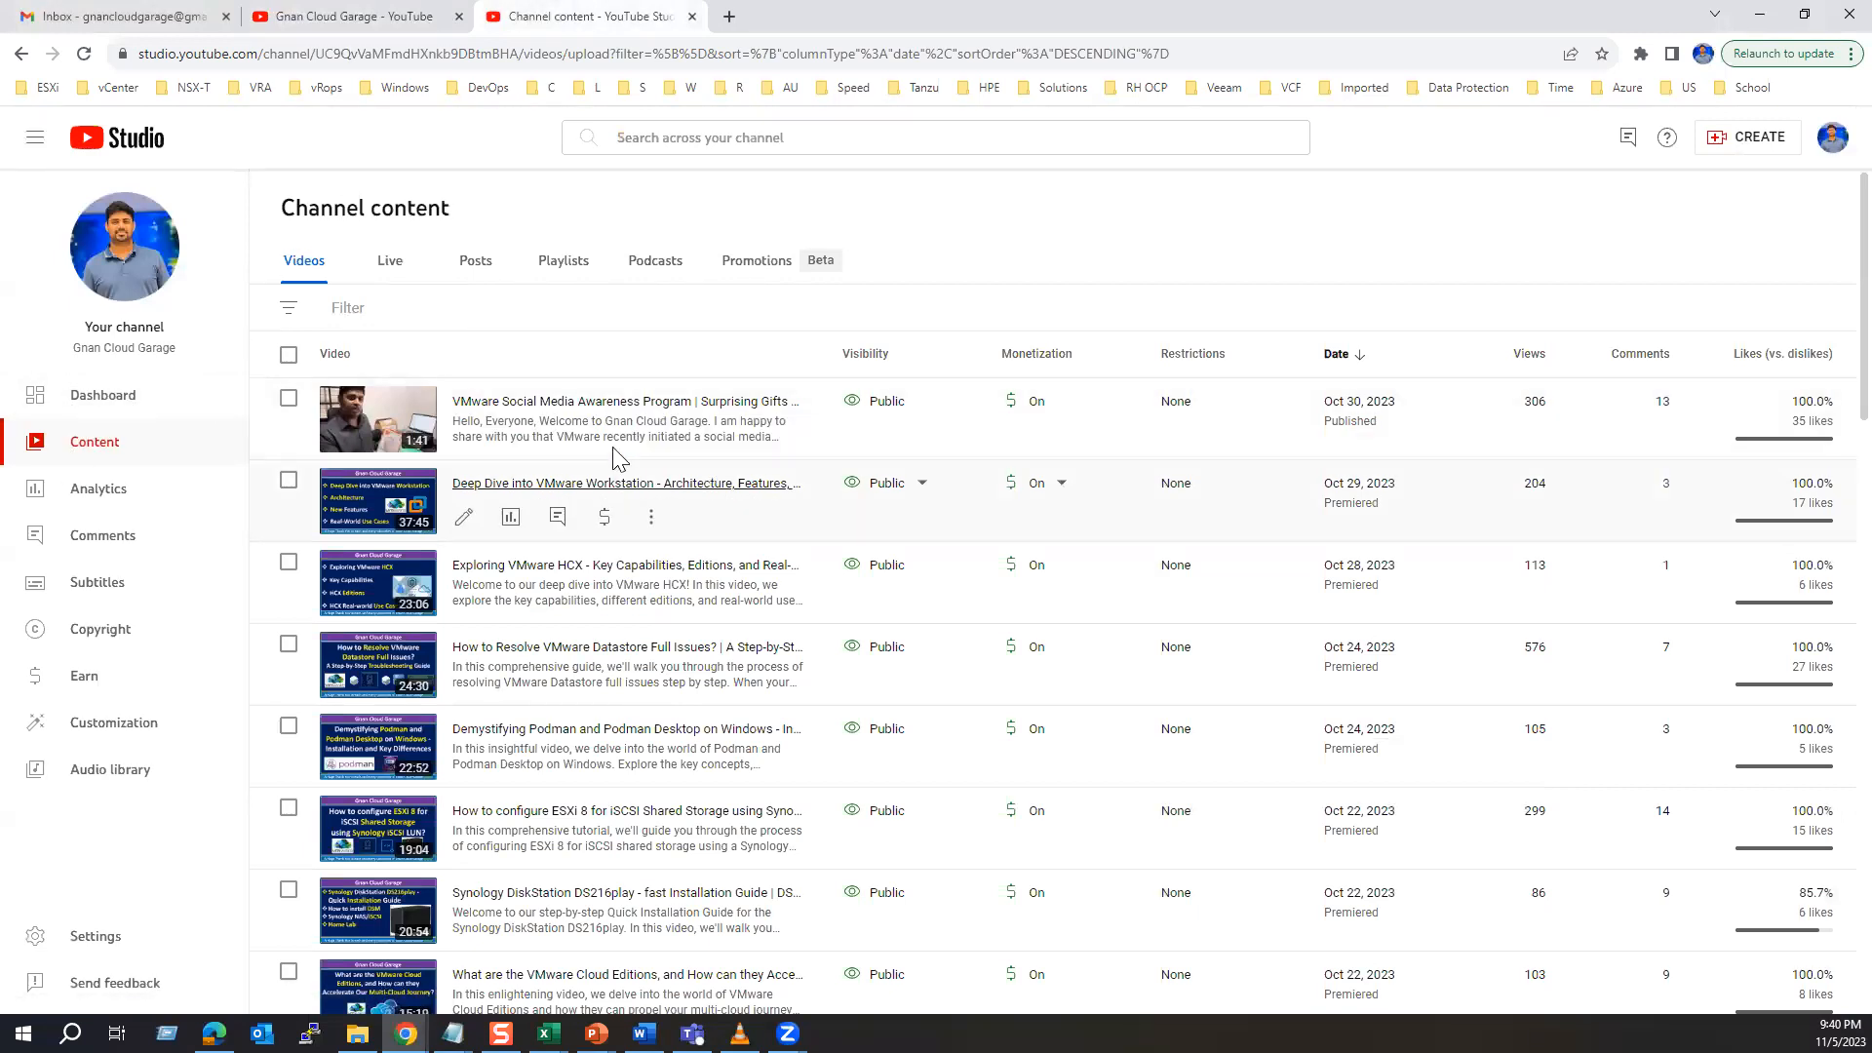
scroll(down, 3)
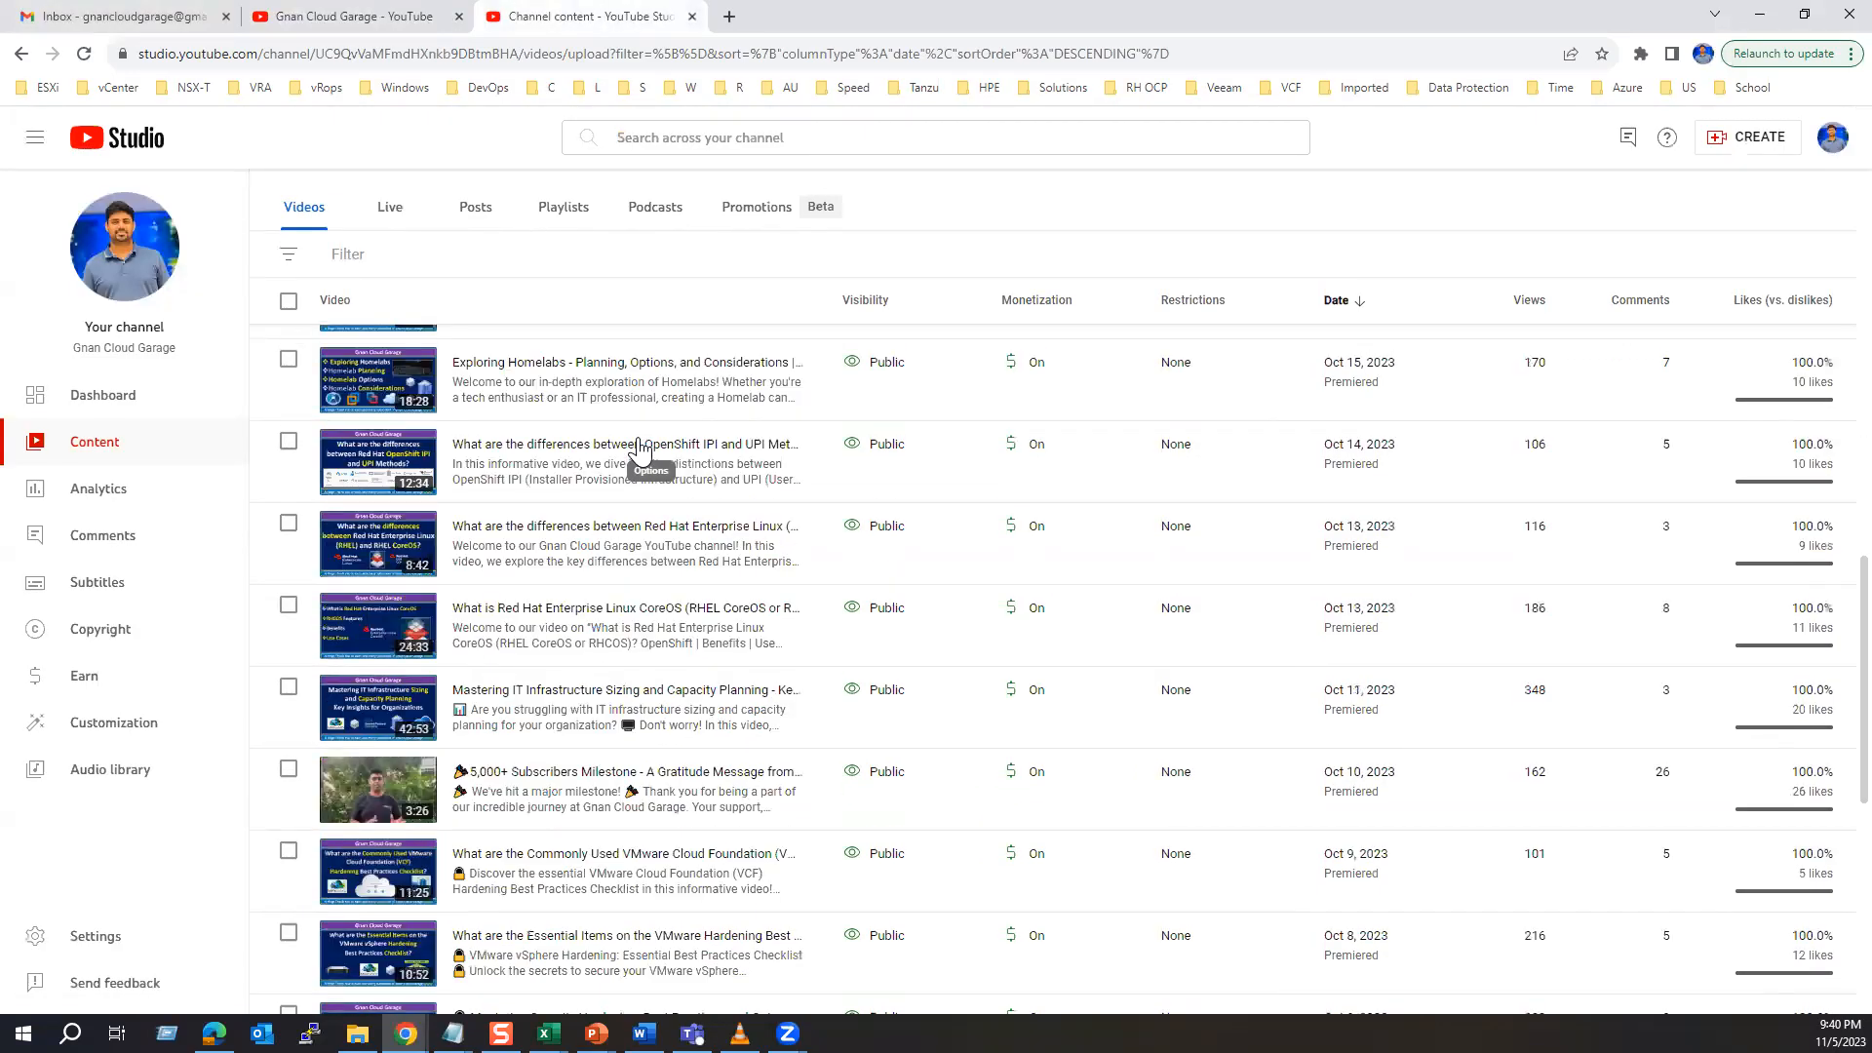
scroll(down, 3)
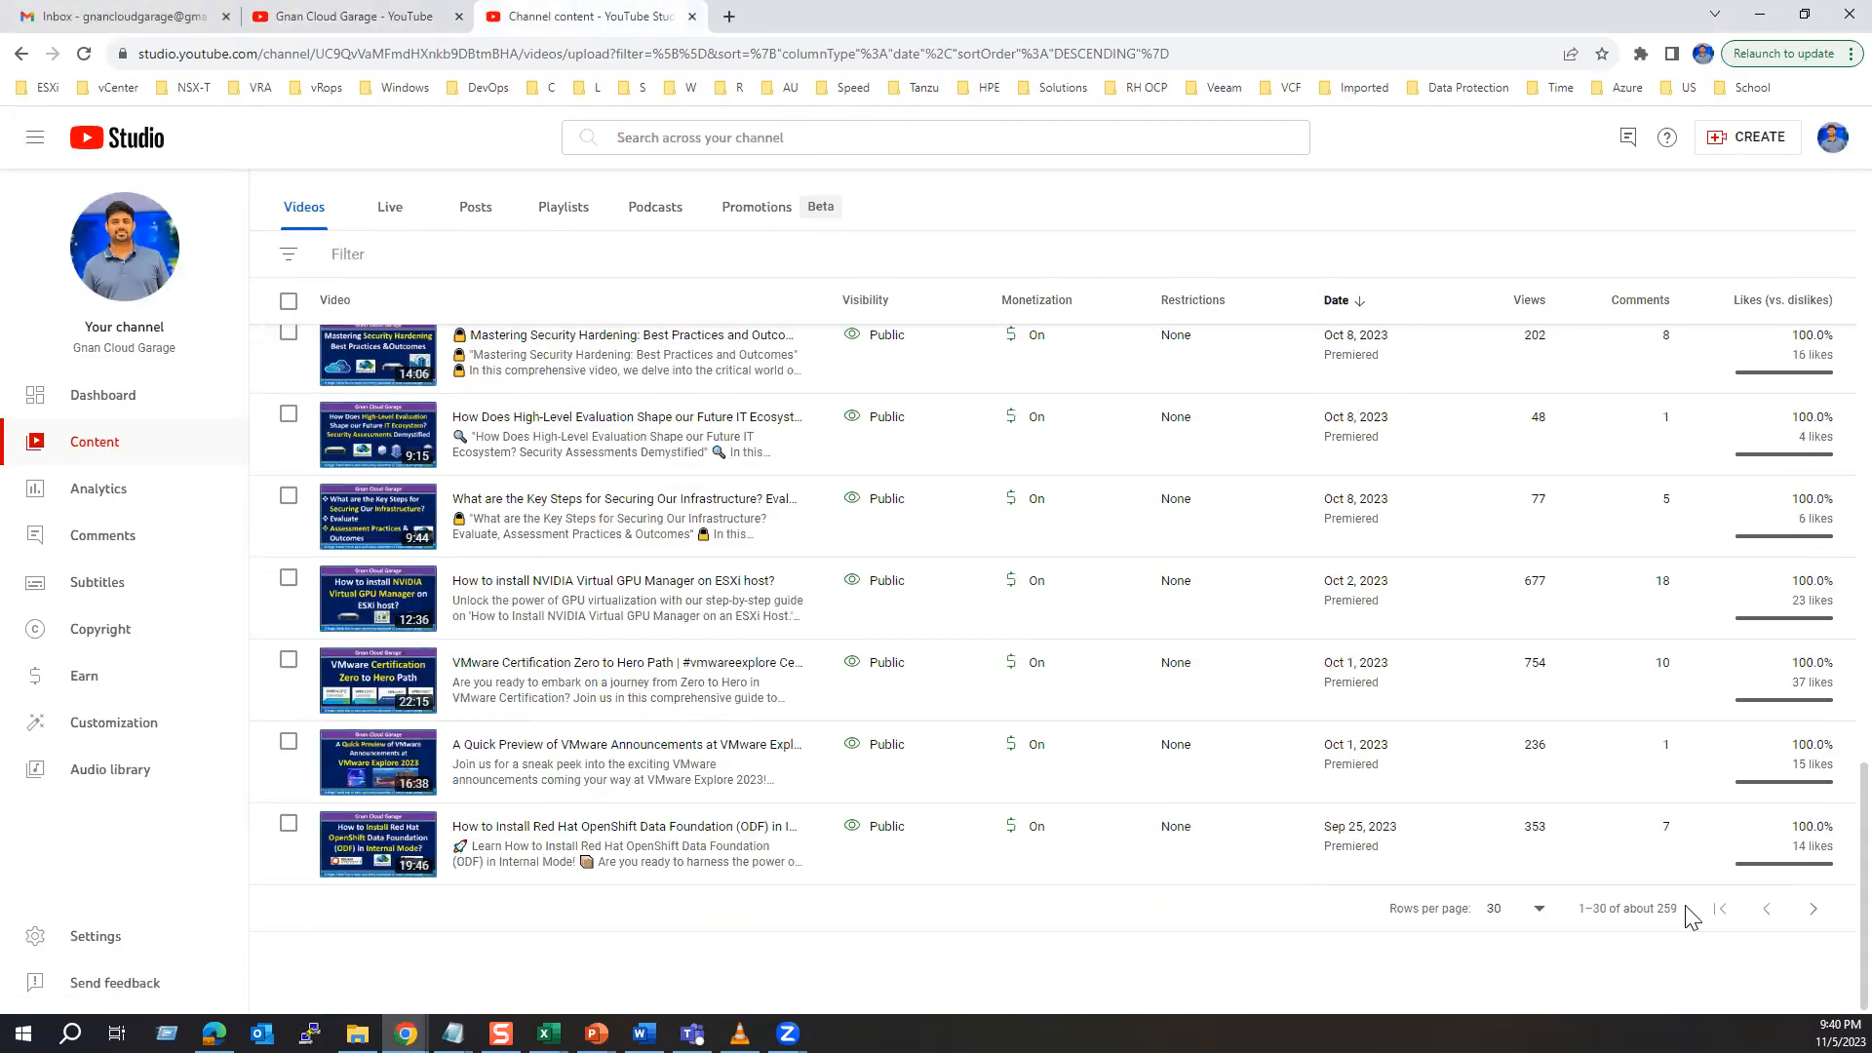
double_click(1668, 909)
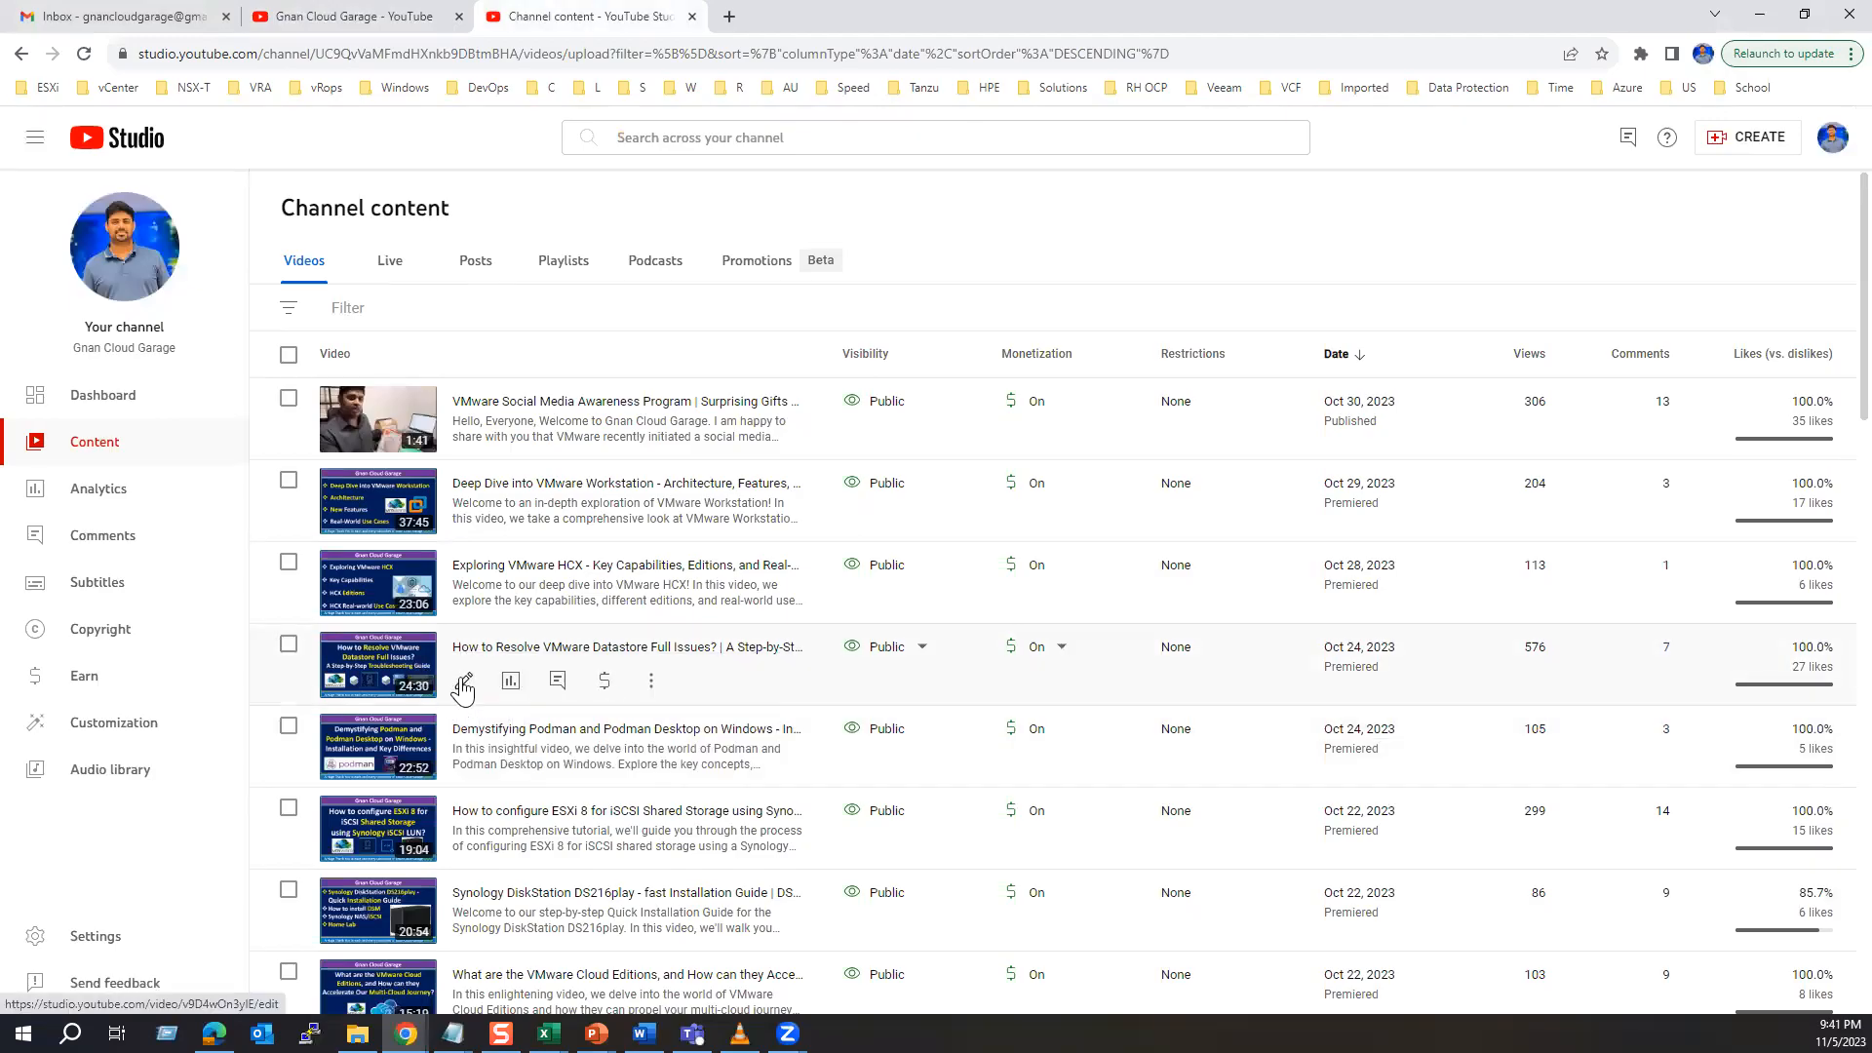
Set the VMware Datastore Full Issues video's visibility to Private and save
click(462, 684)
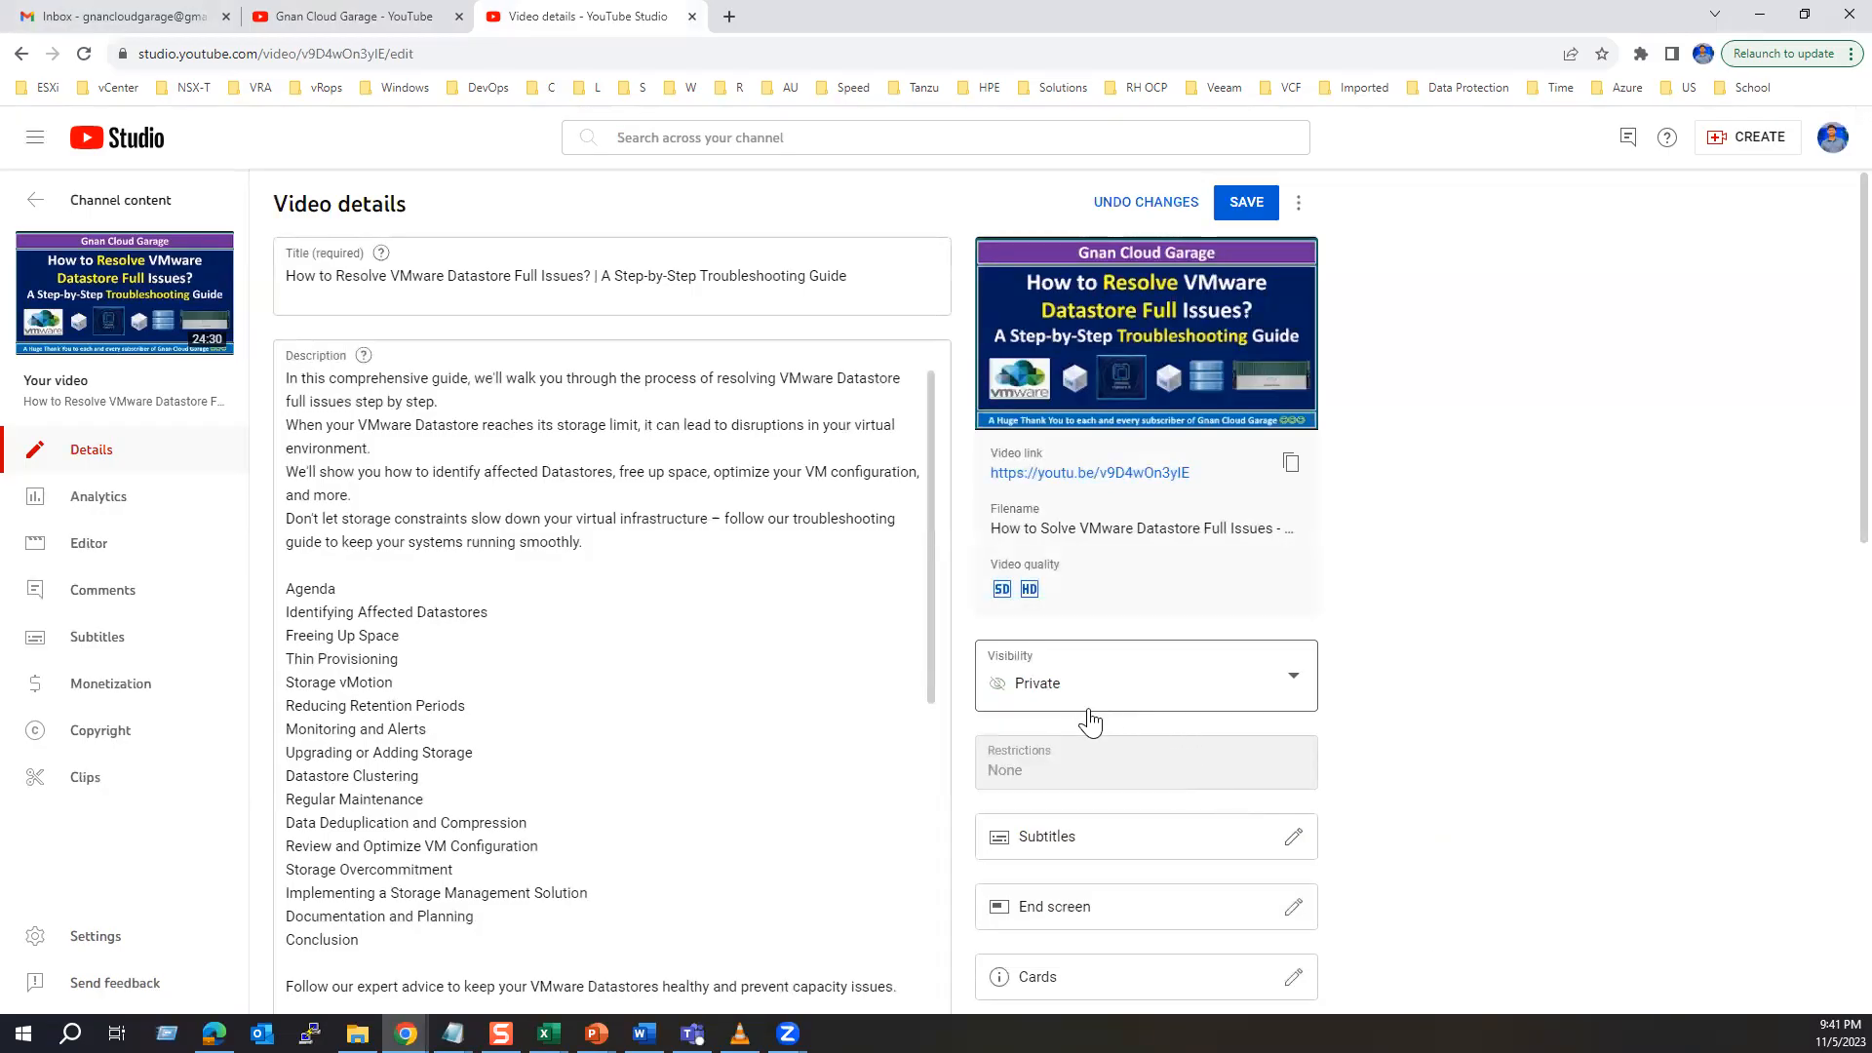
mouse_move(1052, 698)
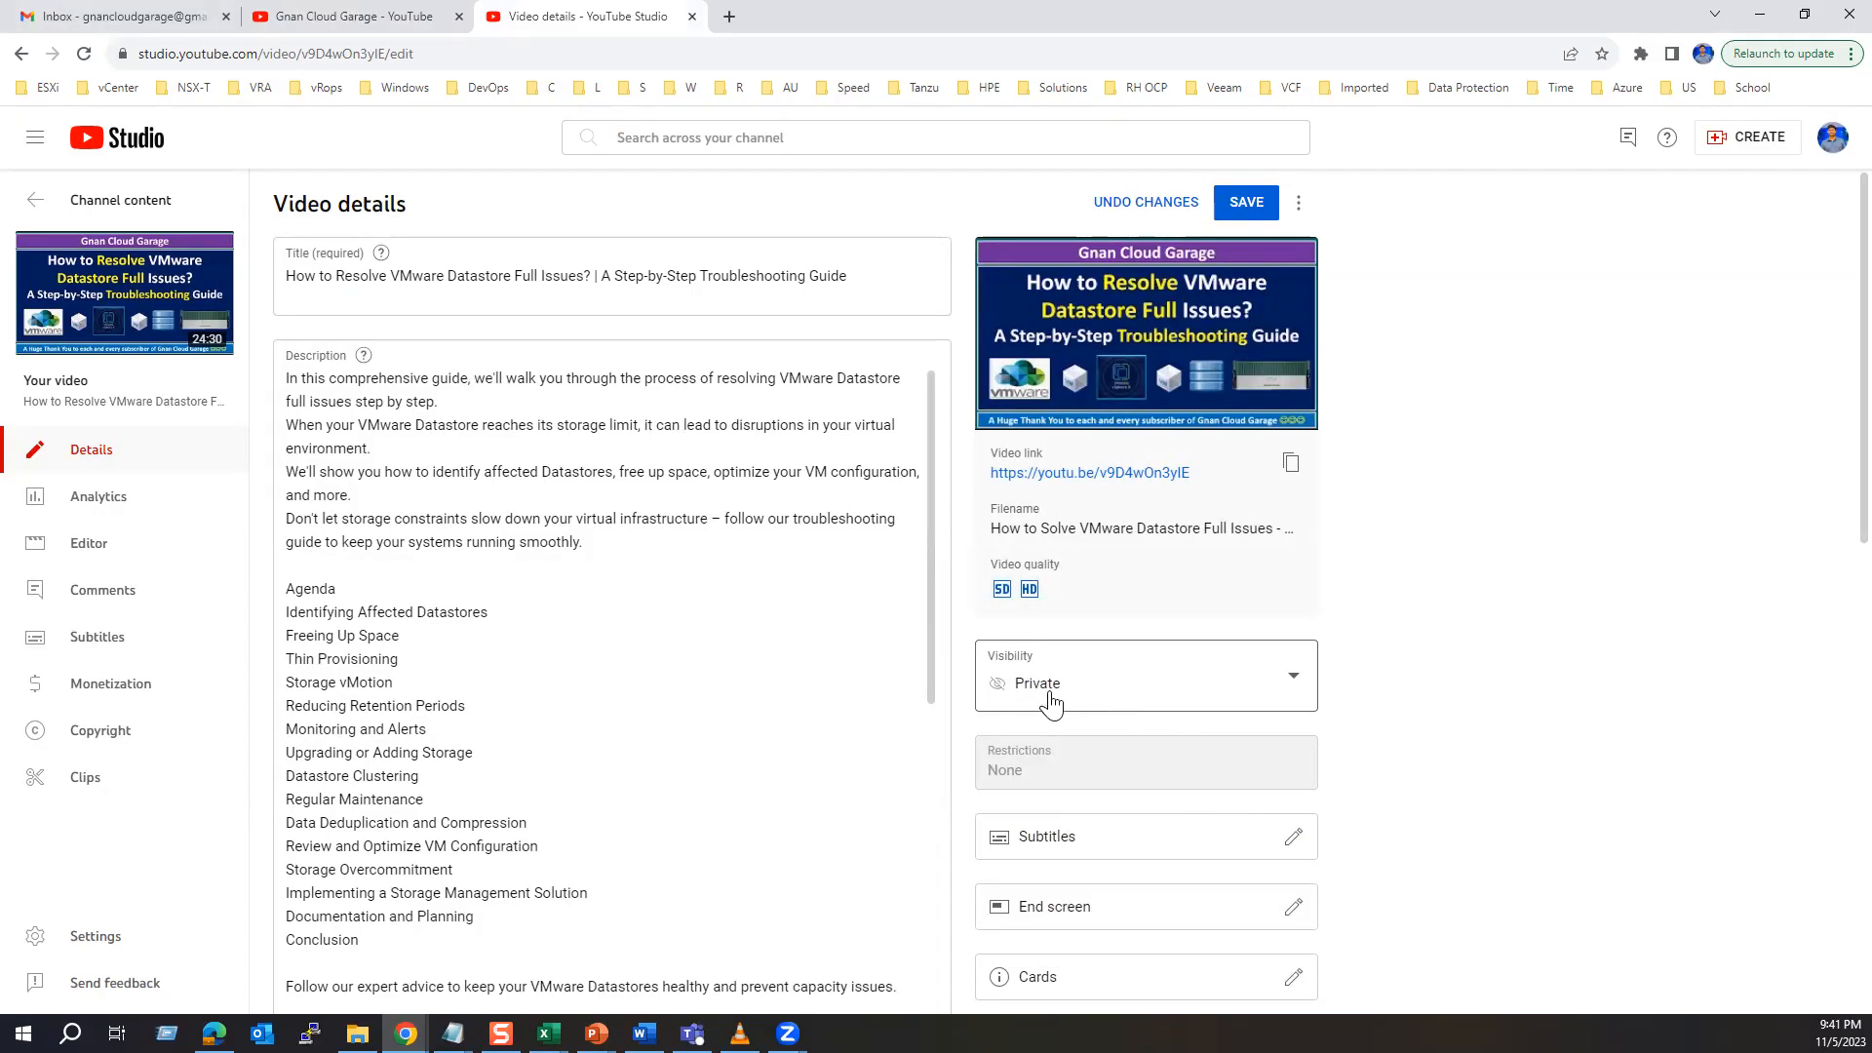
click(1246, 202)
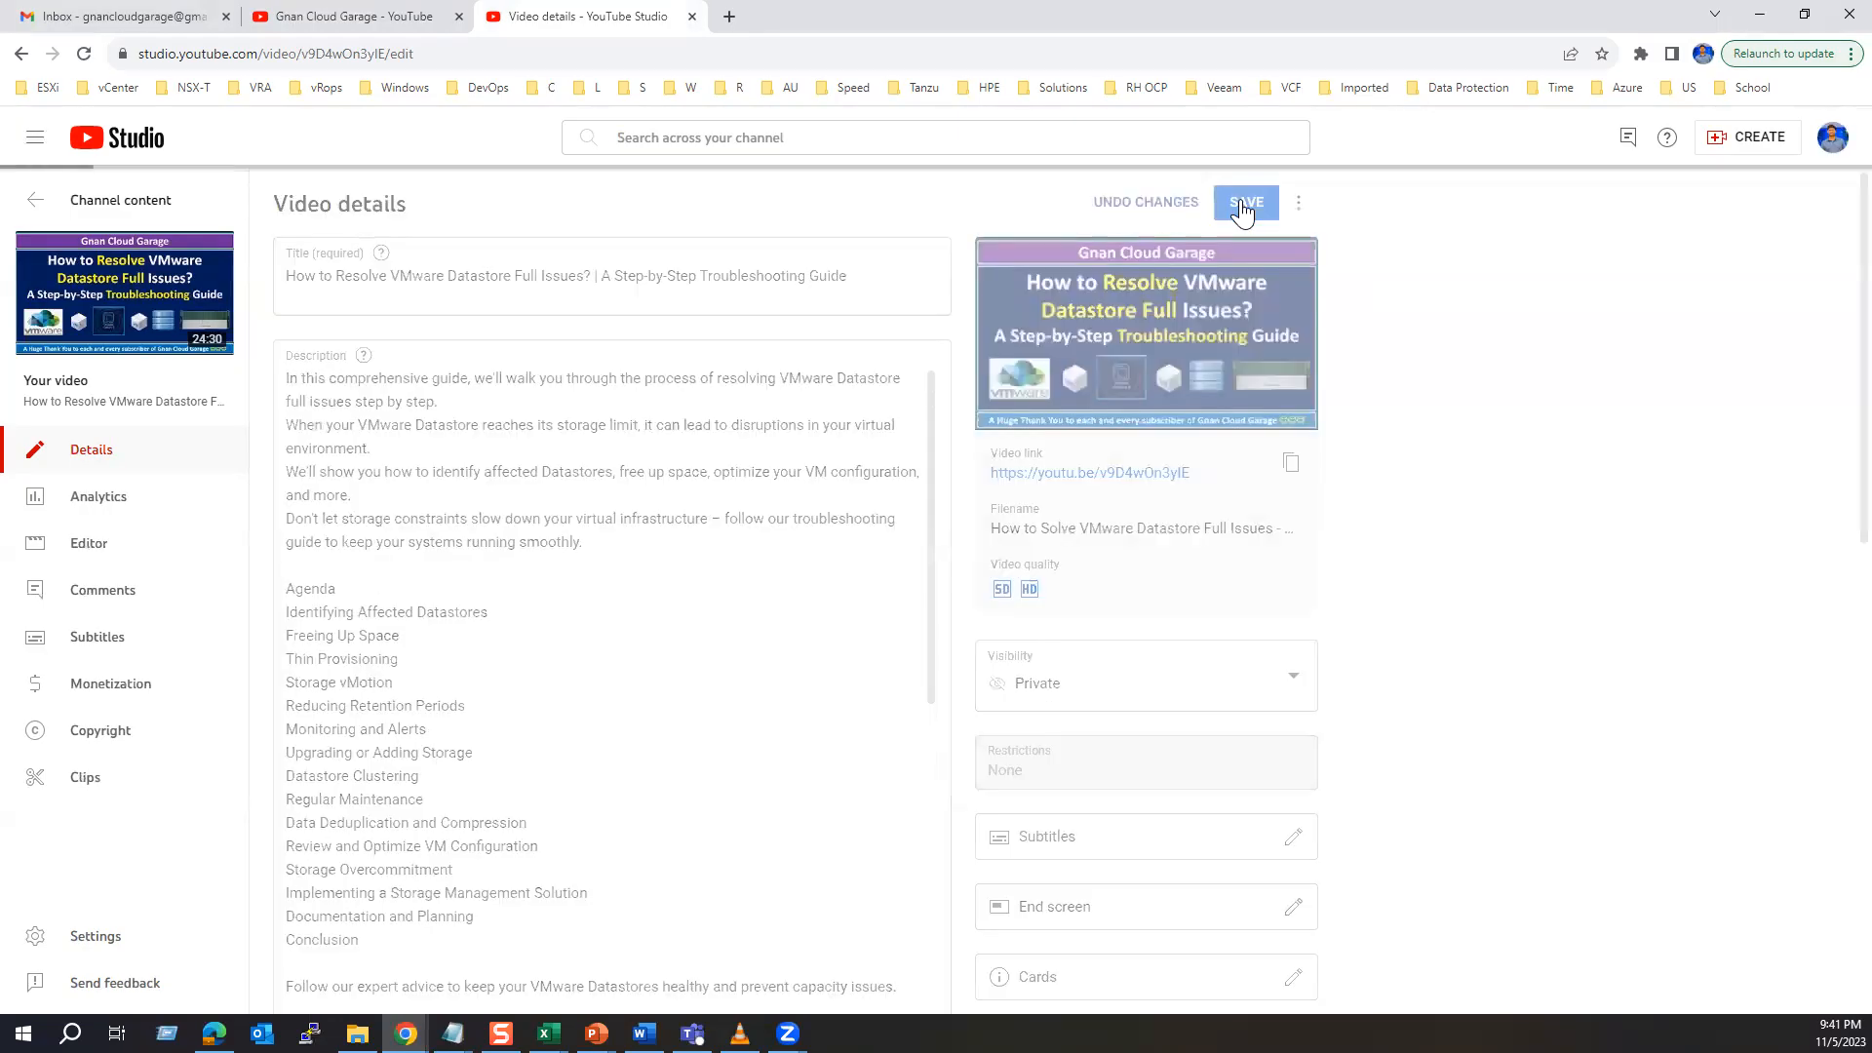
click(1246, 202)
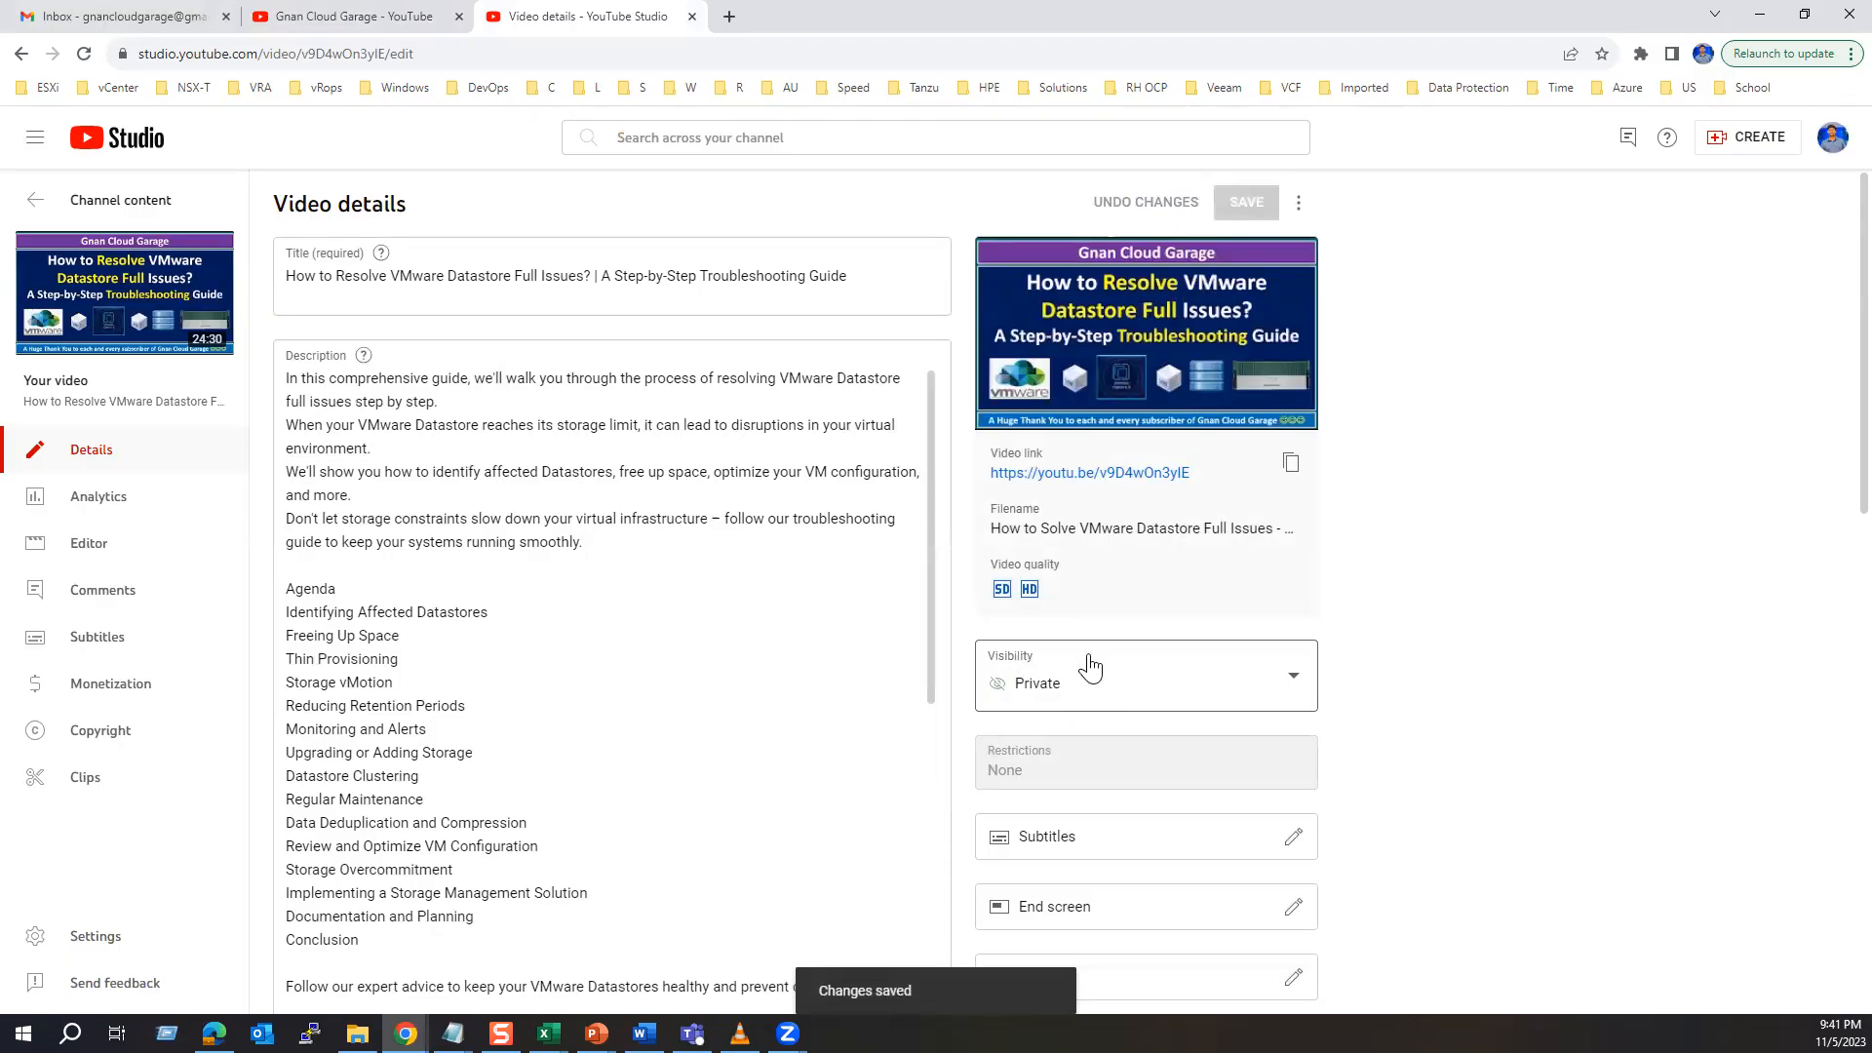
mouse_move(114, 217)
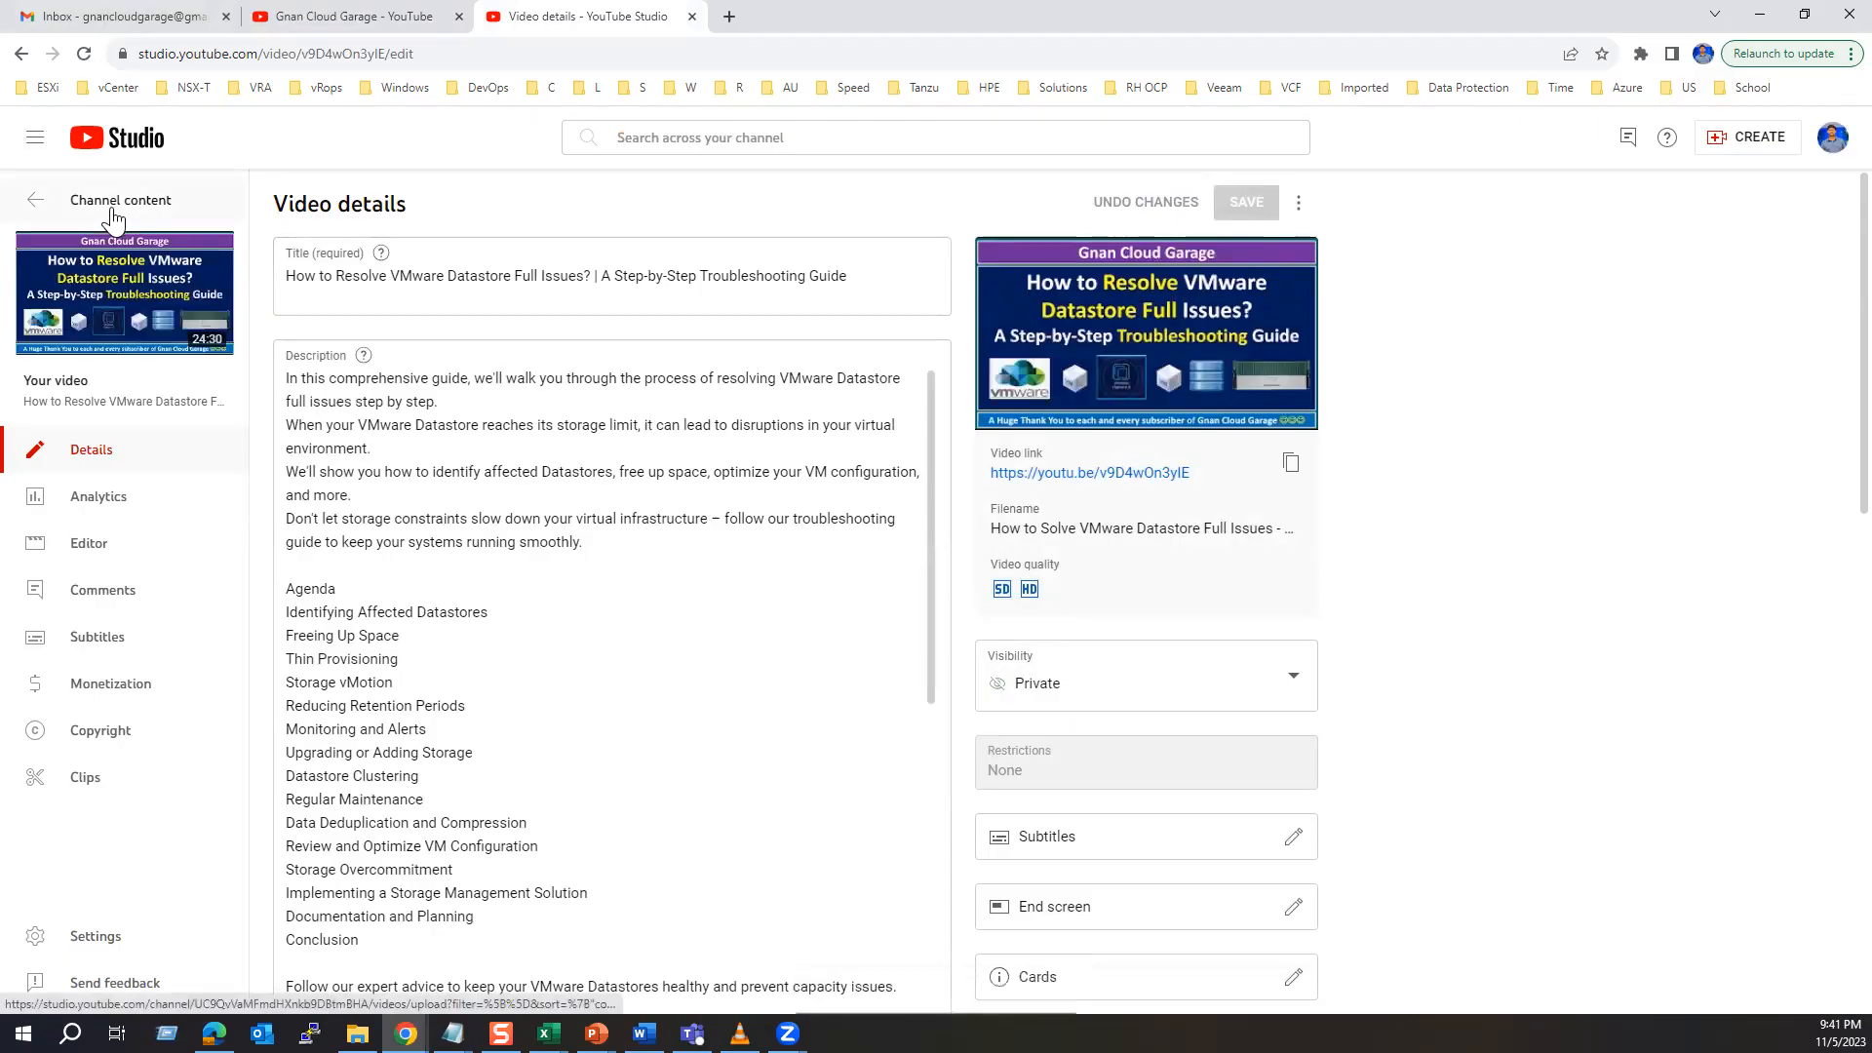
Switch the VMware Datastore video back to Public, save, and return to the About page
click(36, 200)
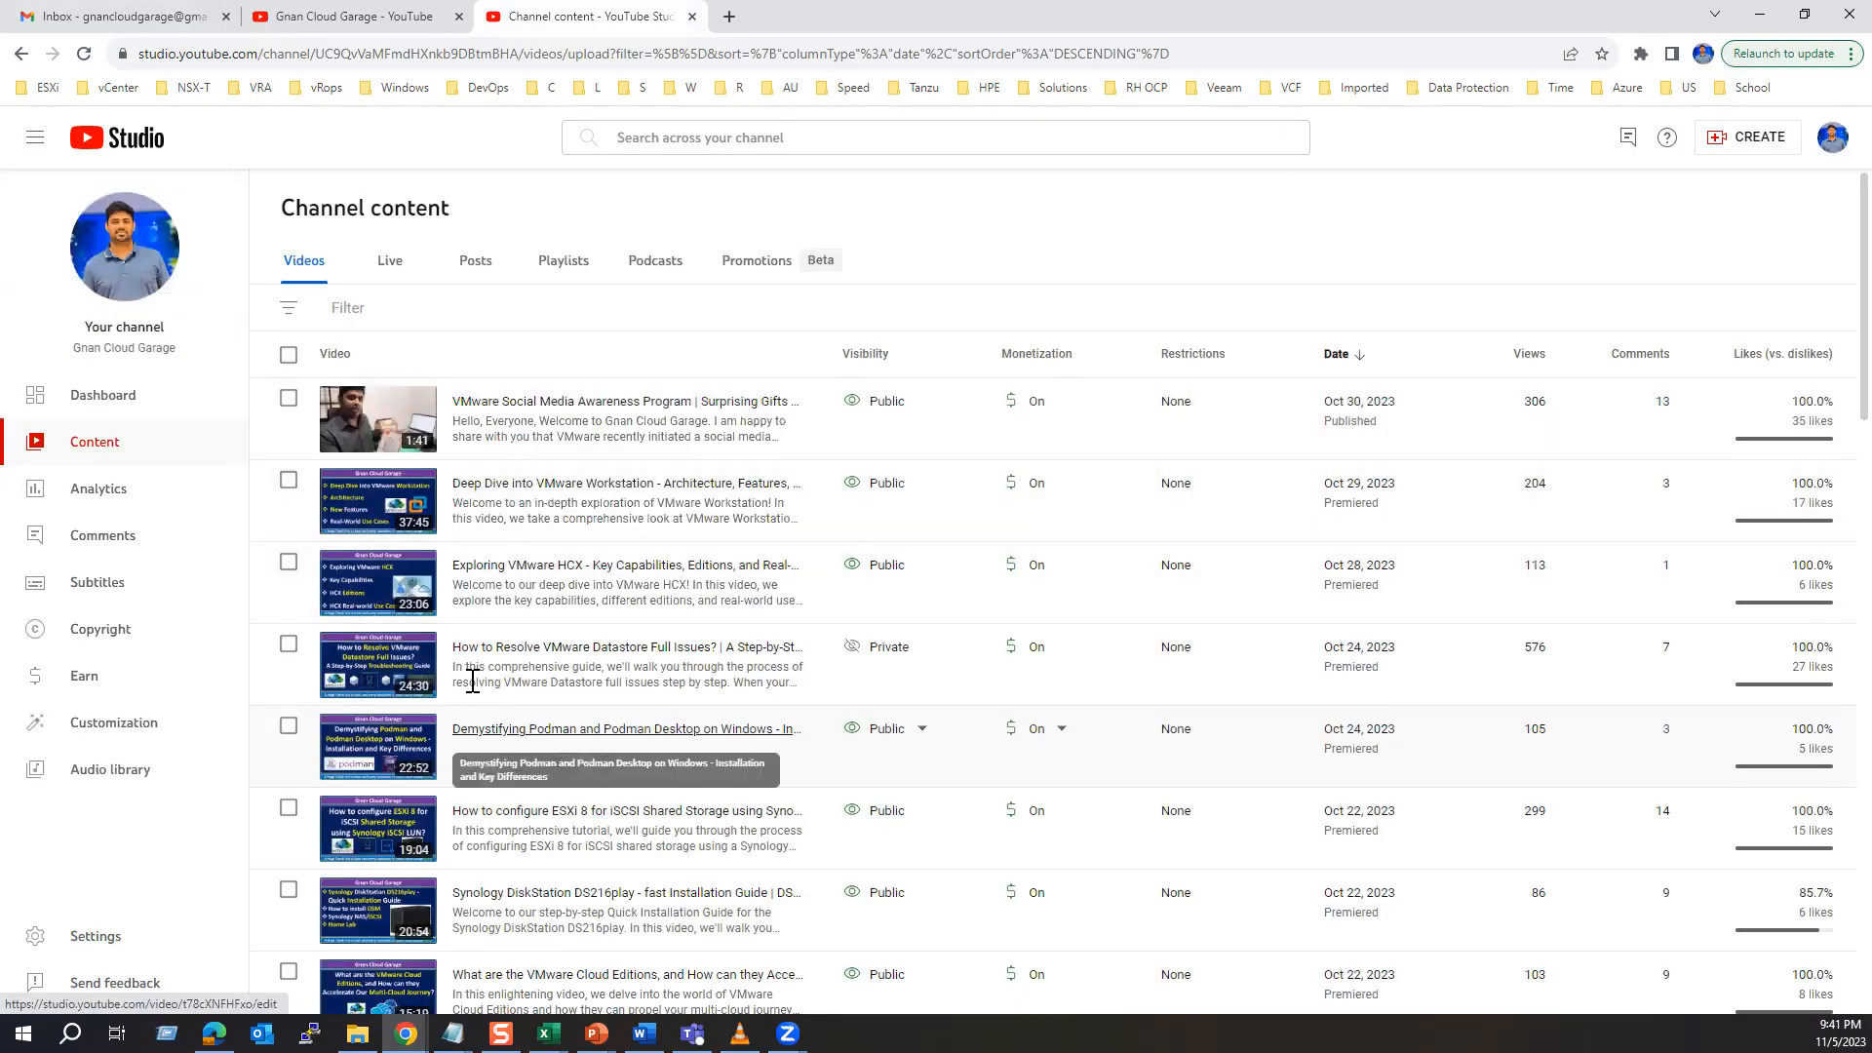
click(628, 728)
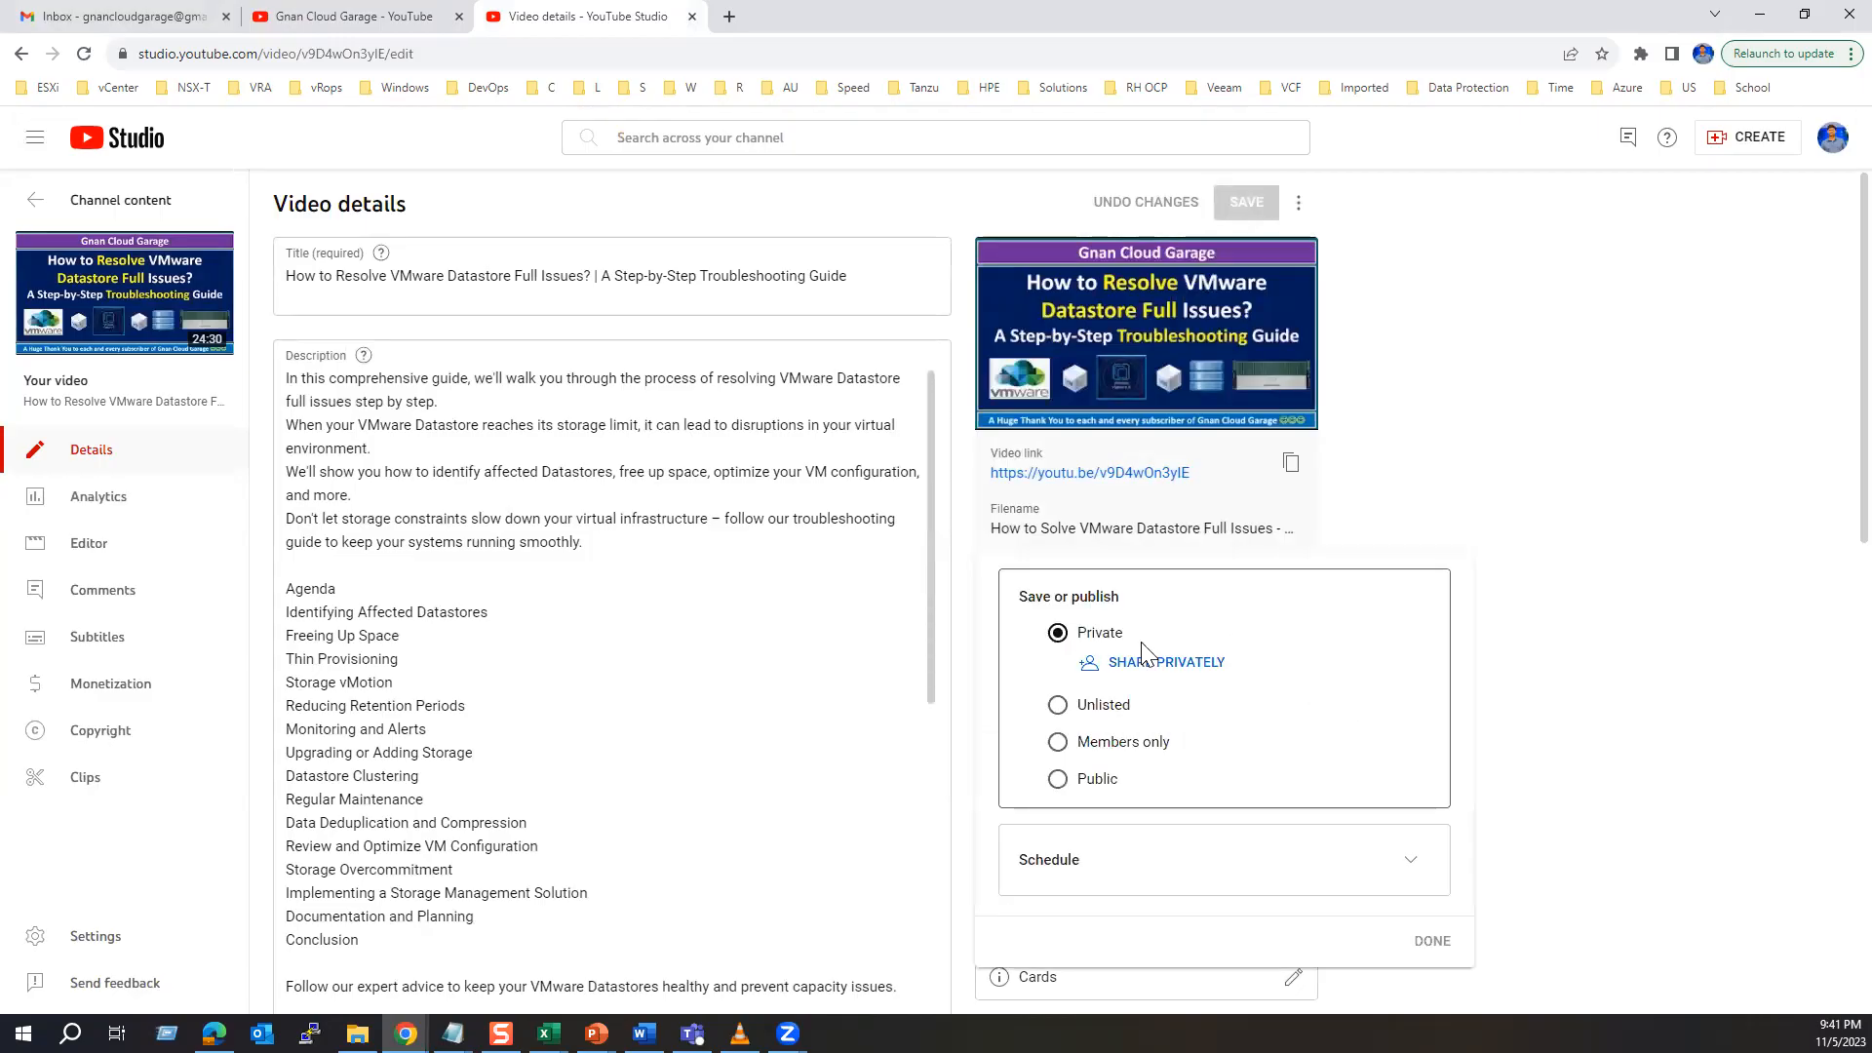
click(1057, 779)
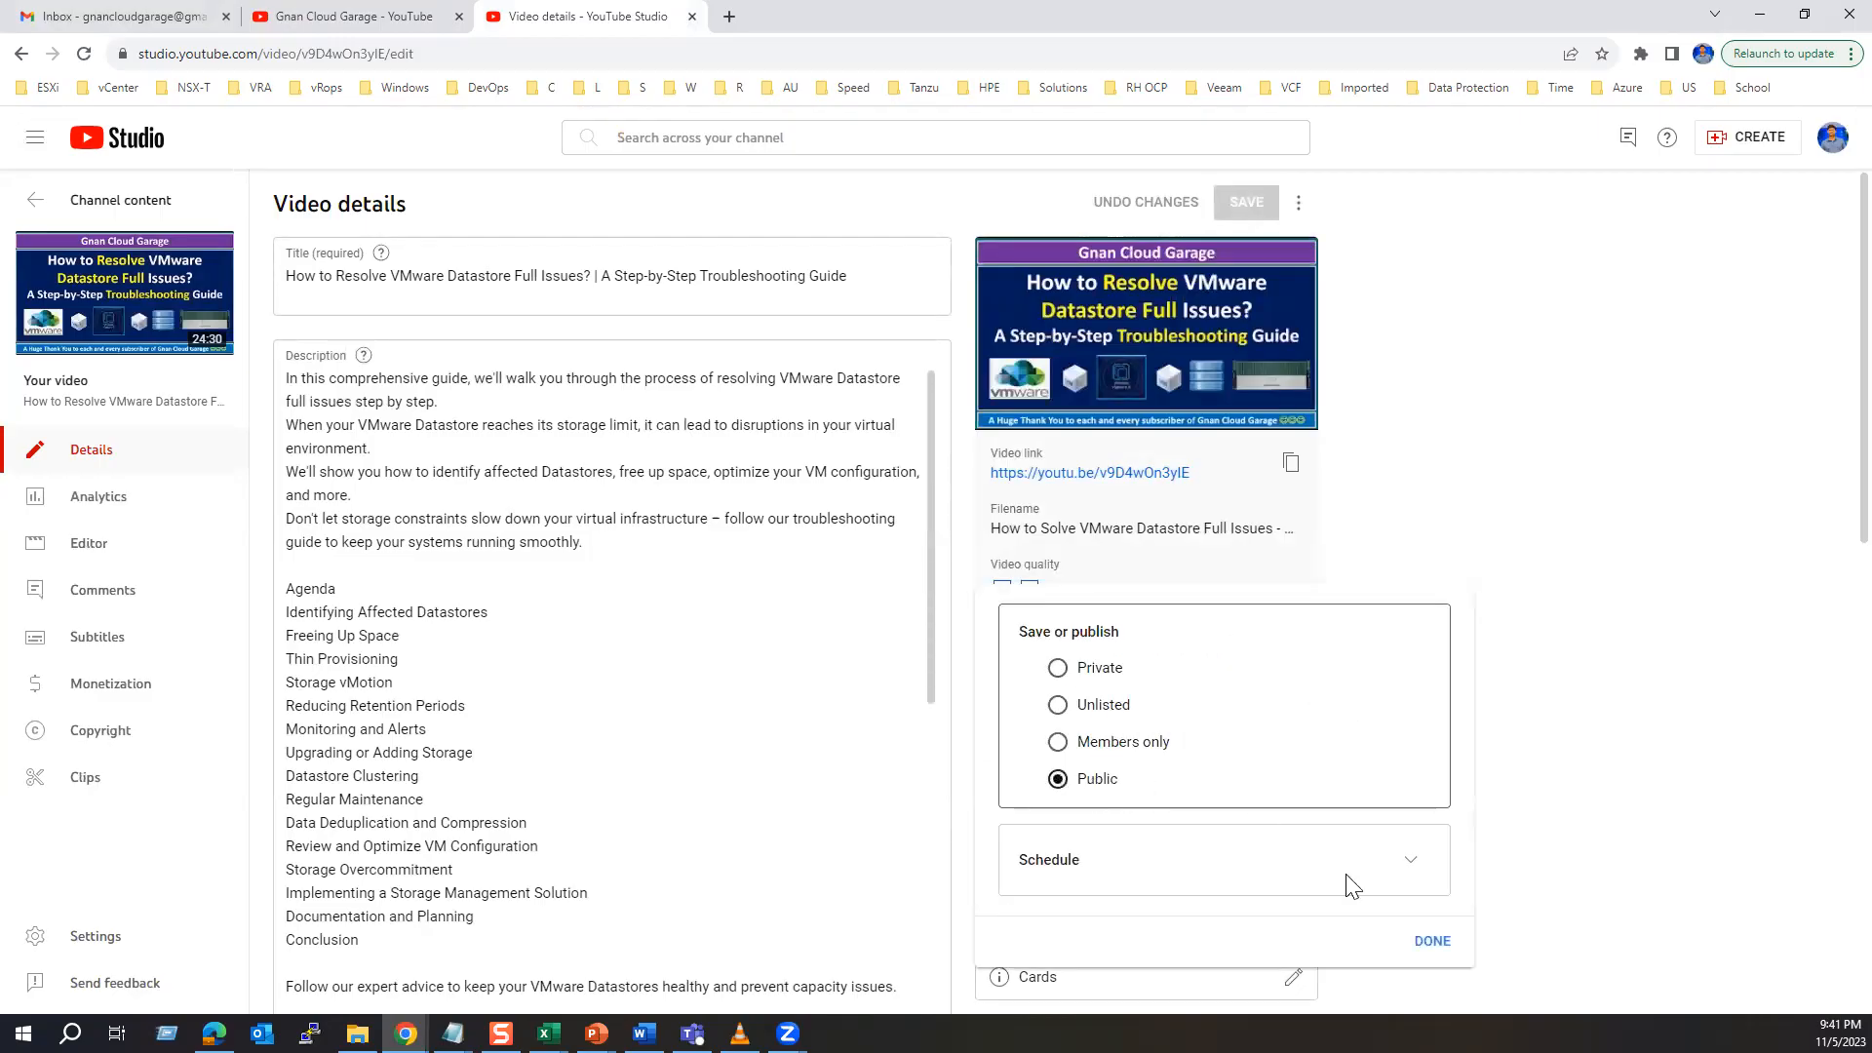
click(1432, 941)
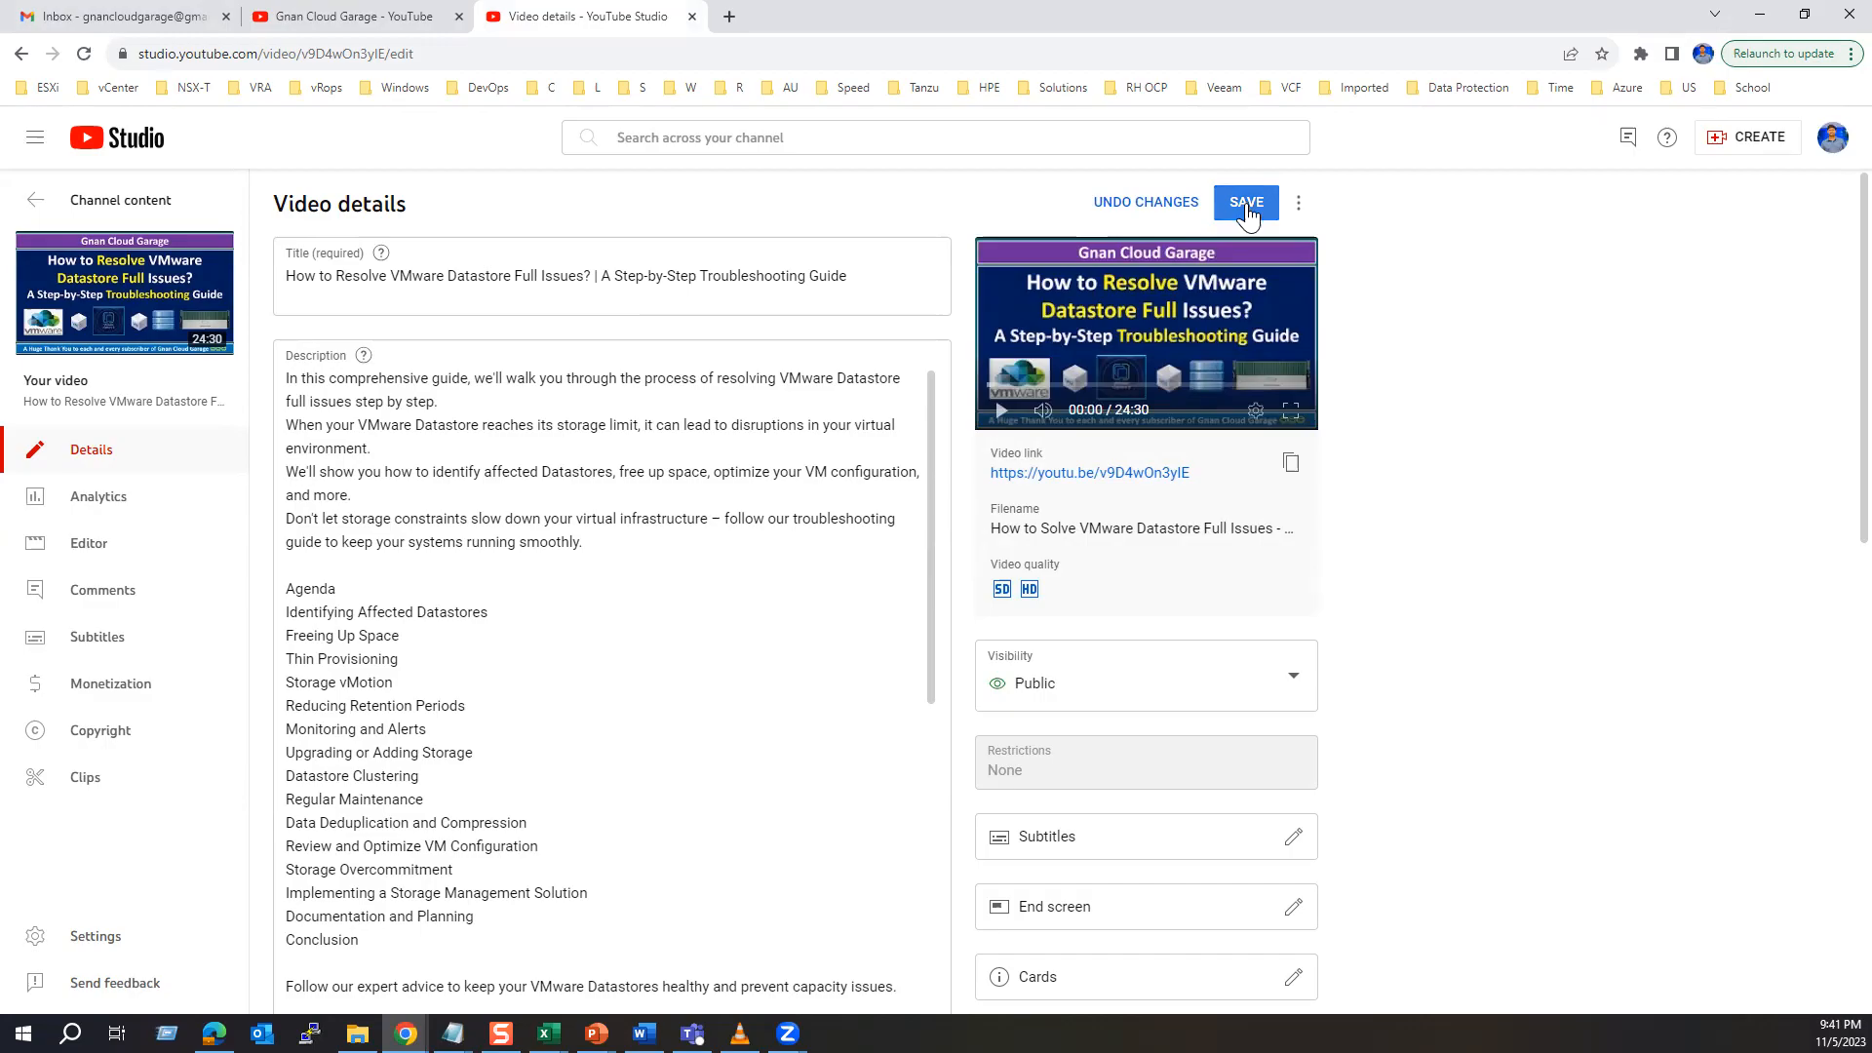
click(1246, 202)
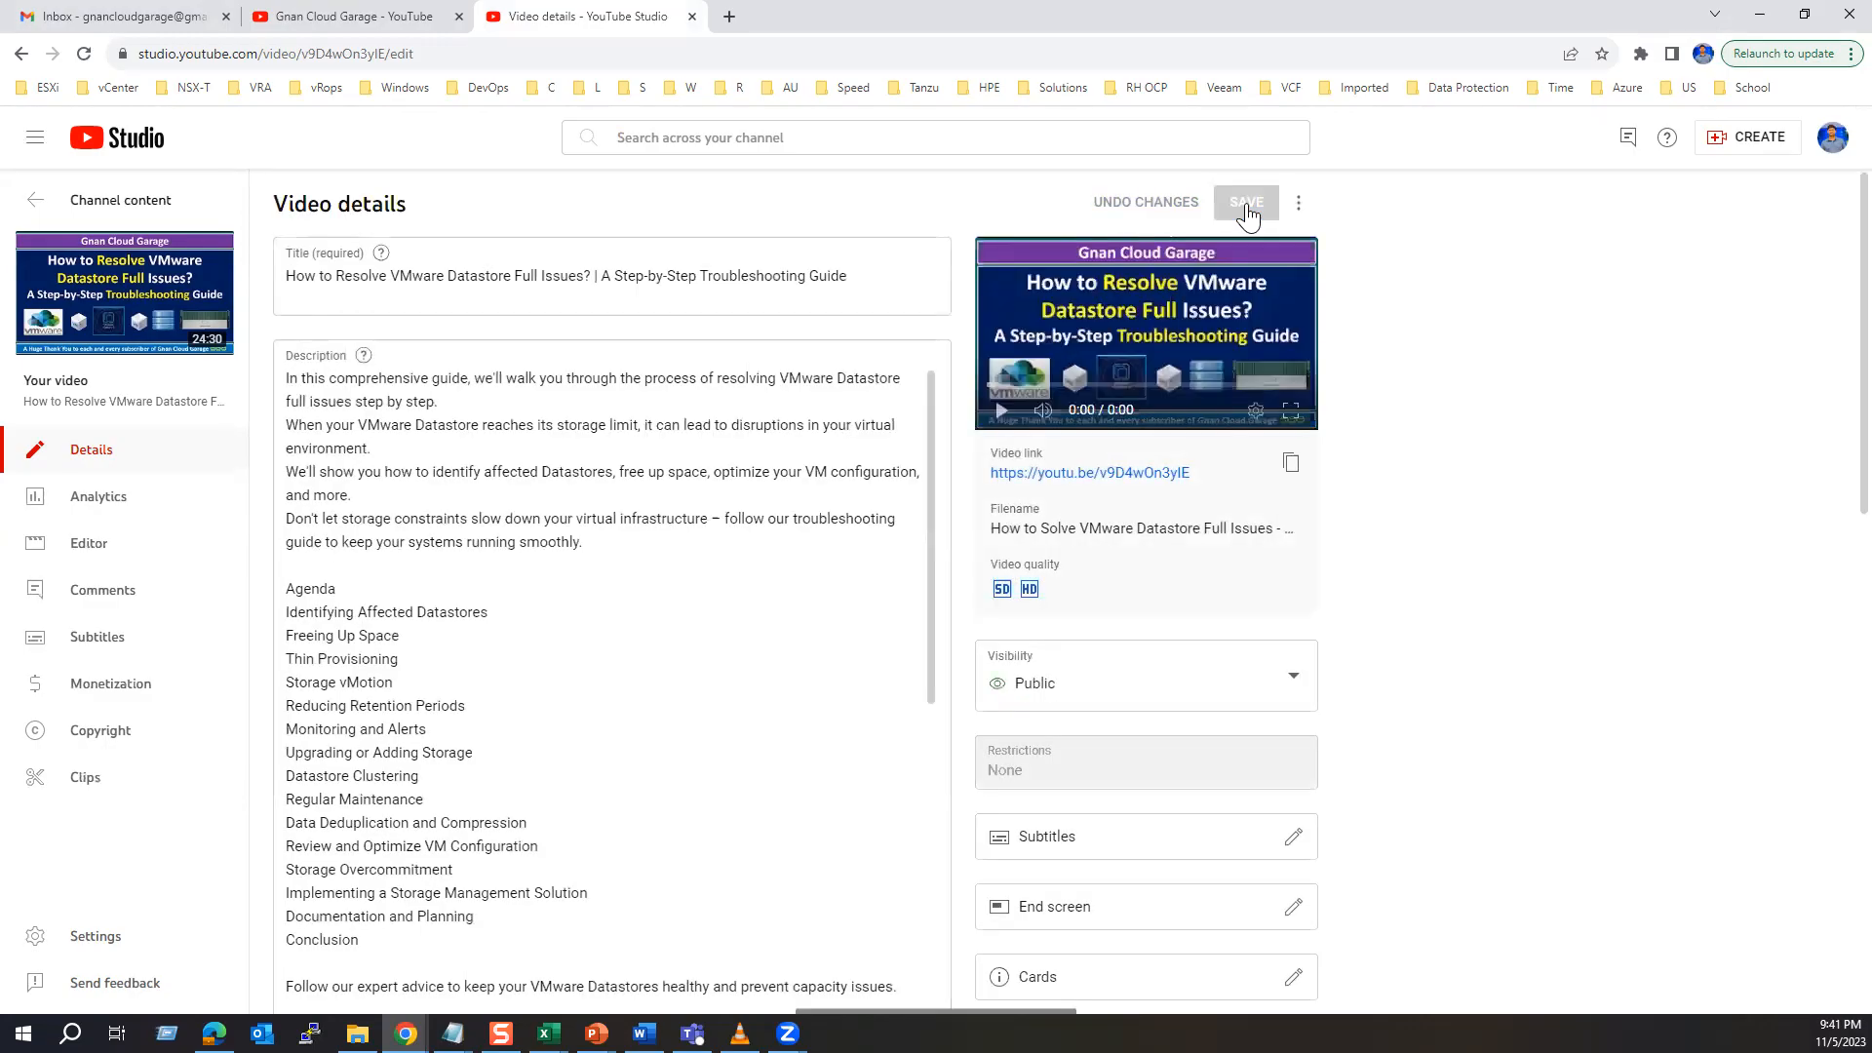
click(1246, 201)
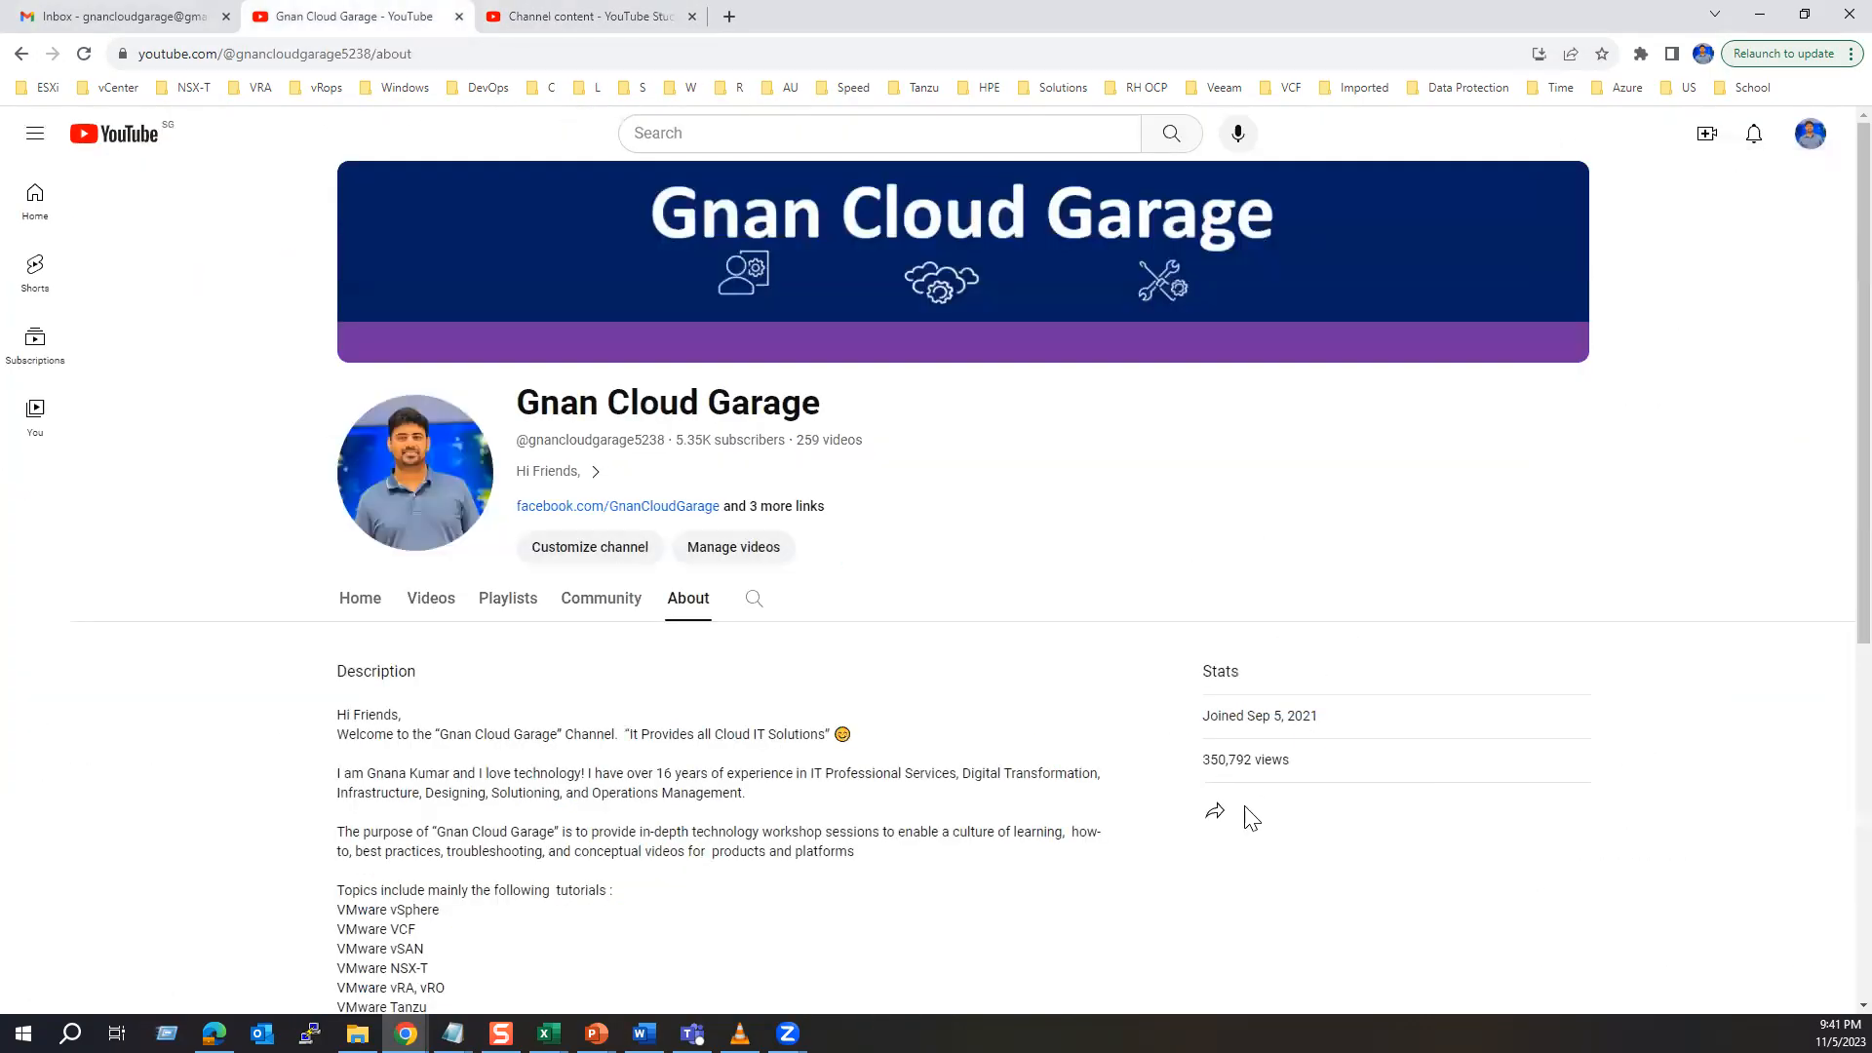
Reload the About page so total views show 352,405 and 258 videos
double_click(1229, 760)
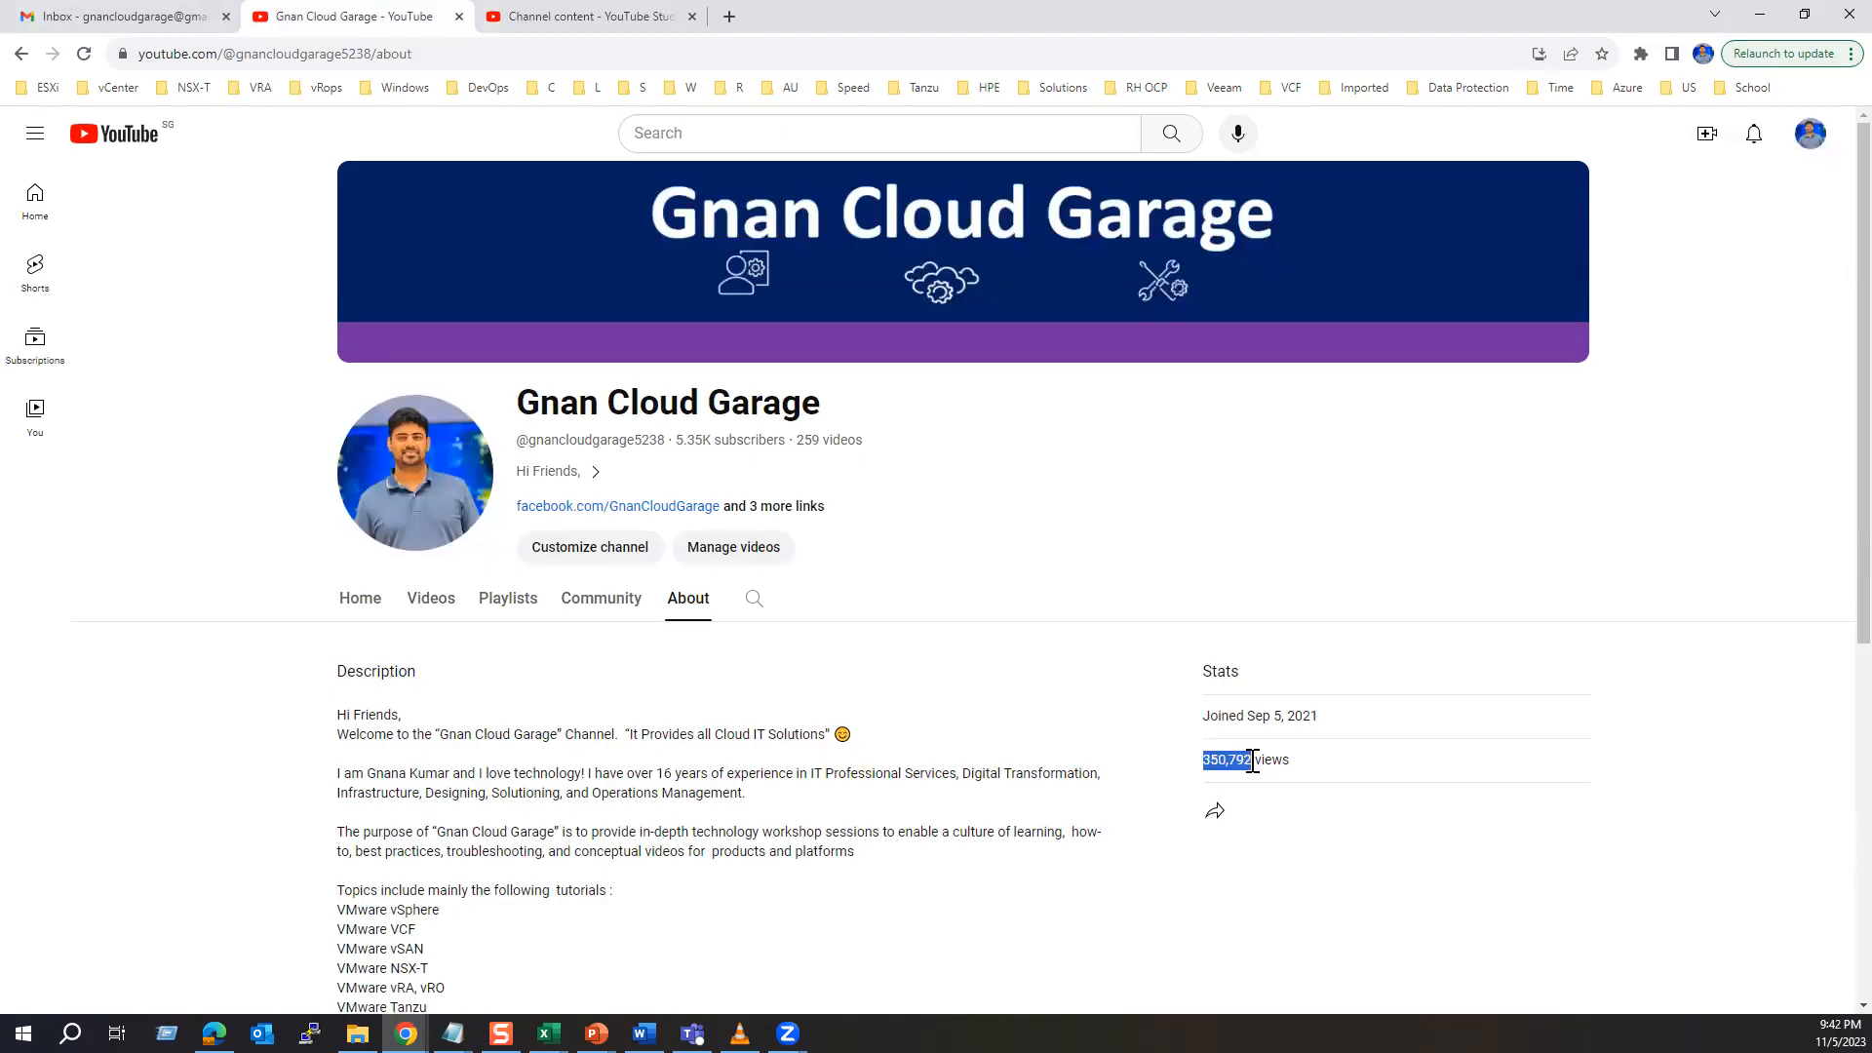
click(87, 54)
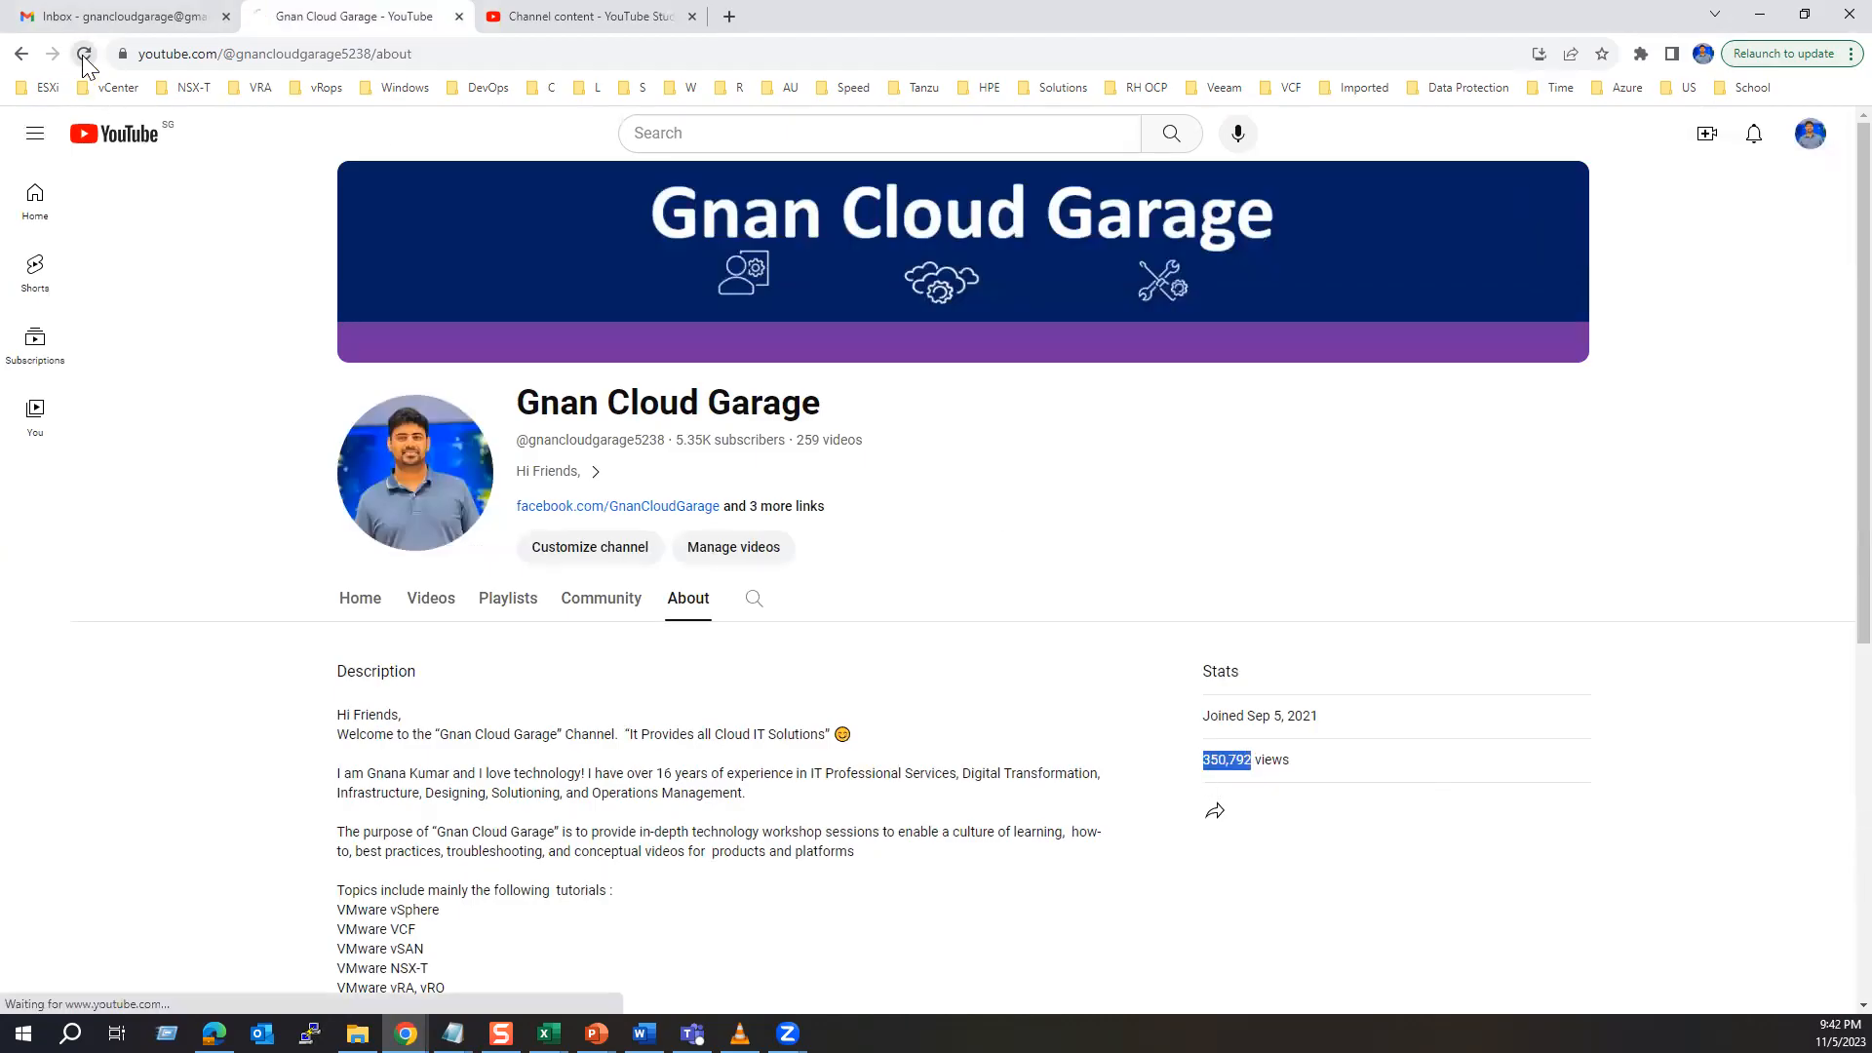
click(84, 53)
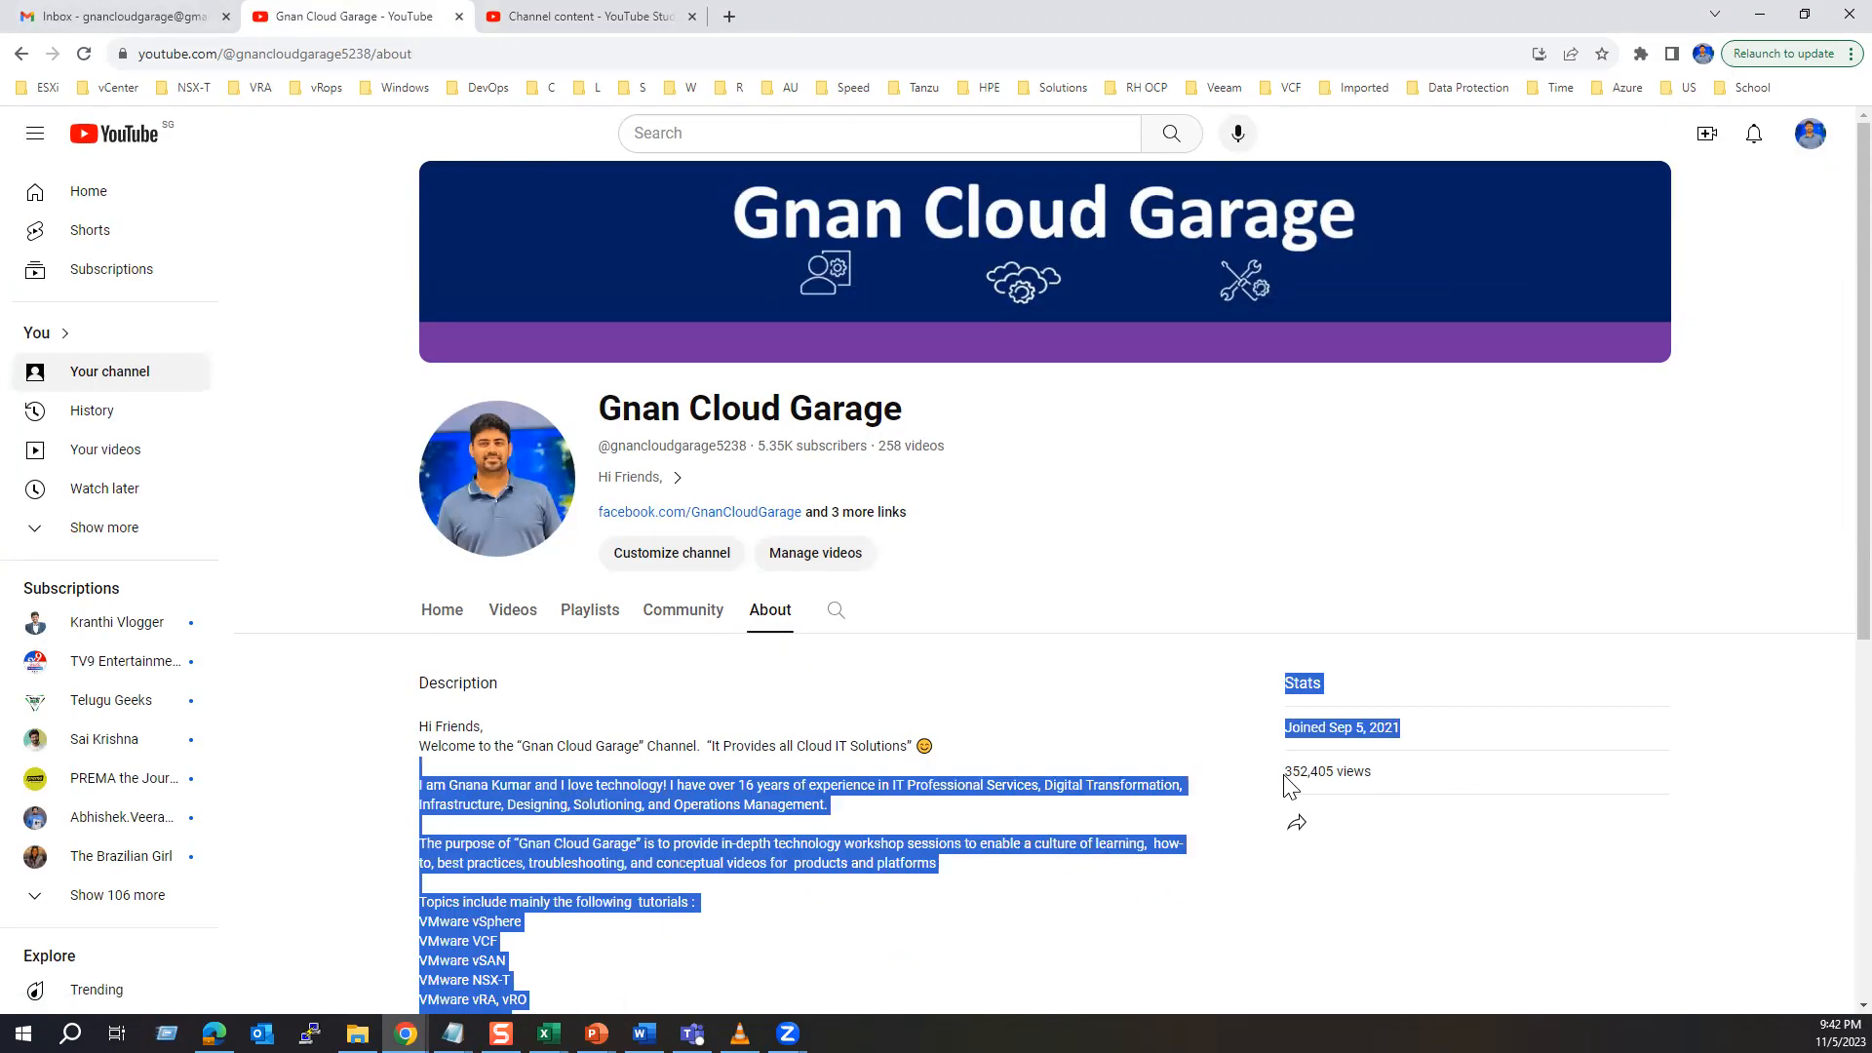
click(1307, 770)
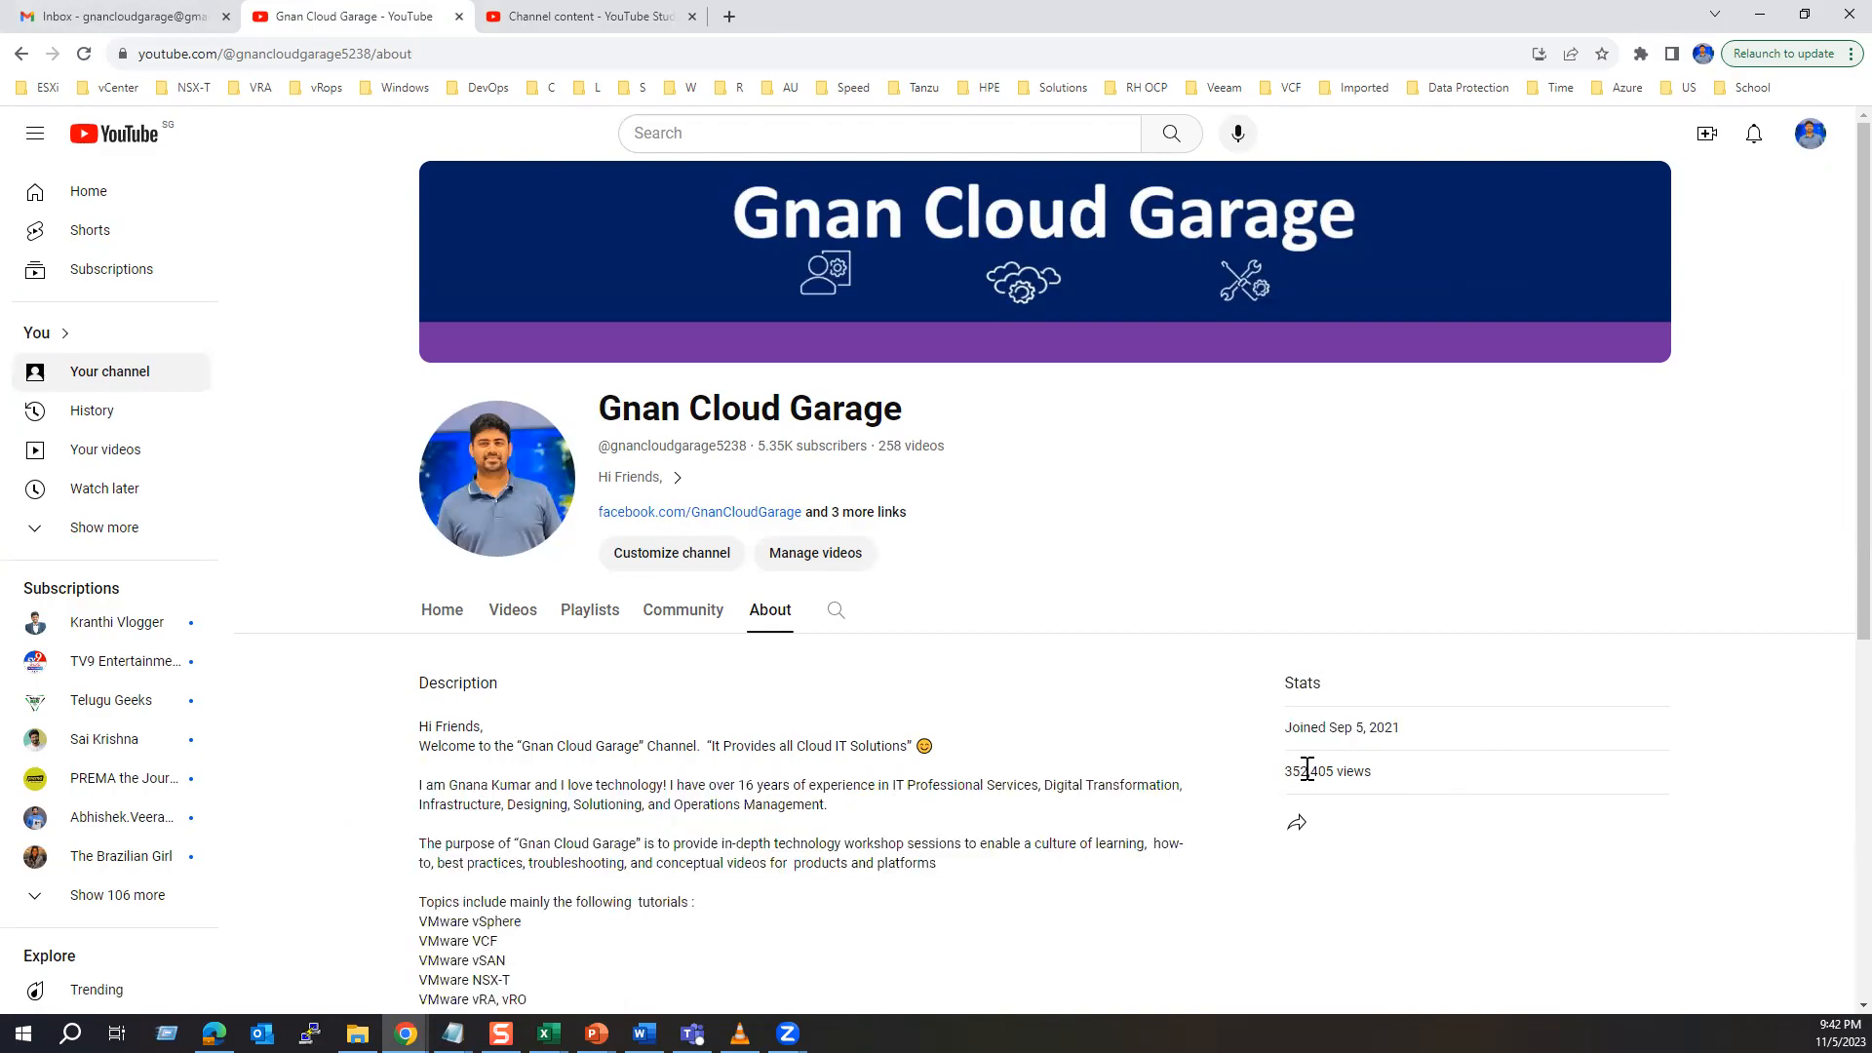
mouse_move(1335, 774)
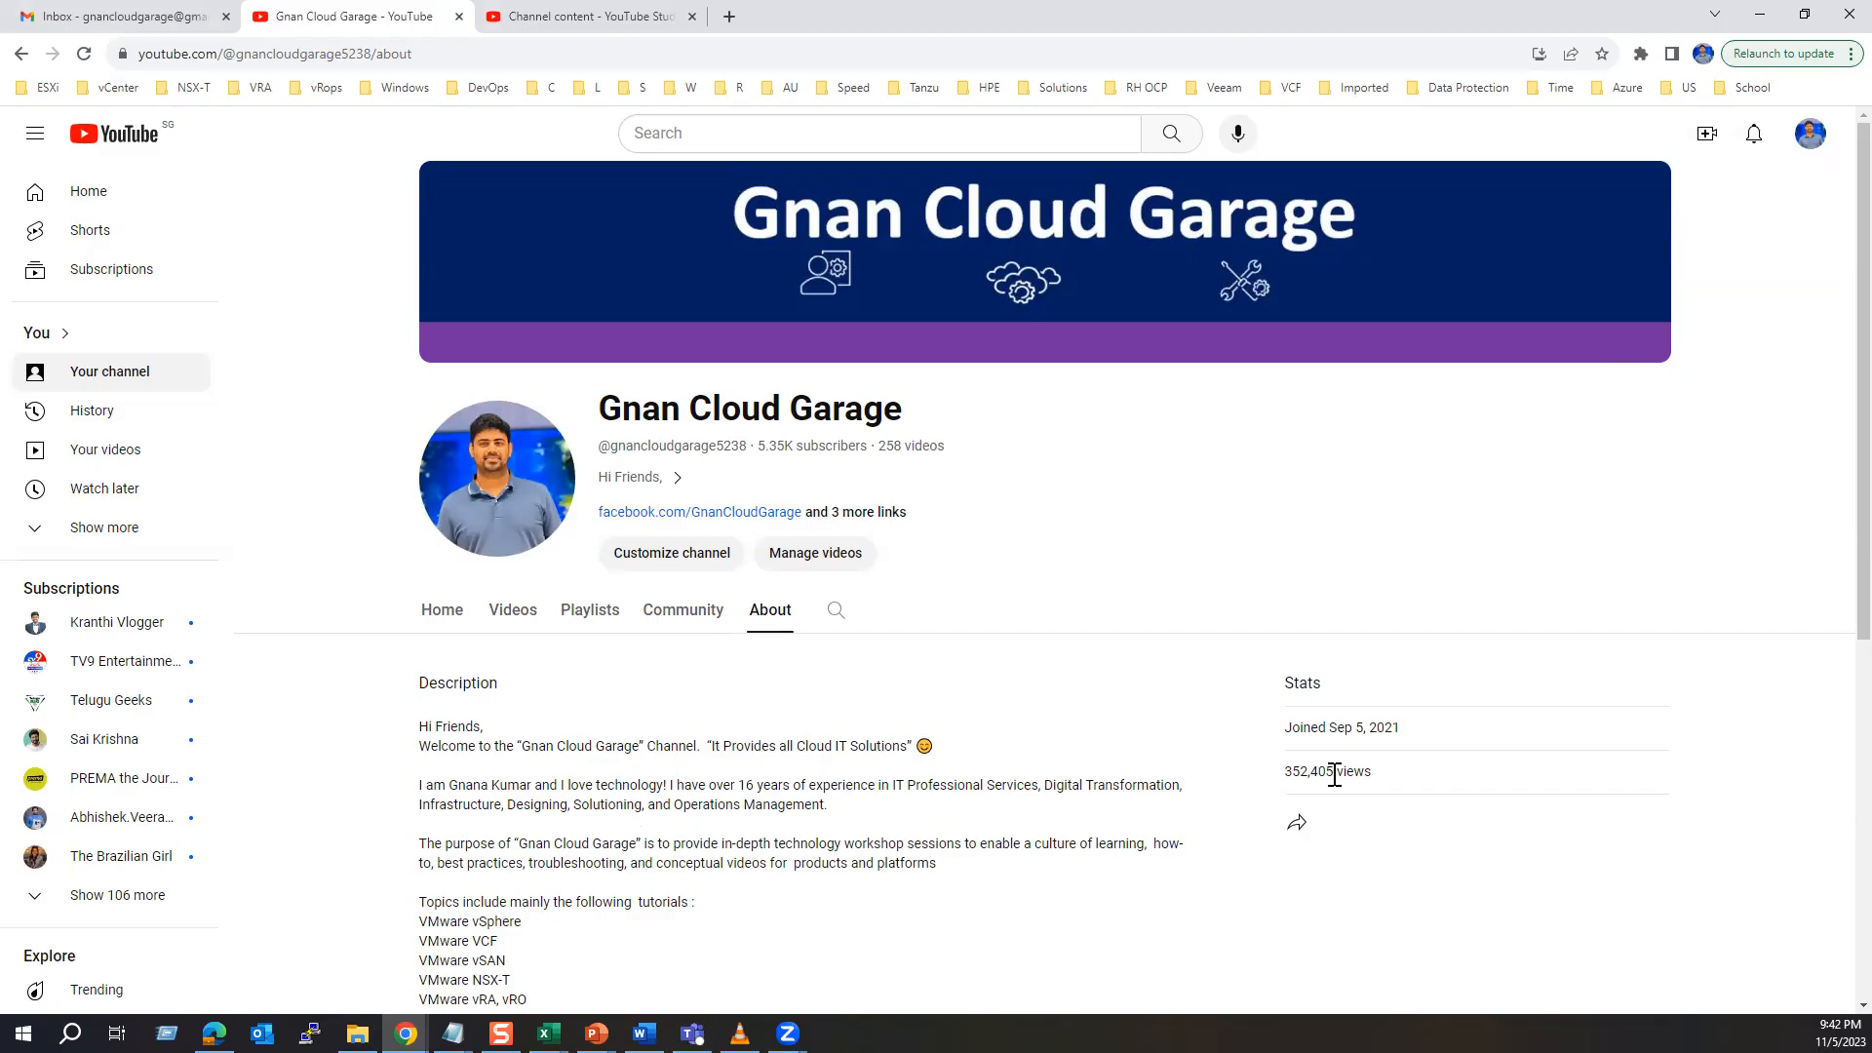
mouse_move(1073, 523)
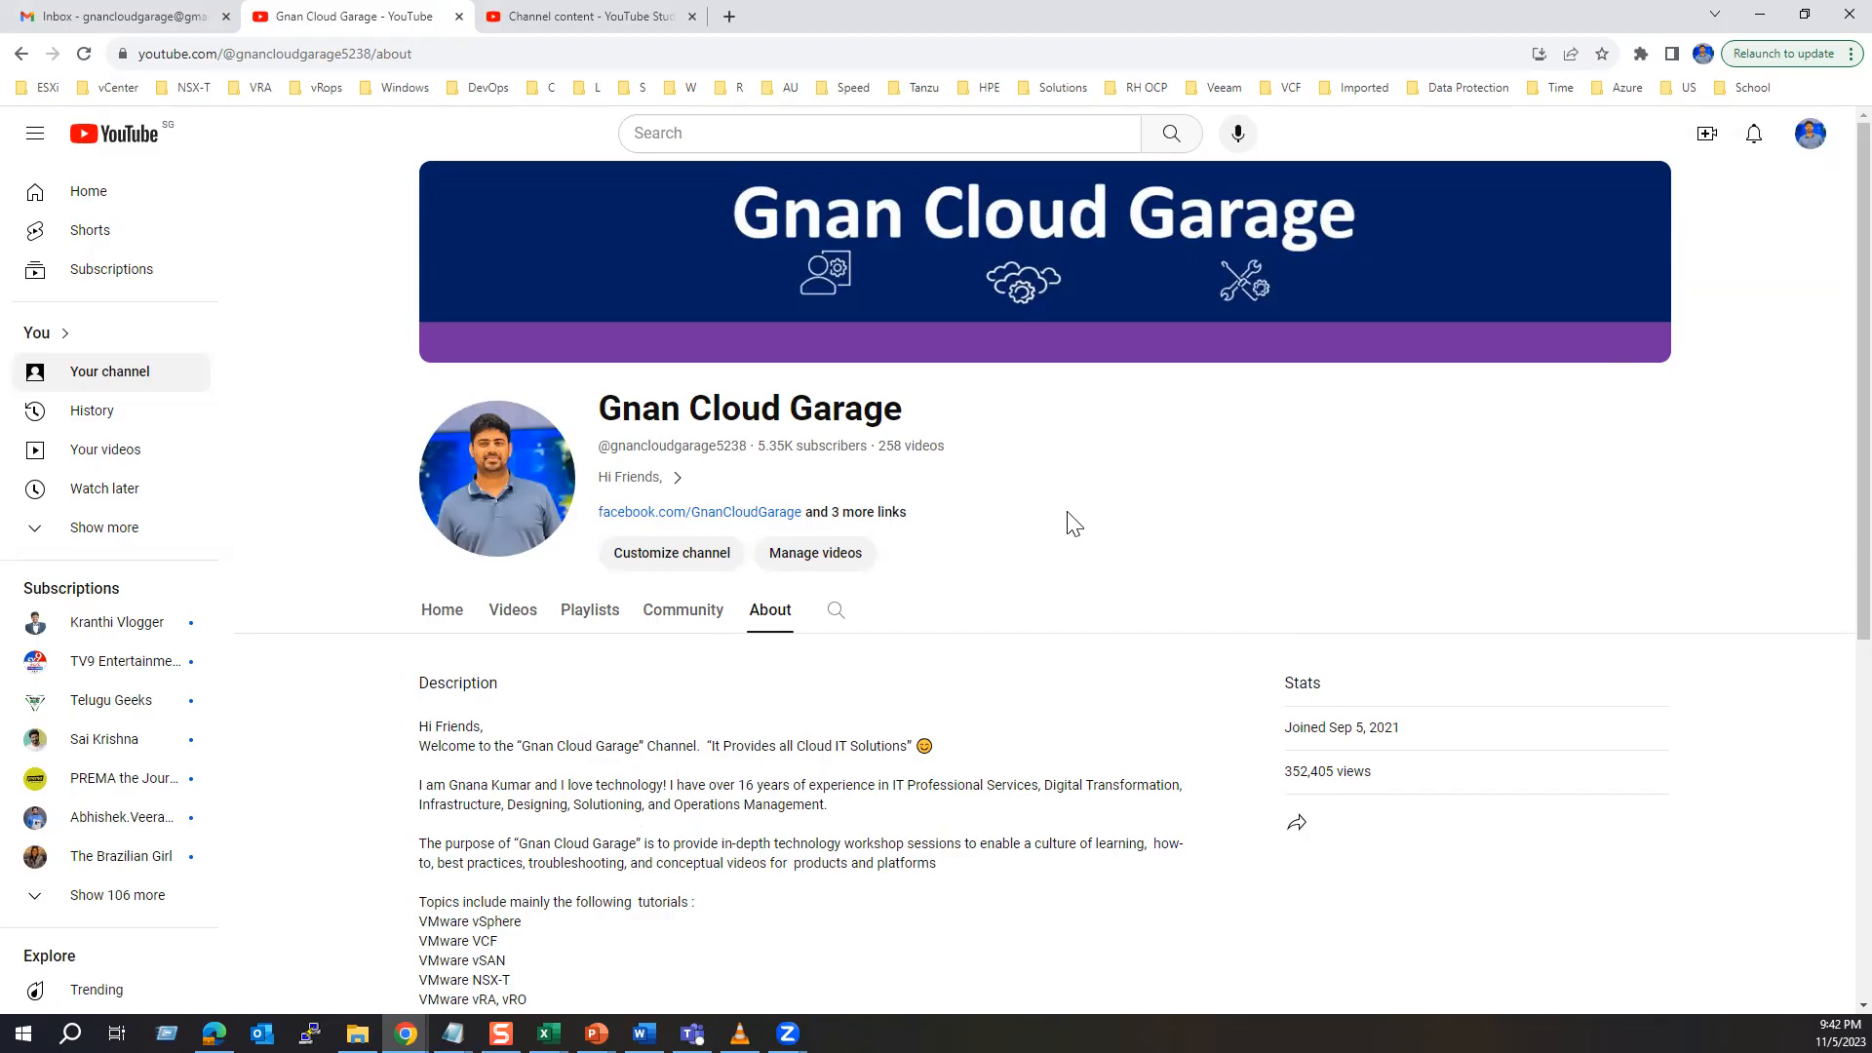
double_click(1327, 771)
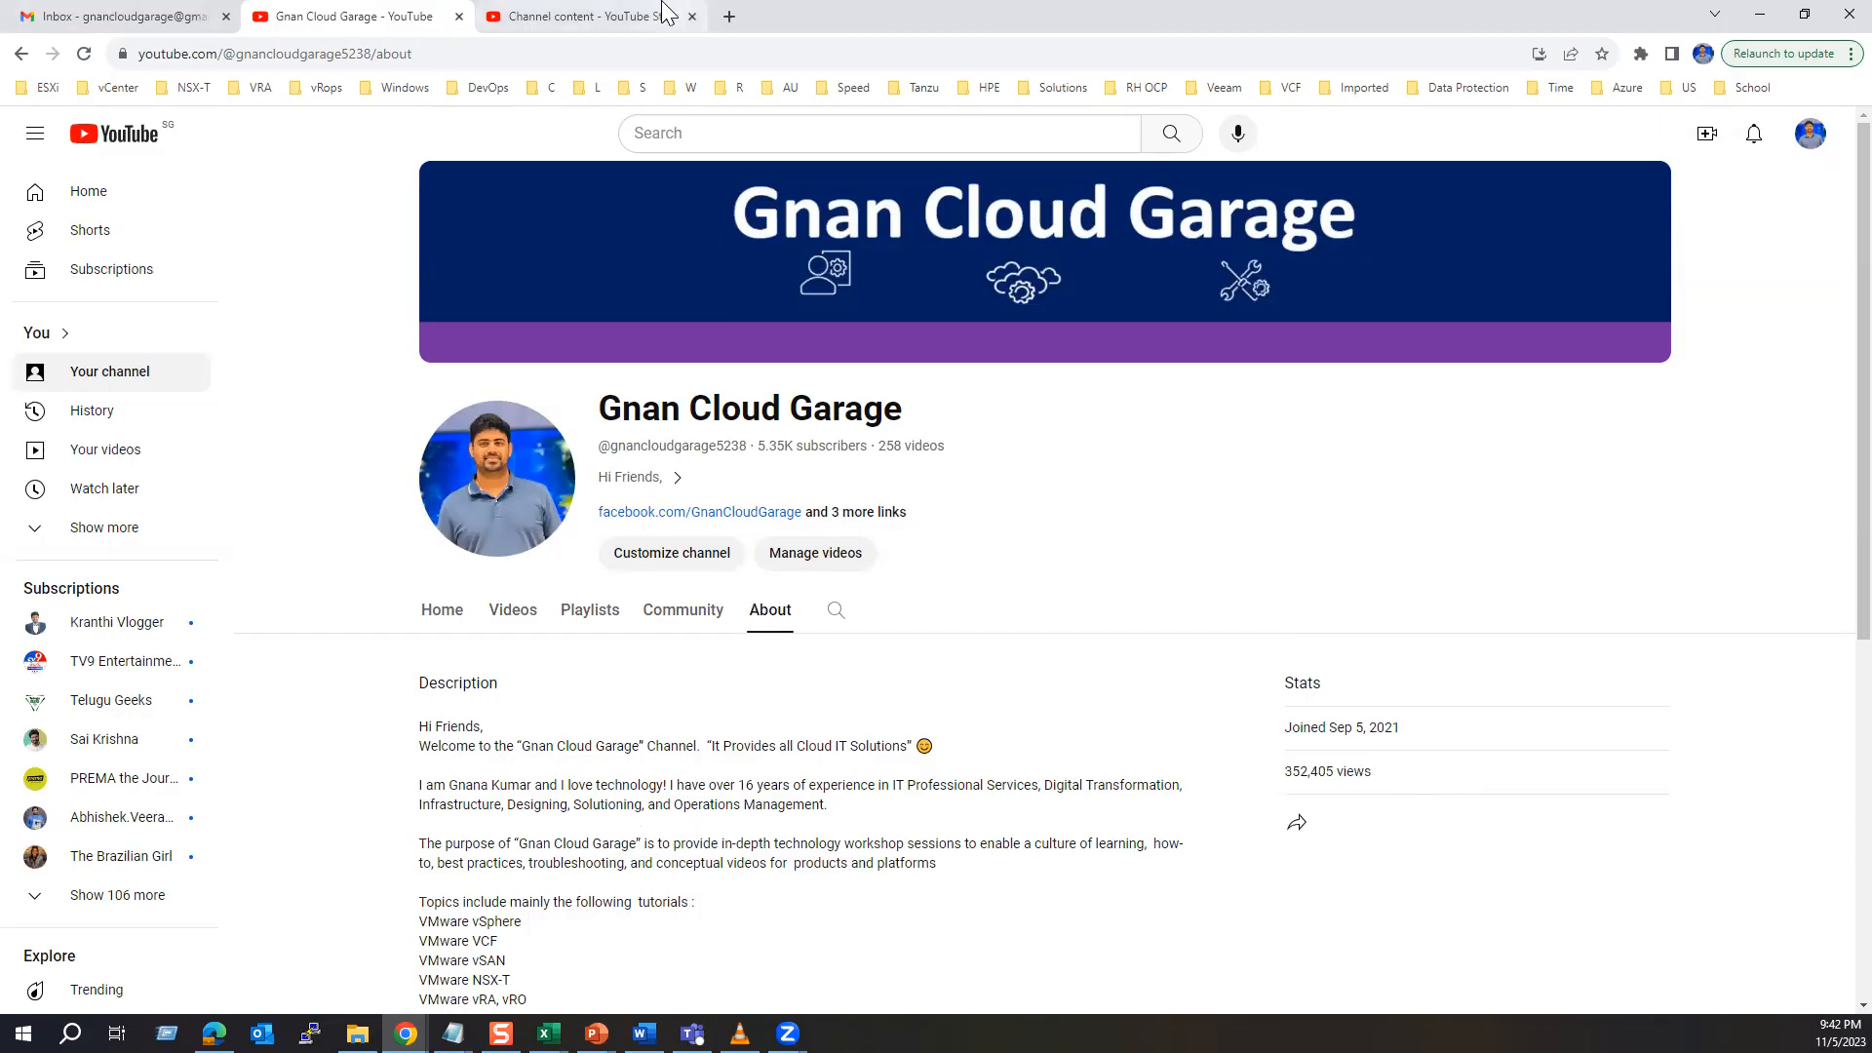
click(585, 17)
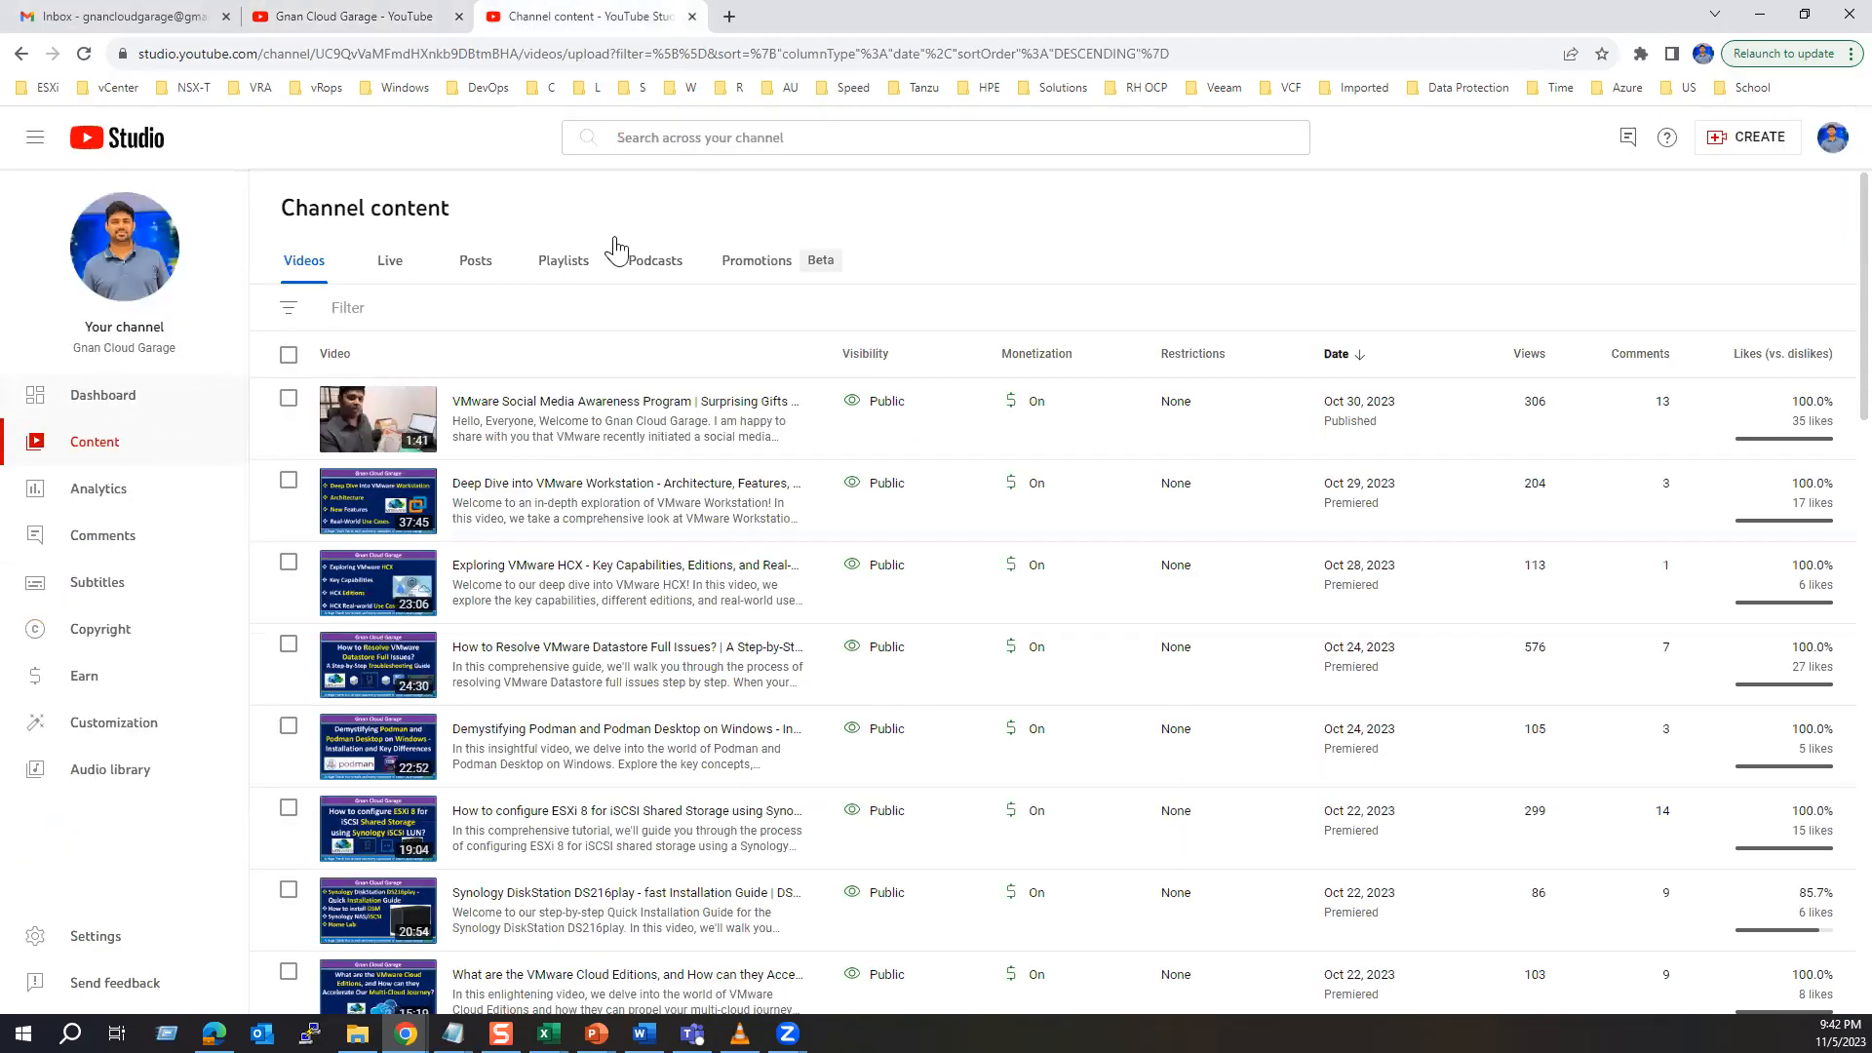
mouse_move(485, 430)
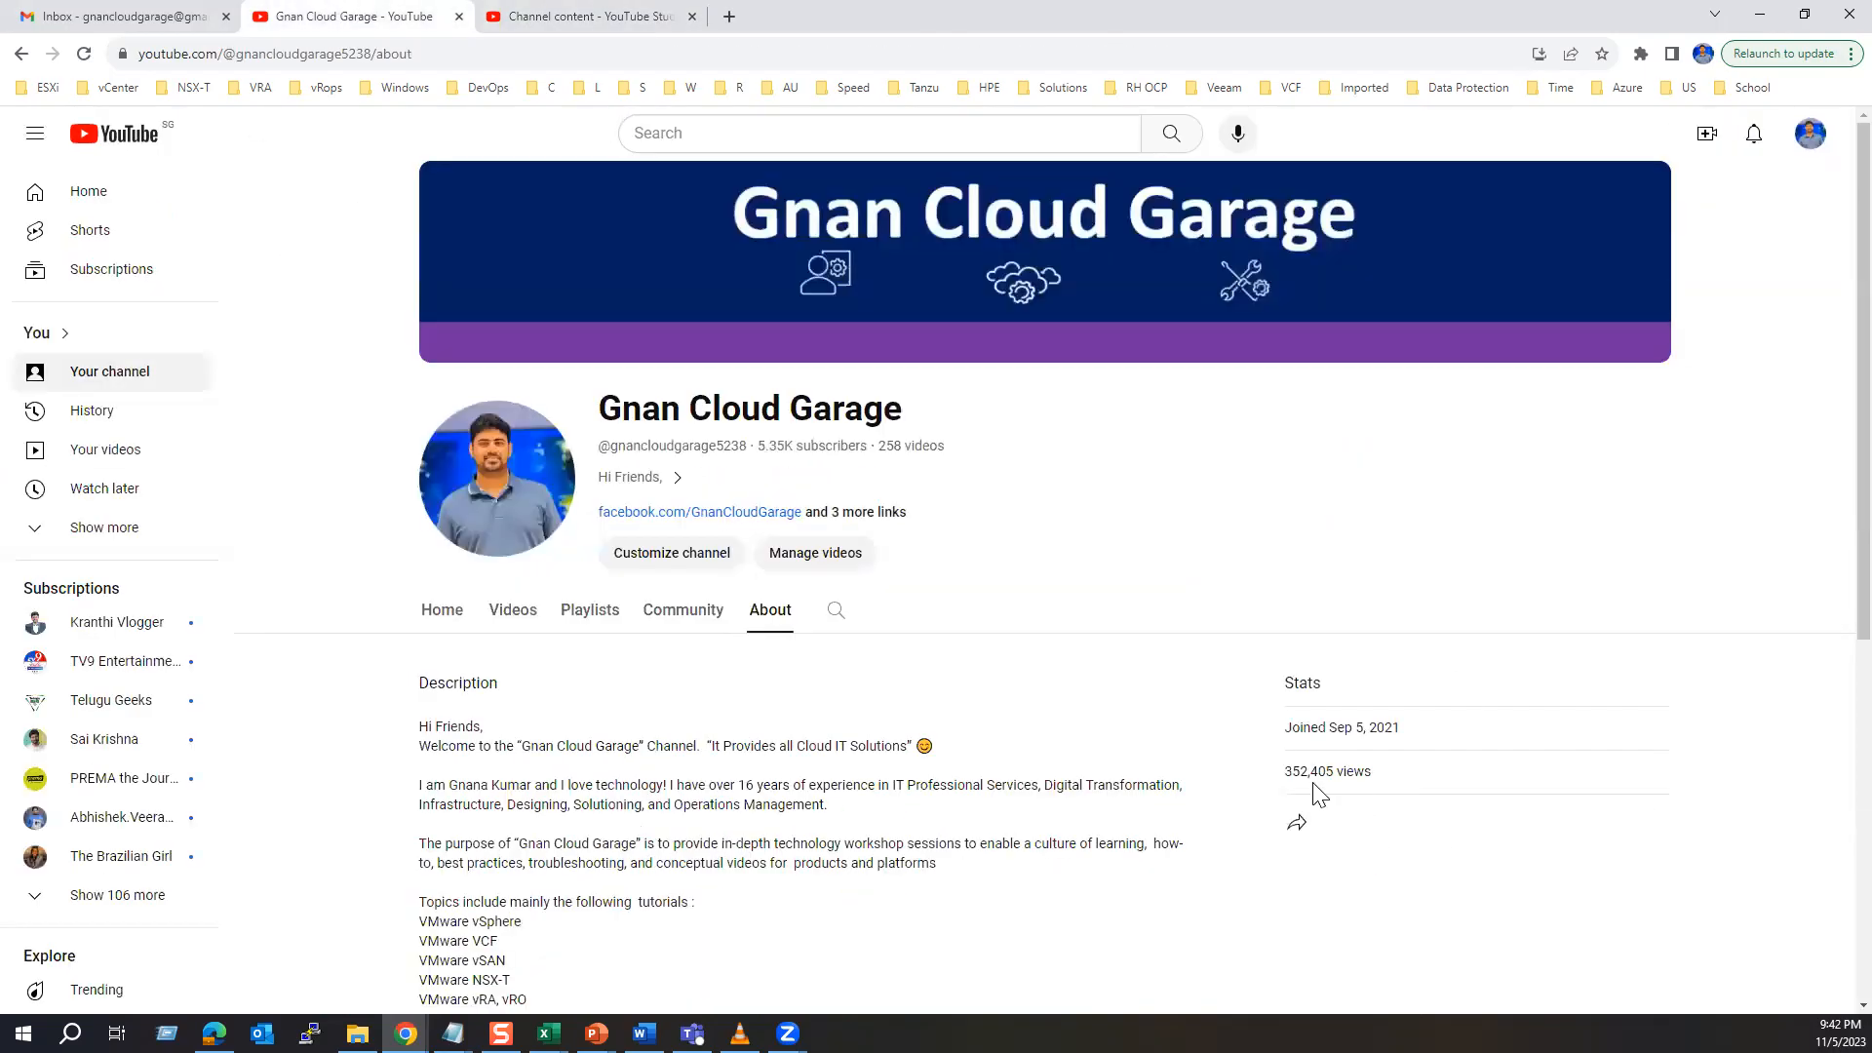
mouse_move(1350, 801)
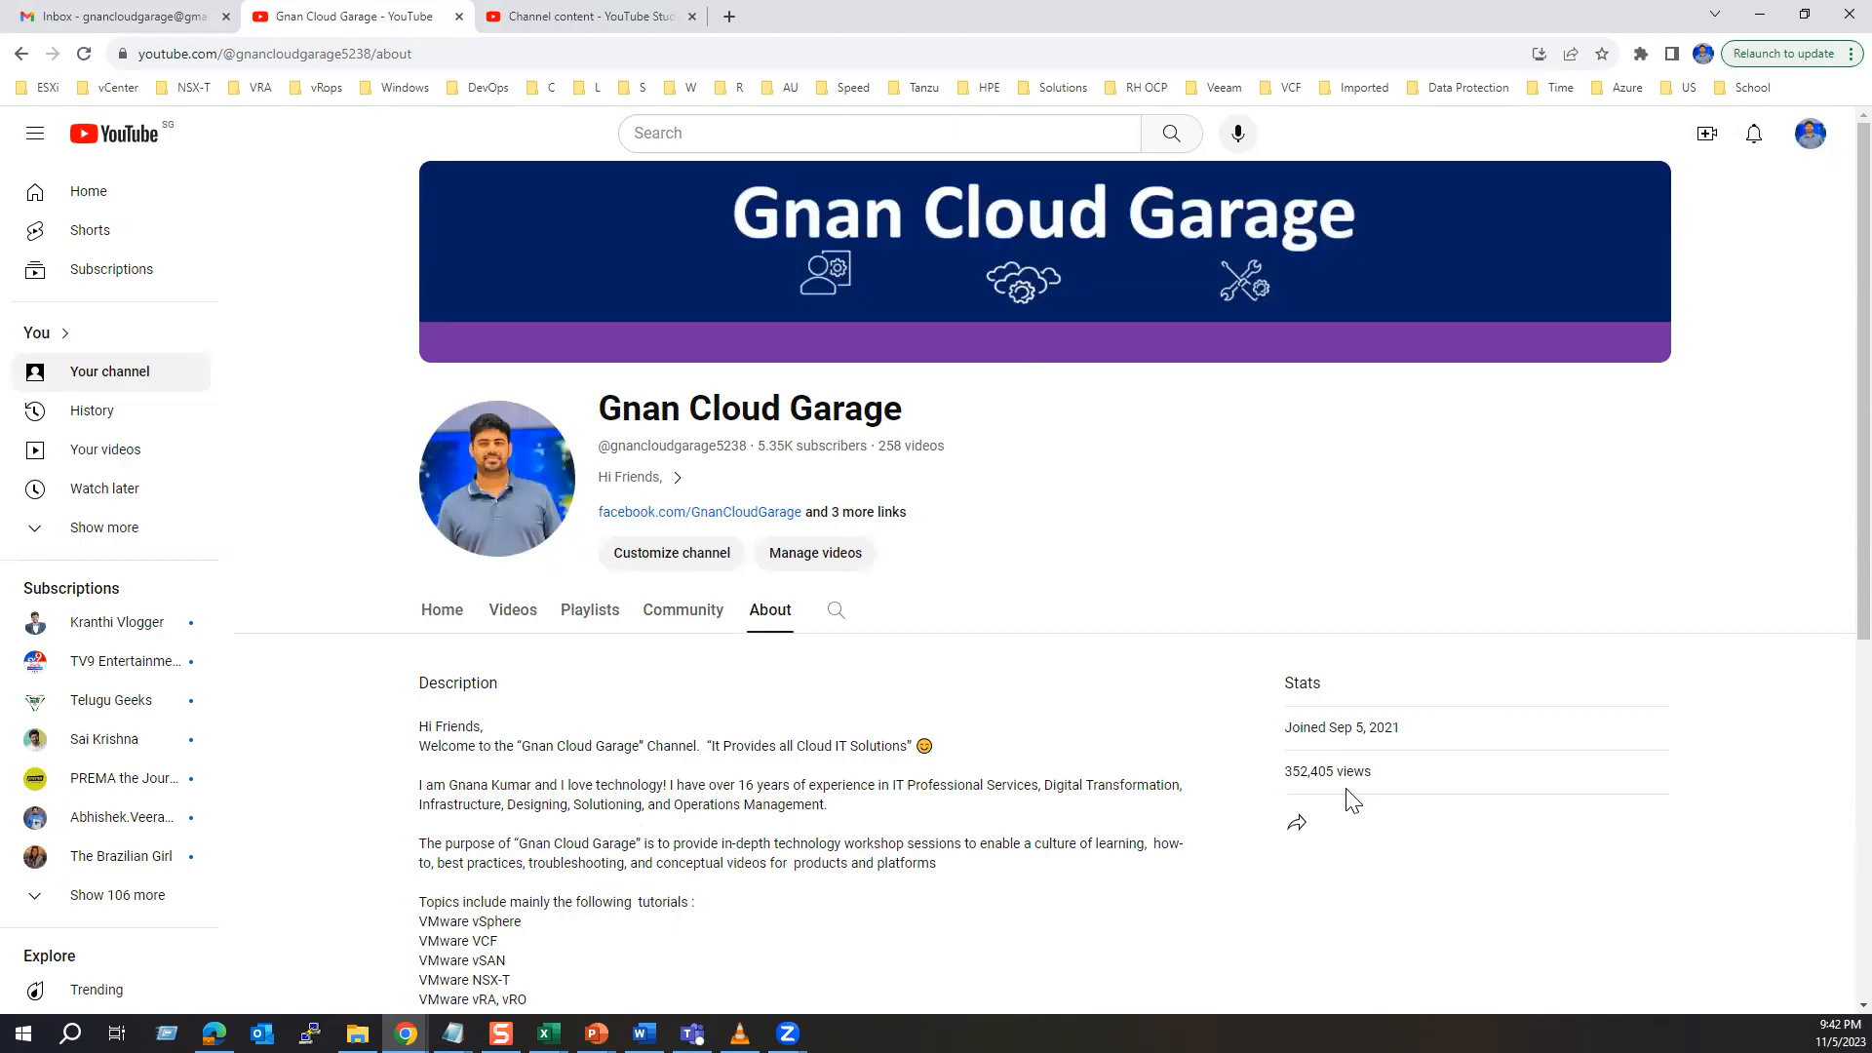
mouse_move(1227, 544)
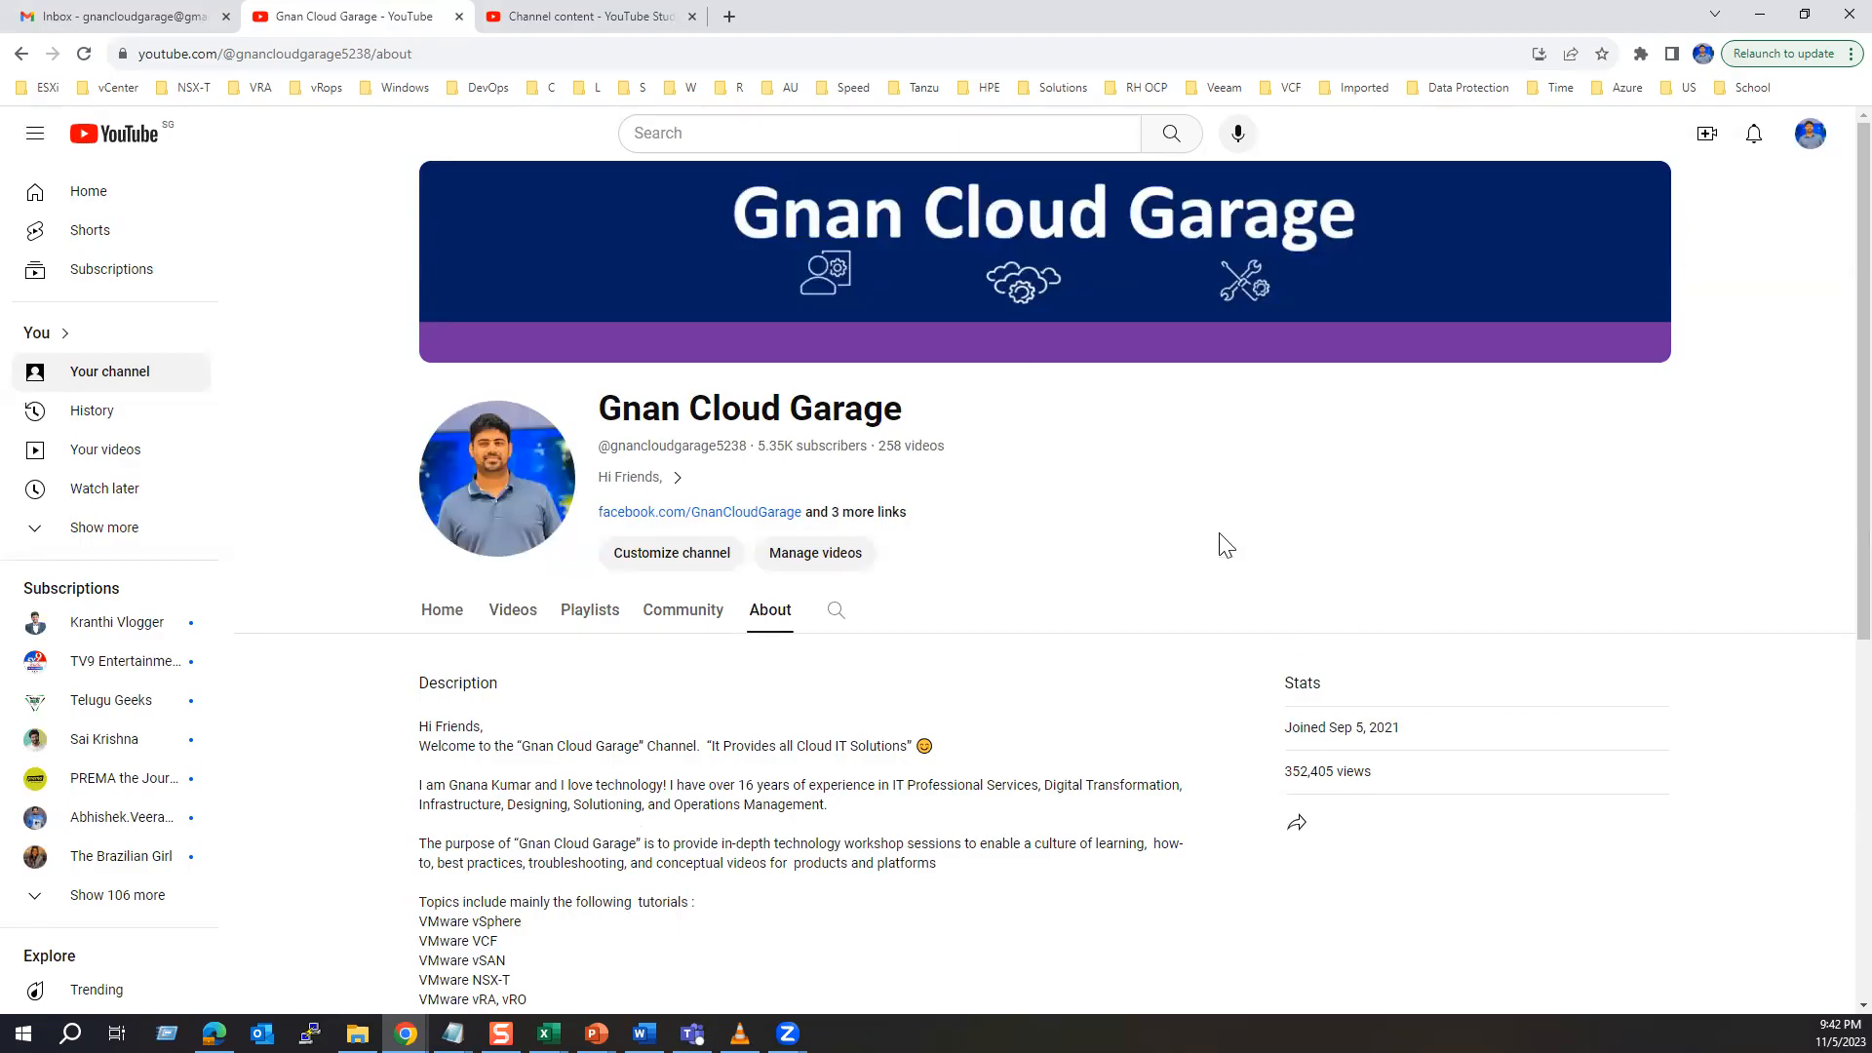